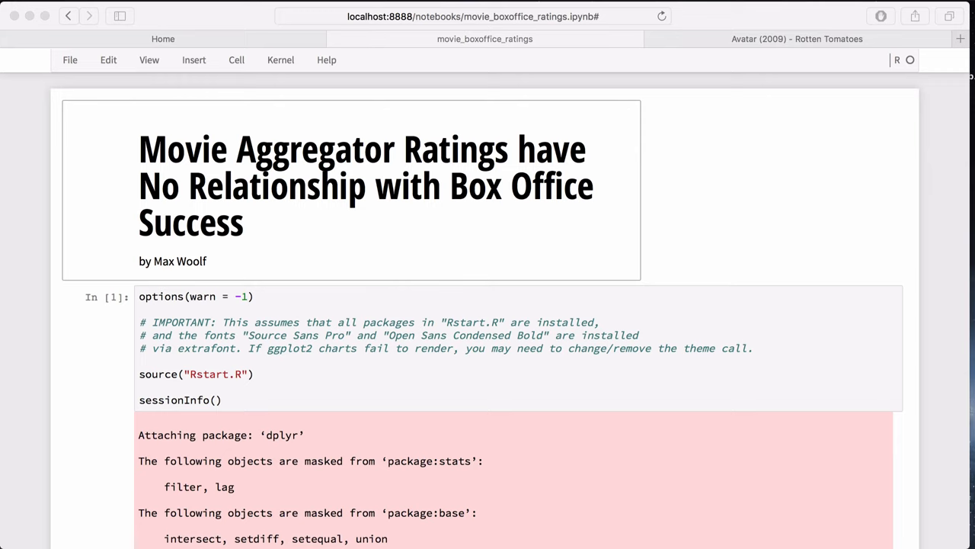
mouse_move(639, 183)
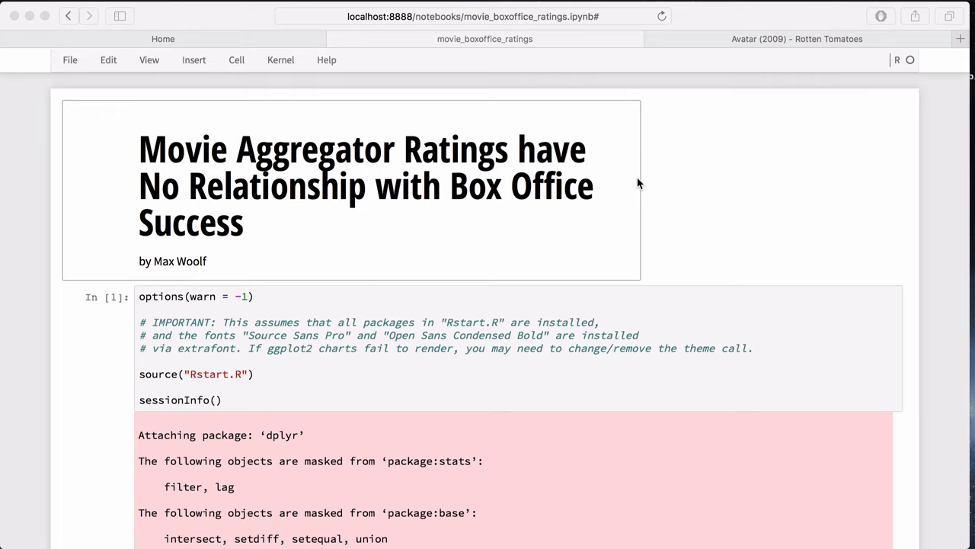
mouse_move(555, 210)
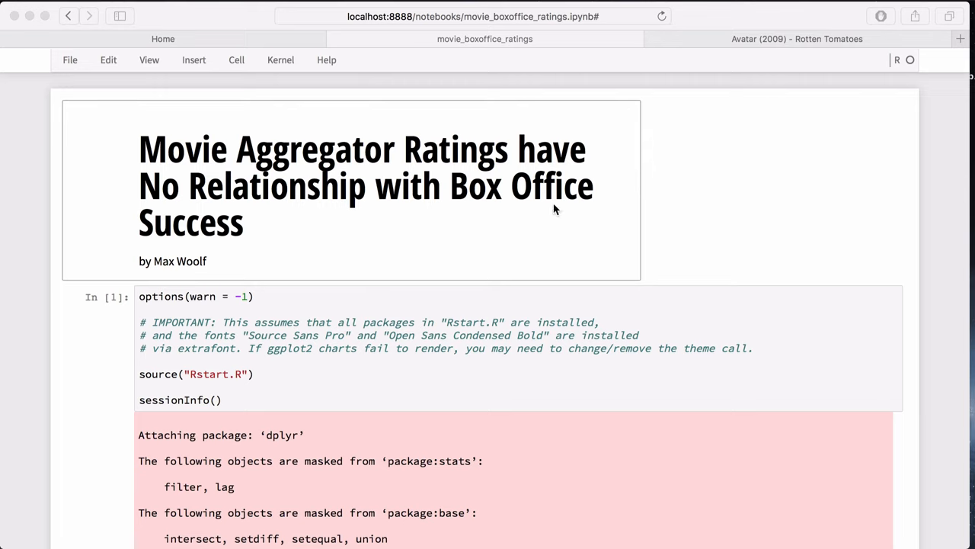
mouse_move(525, 207)
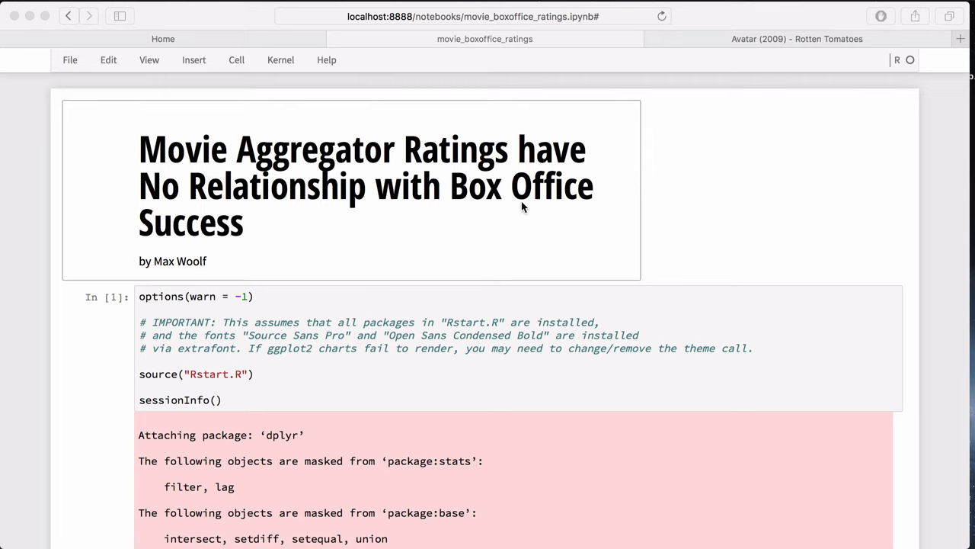
mouse_move(434, 200)
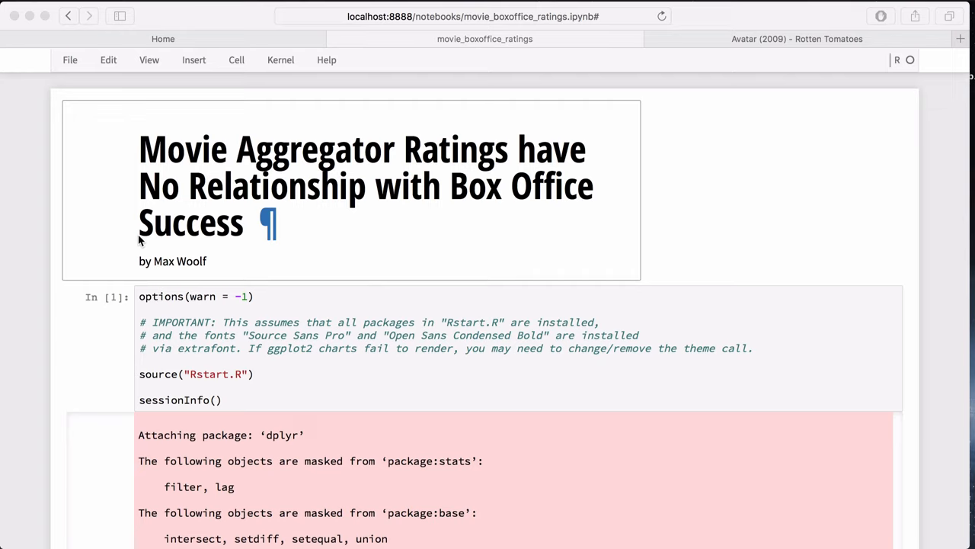
mouse_move(129, 359)
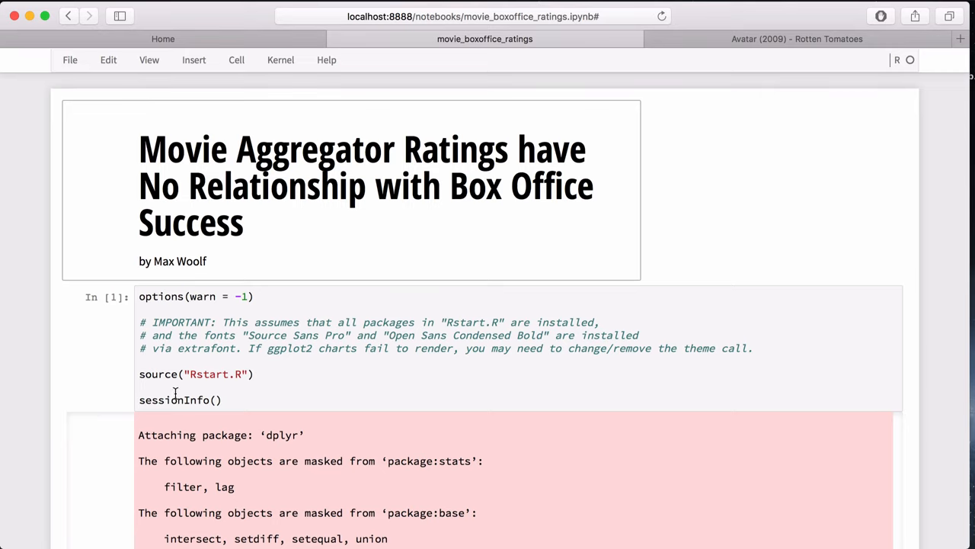
- Move down to the 'Process the Data' heading and into the cell that loads the movies file
scroll(down, 3)
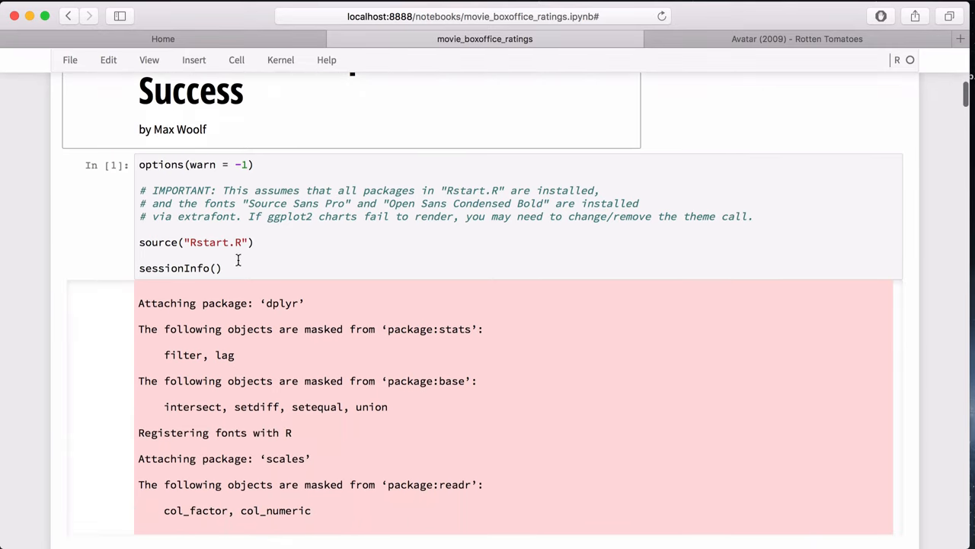
scroll(down, 3)
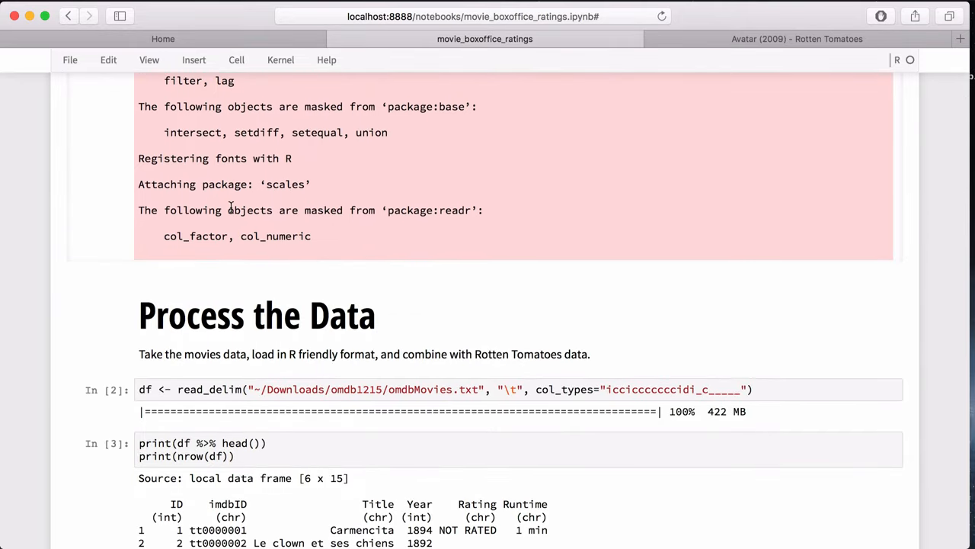
scroll(up, 3)
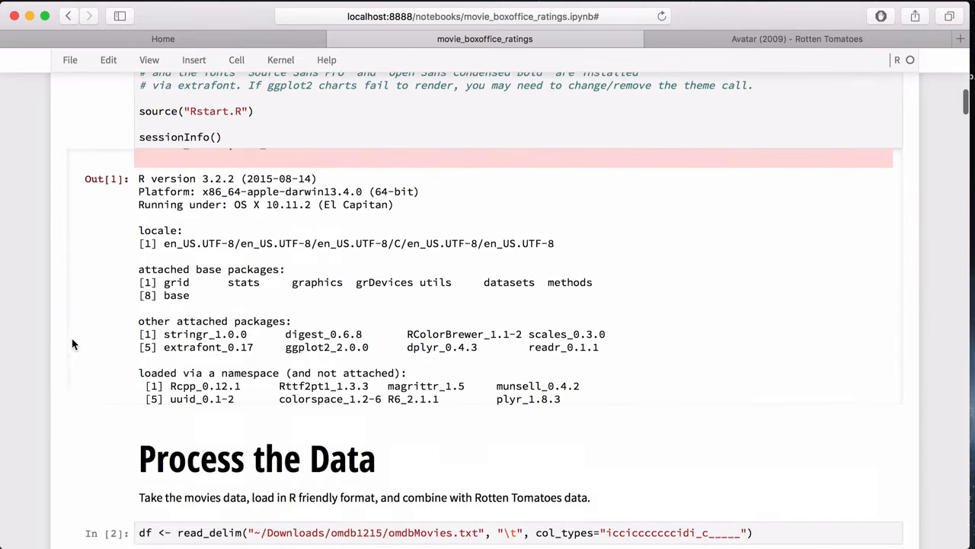
scroll(down, 3)
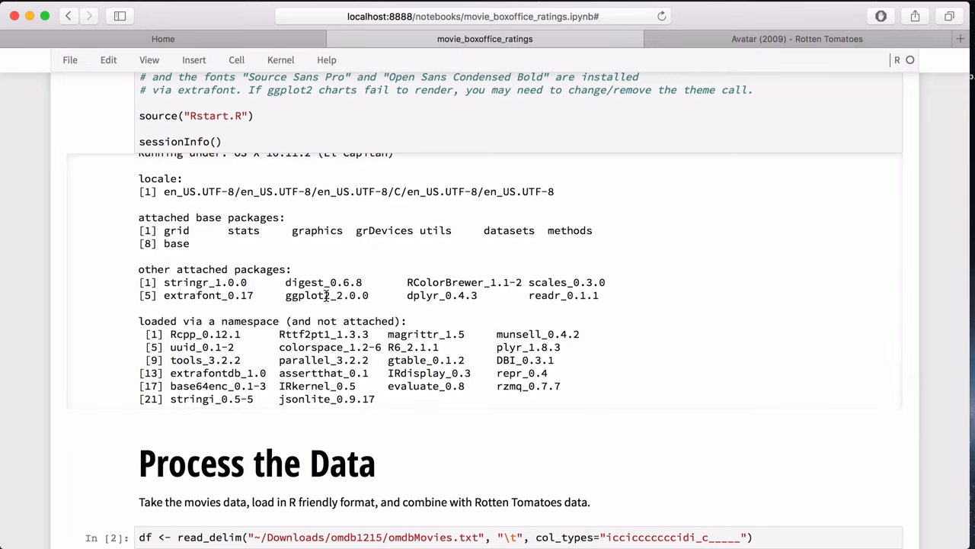
mouse_move(431, 294)
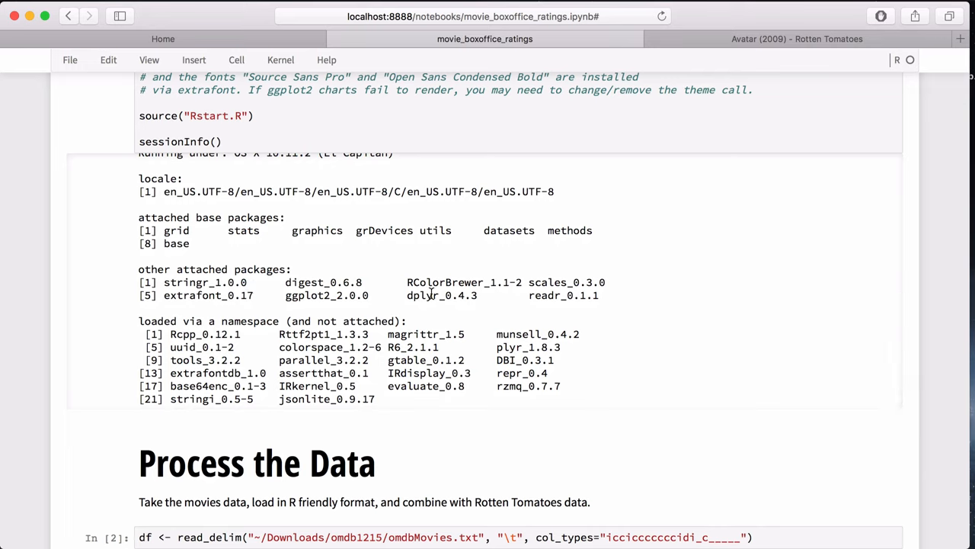
mouse_move(533, 296)
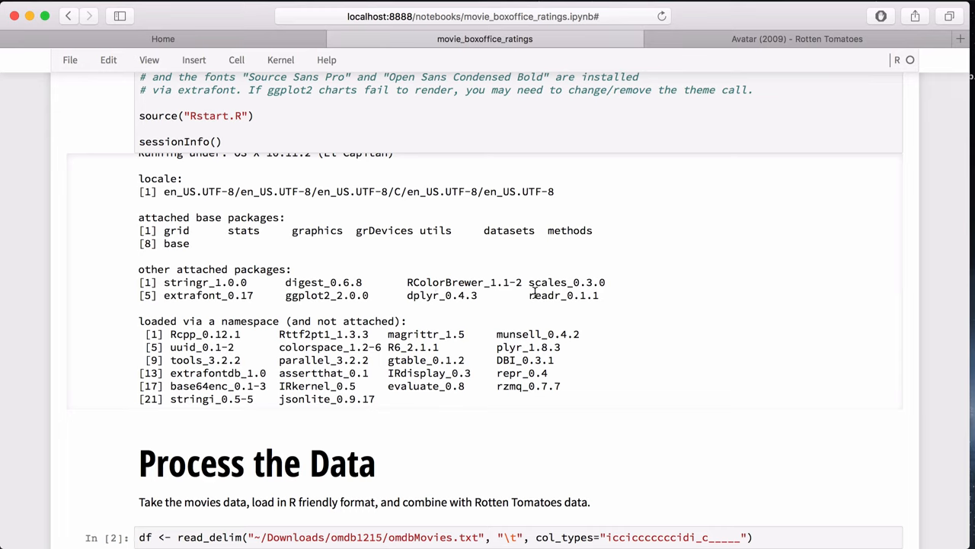
mouse_move(257, 430)
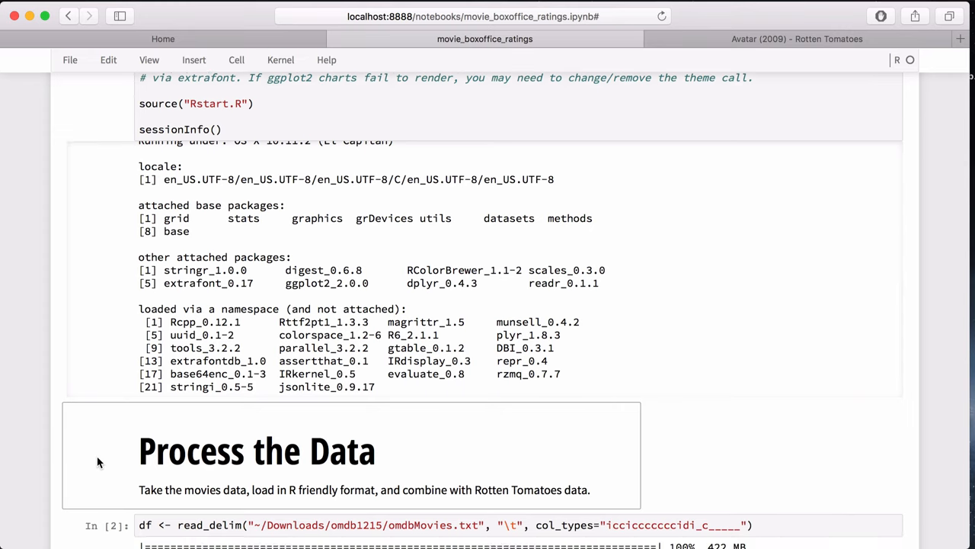
scroll(down, 3)
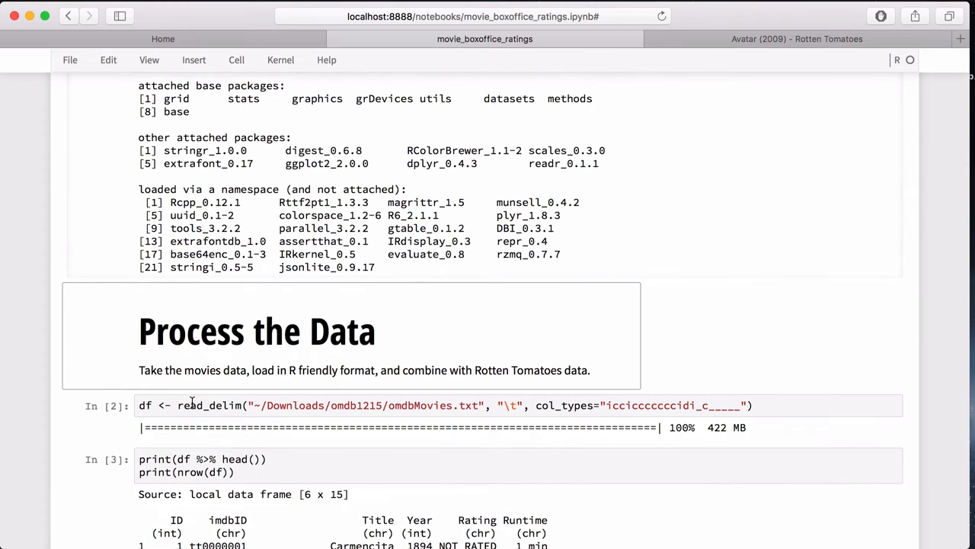
double_click(256, 331)
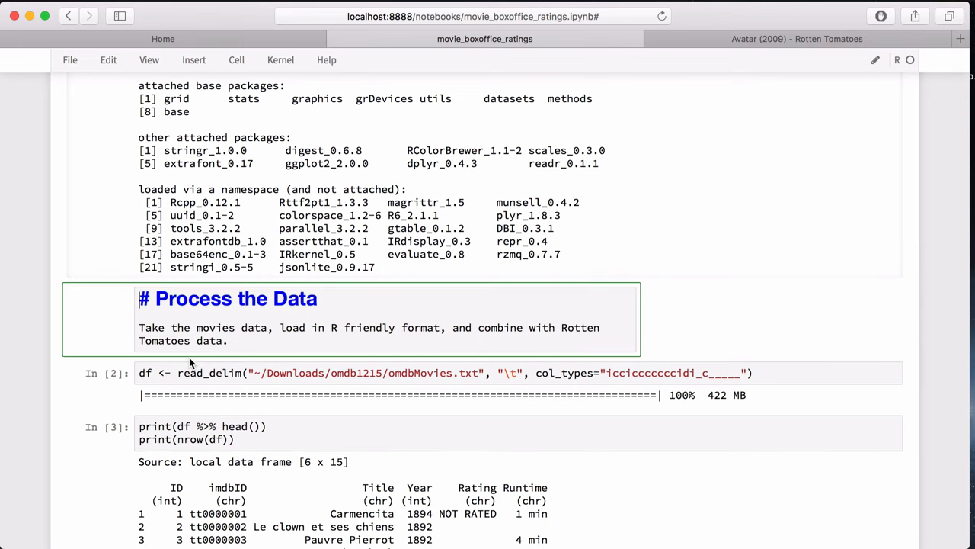
mouse_move(241, 323)
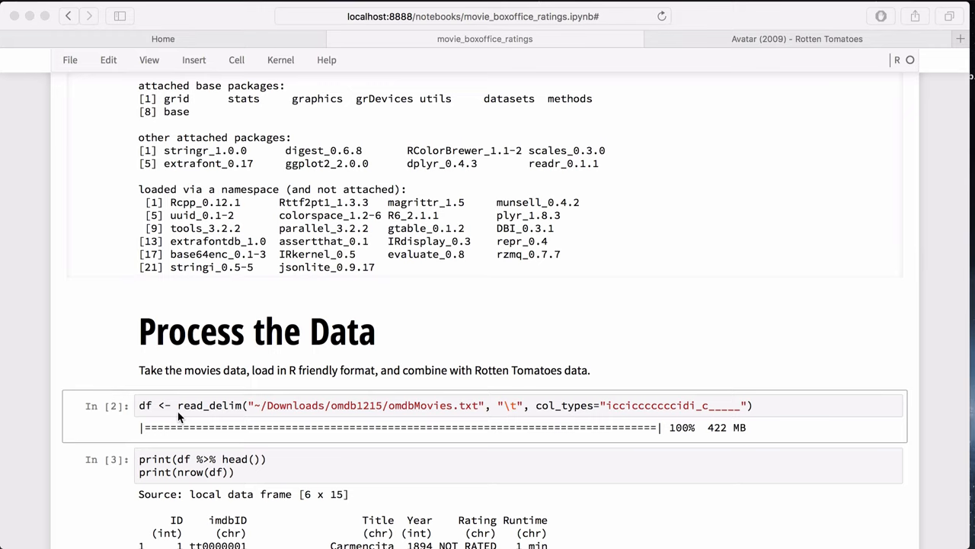
mouse_move(201, 414)
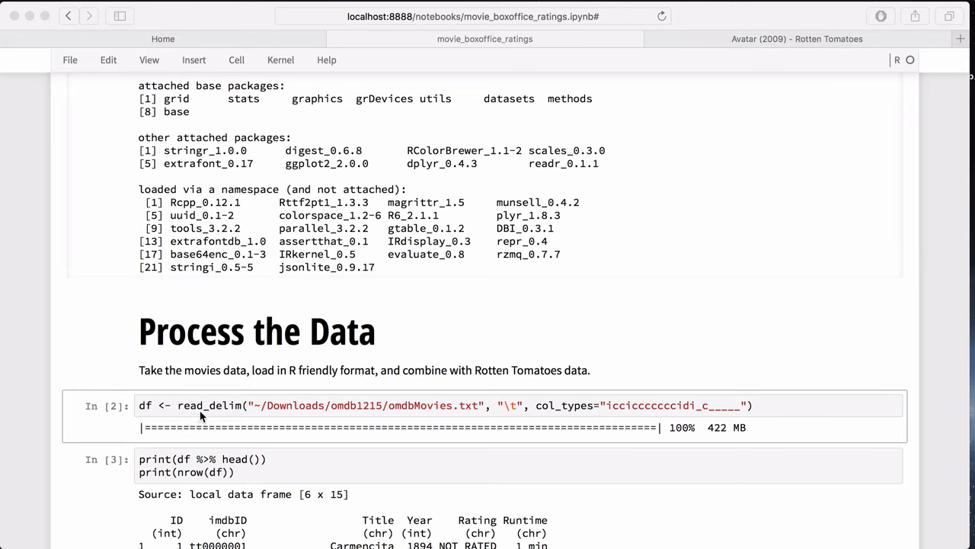
mouse_move(251, 411)
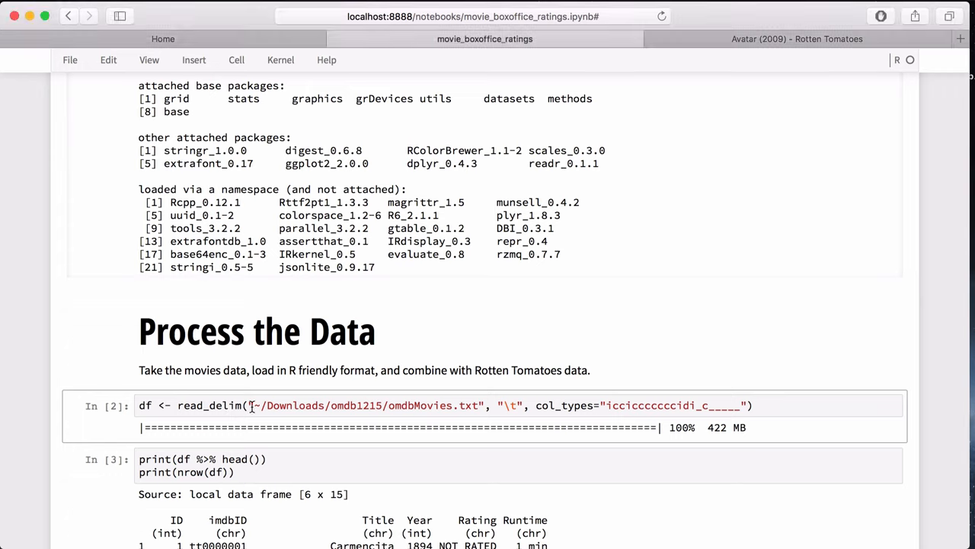
click(439, 405)
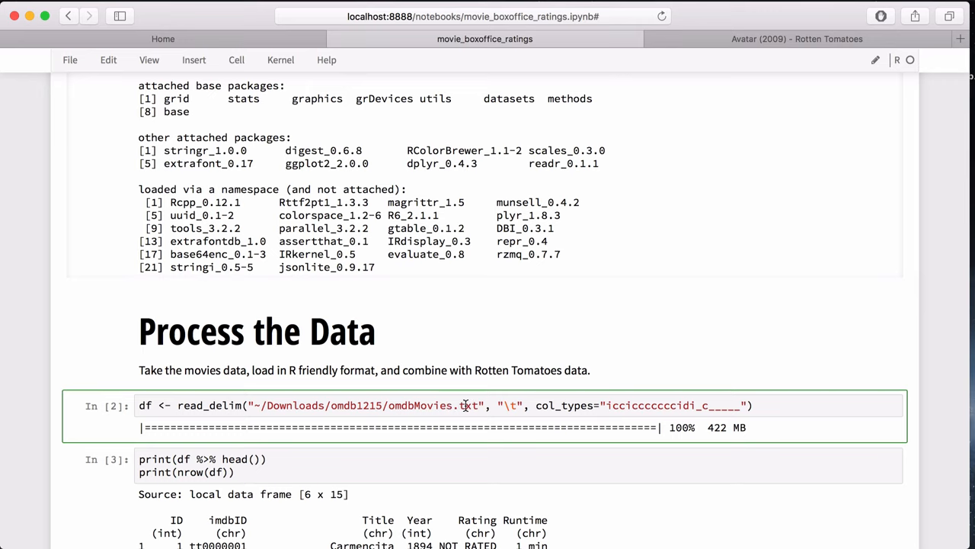
mouse_move(552, 402)
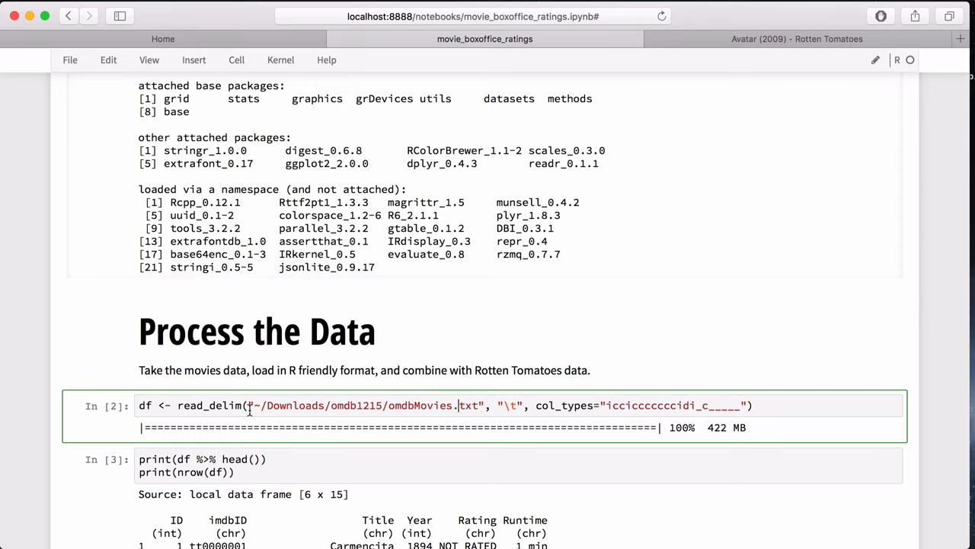
mouse_move(419, 411)
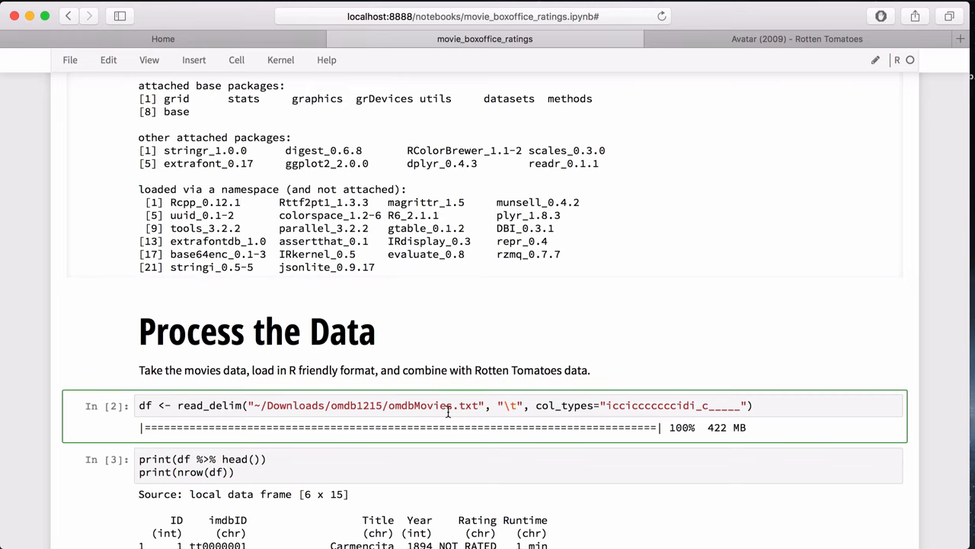
mouse_move(552, 396)
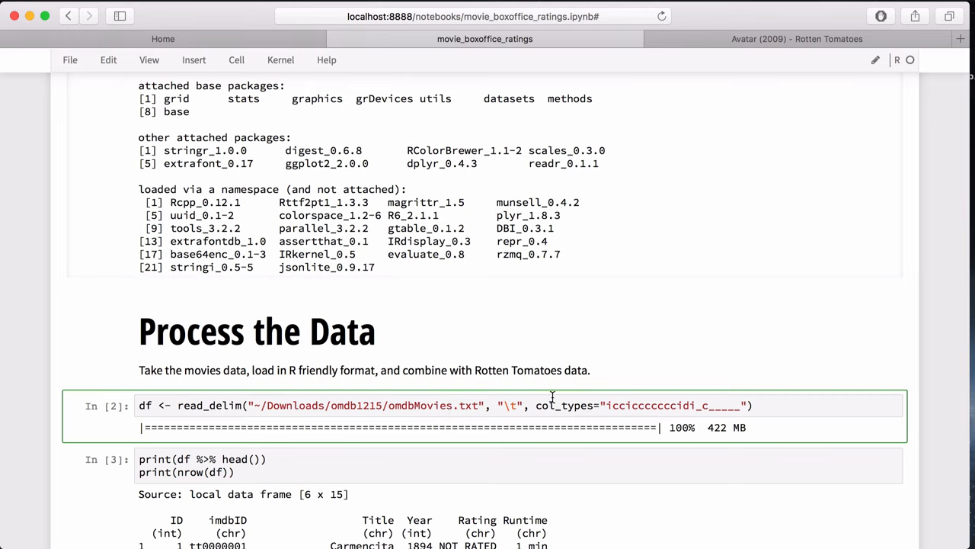
mouse_move(578, 405)
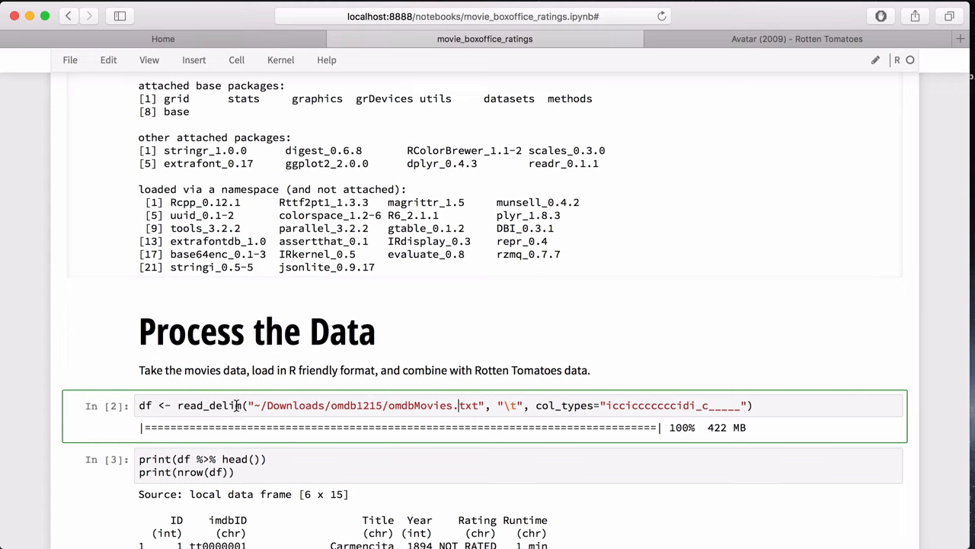
mouse_move(511, 405)
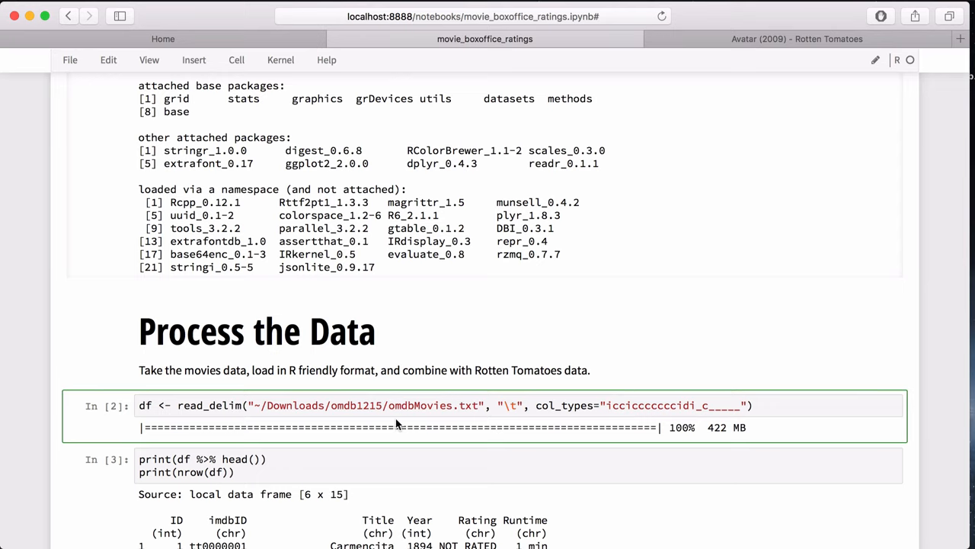
- Work down through the data-processing cells, selecting one of them along the way
scroll(down, 3)
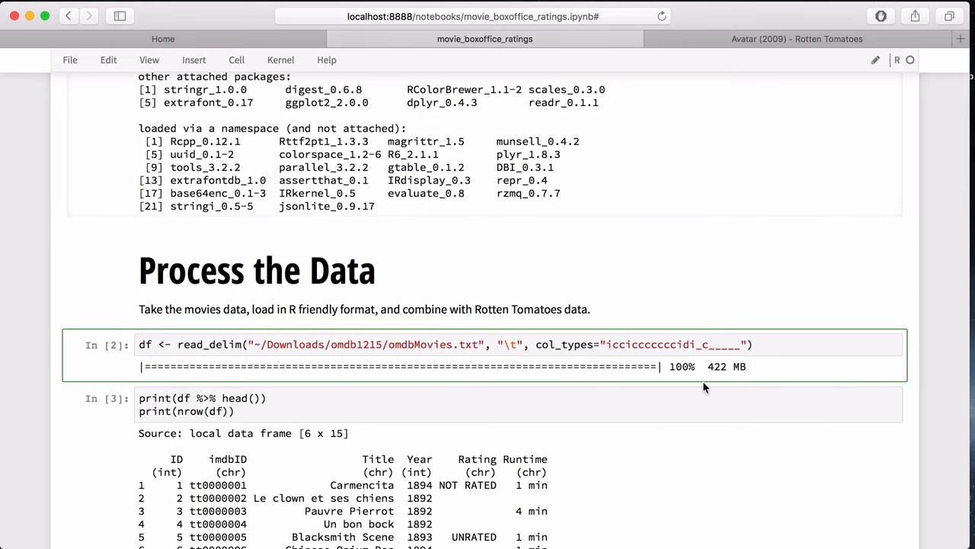
mouse_move(725, 366)
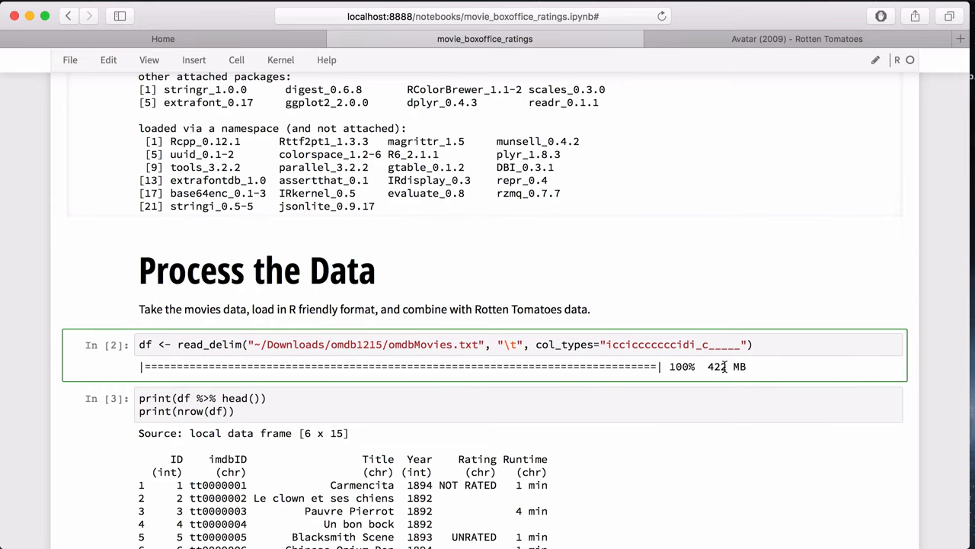
mouse_move(351, 402)
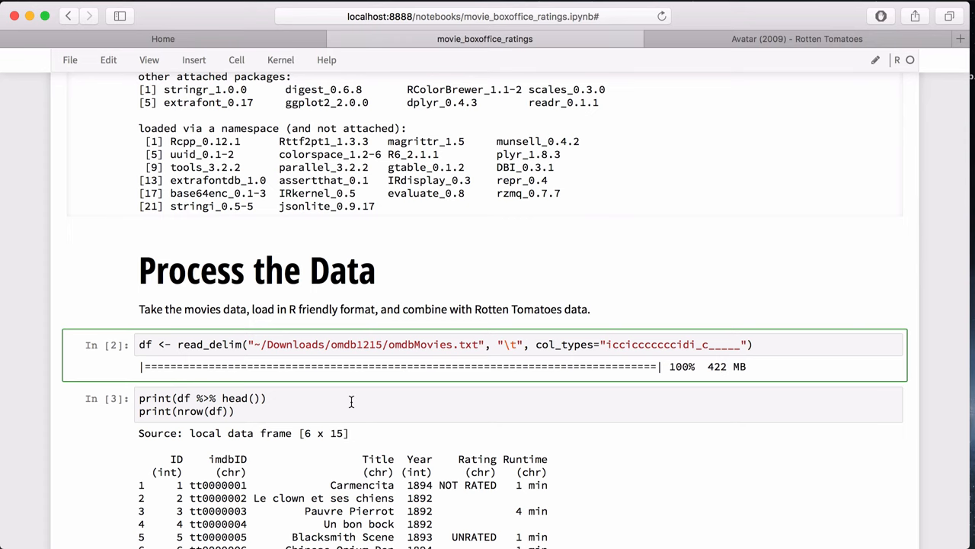
scroll(down, 3)
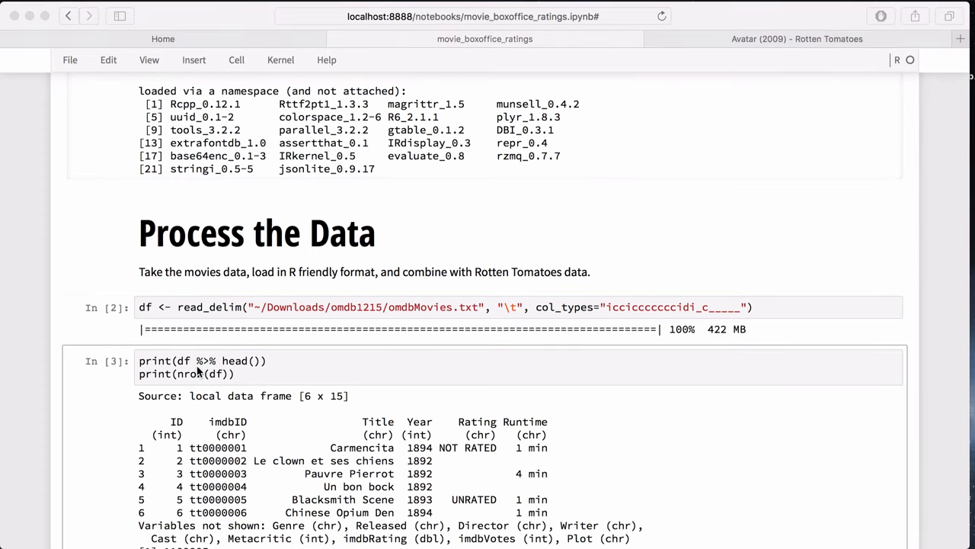
mouse_move(243, 366)
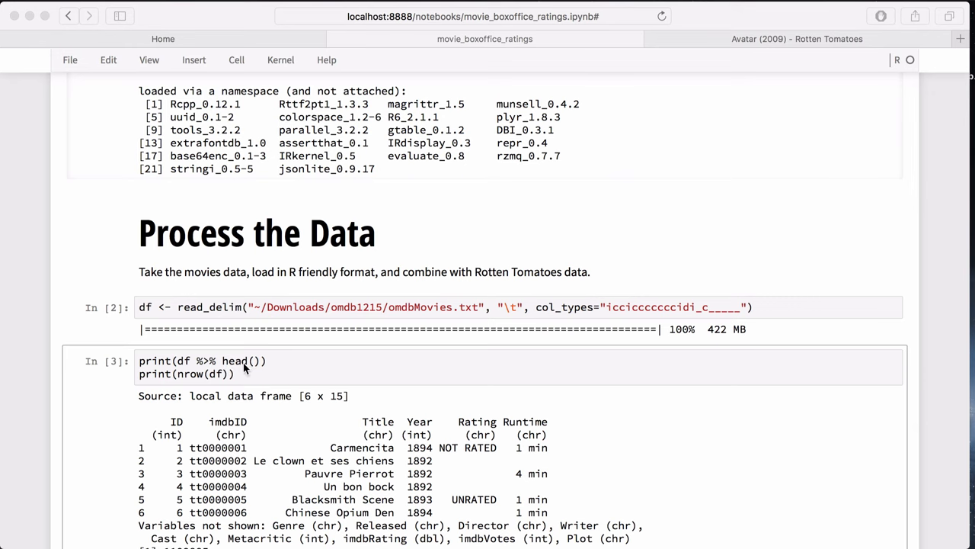
scroll(down, 3)
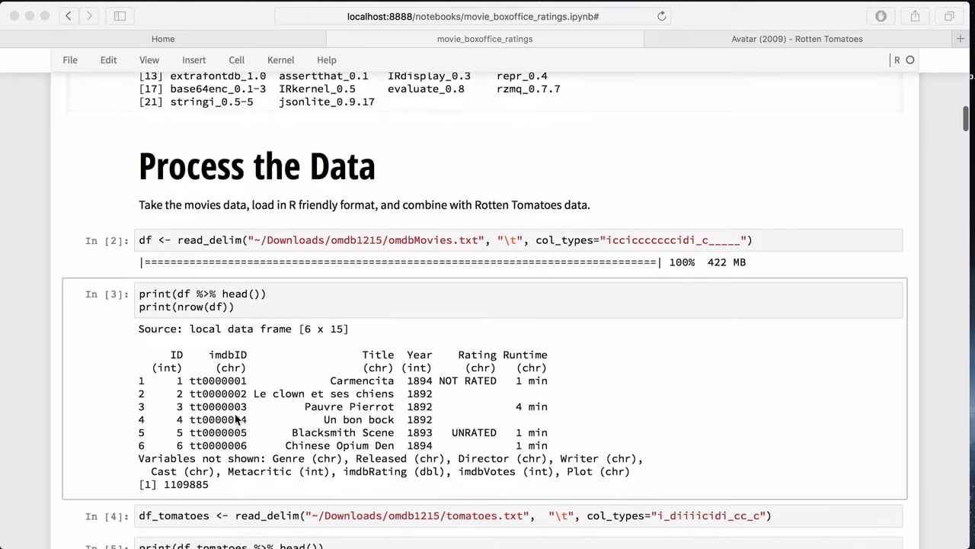
mouse_move(189, 388)
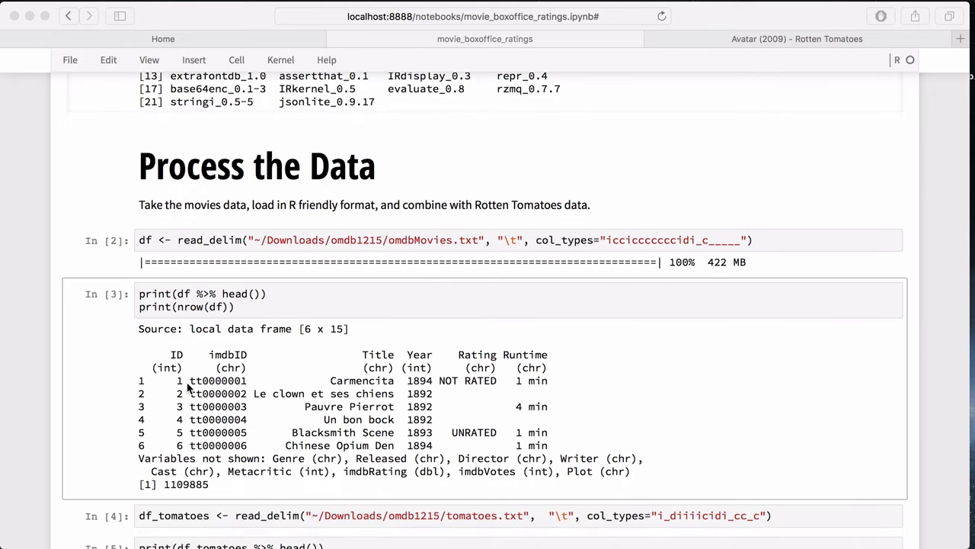
mouse_move(171, 393)
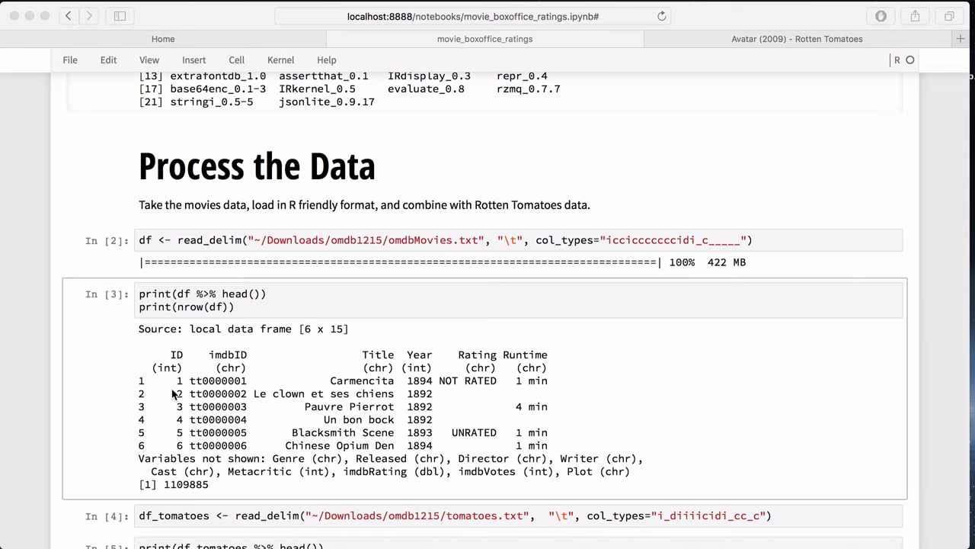
mouse_move(232, 402)
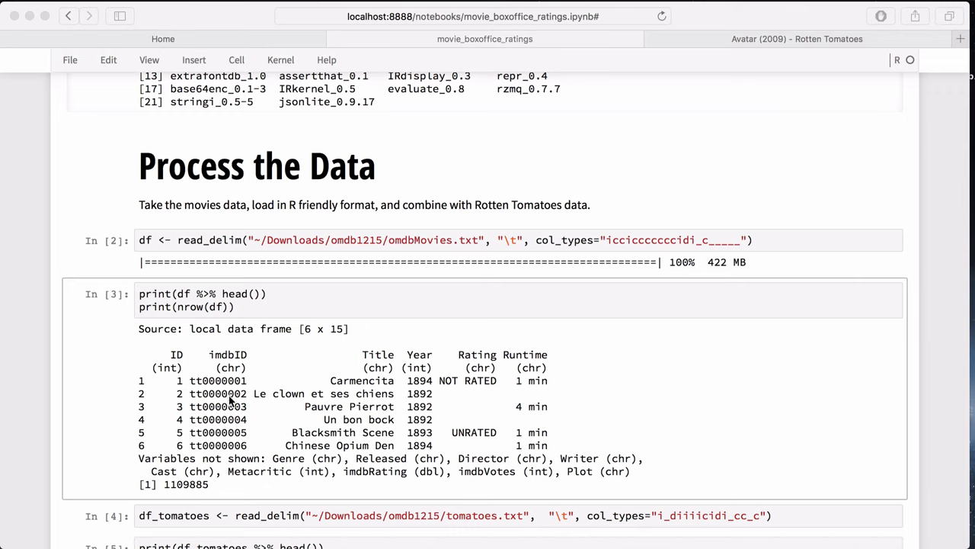
mouse_move(373, 411)
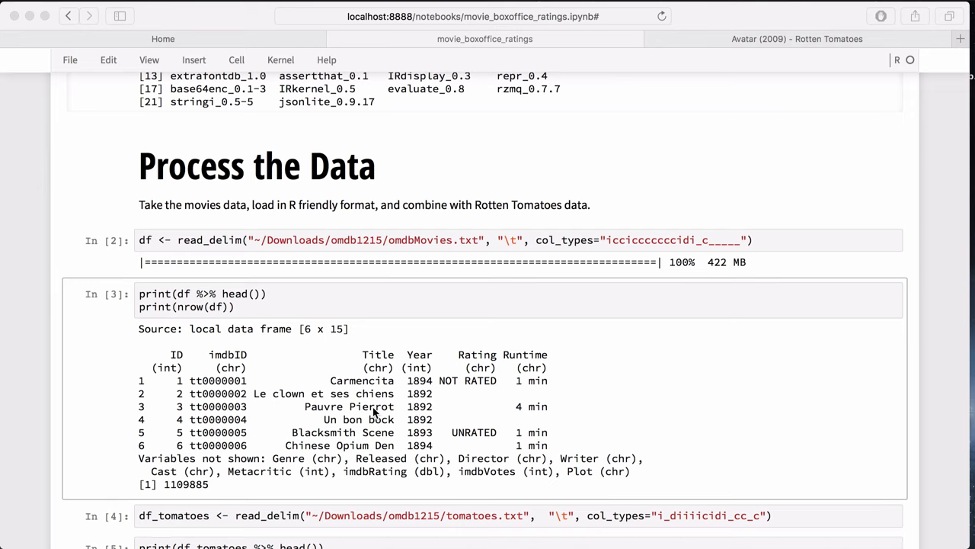
mouse_move(495, 413)
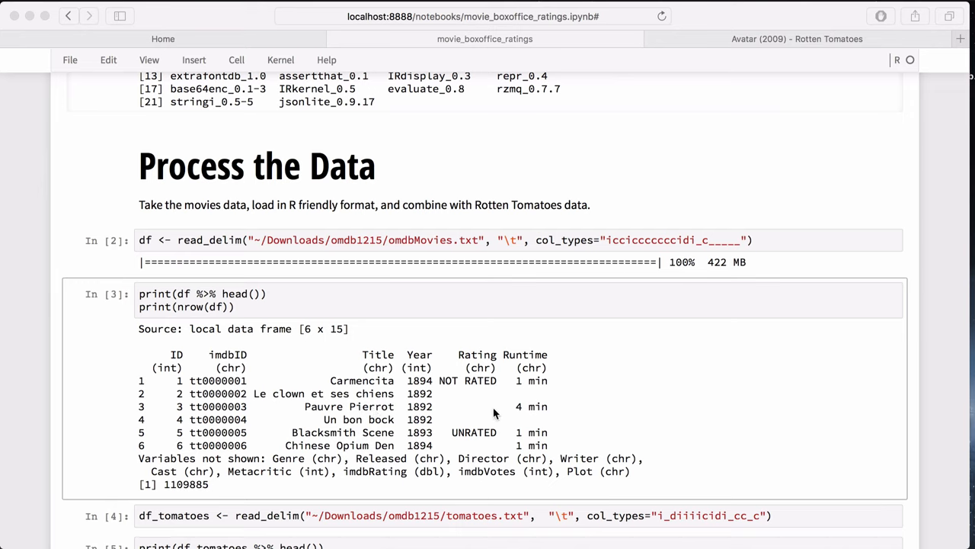
mouse_move(533, 412)
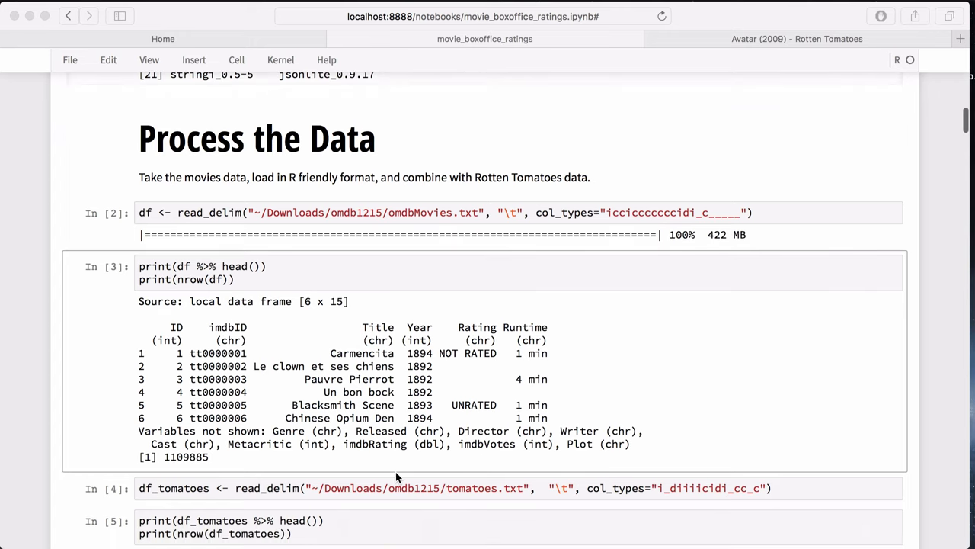
mouse_move(192, 460)
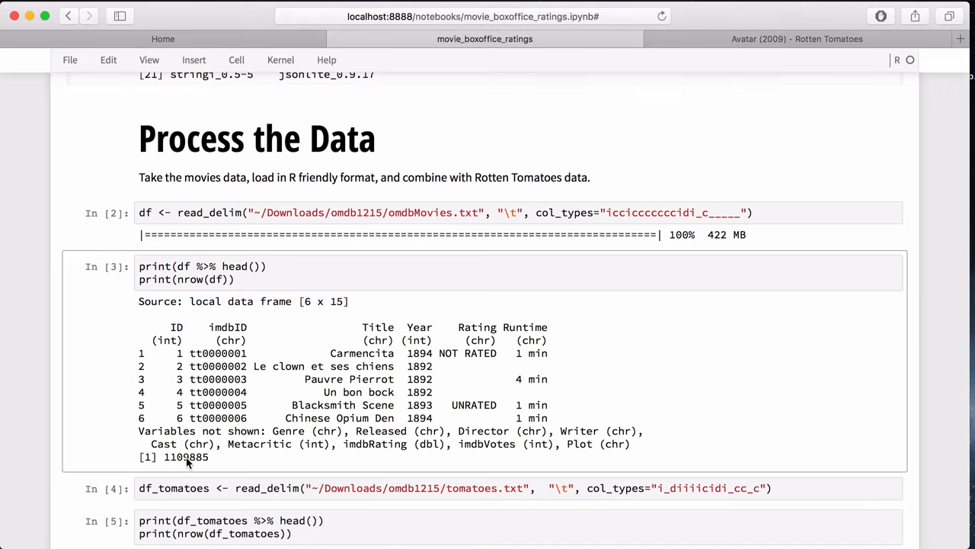
mouse_move(213, 463)
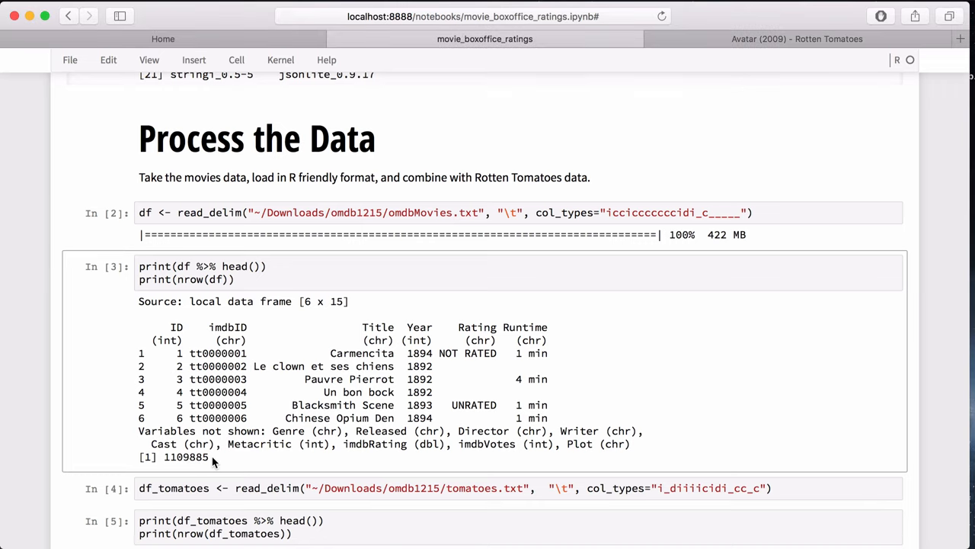
scroll(down, 3)
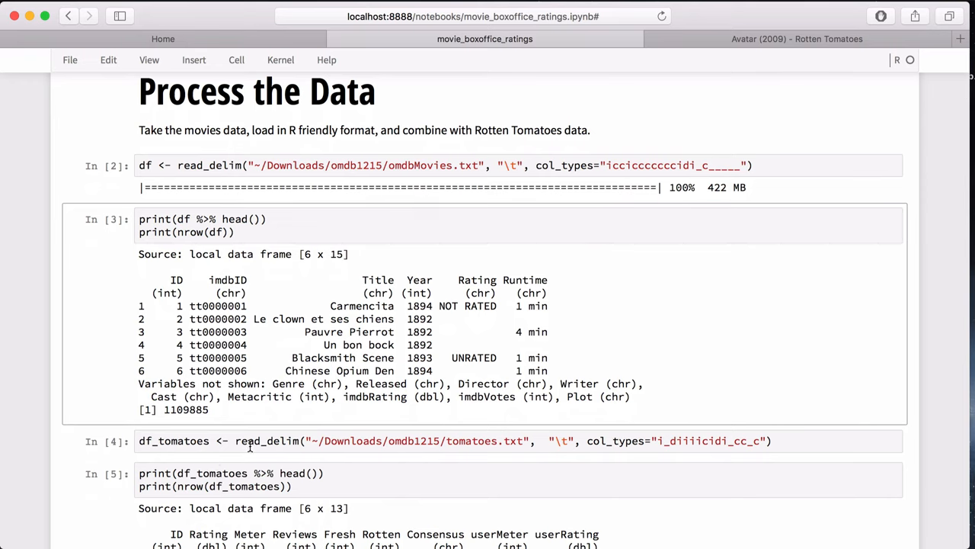
click(292, 441)
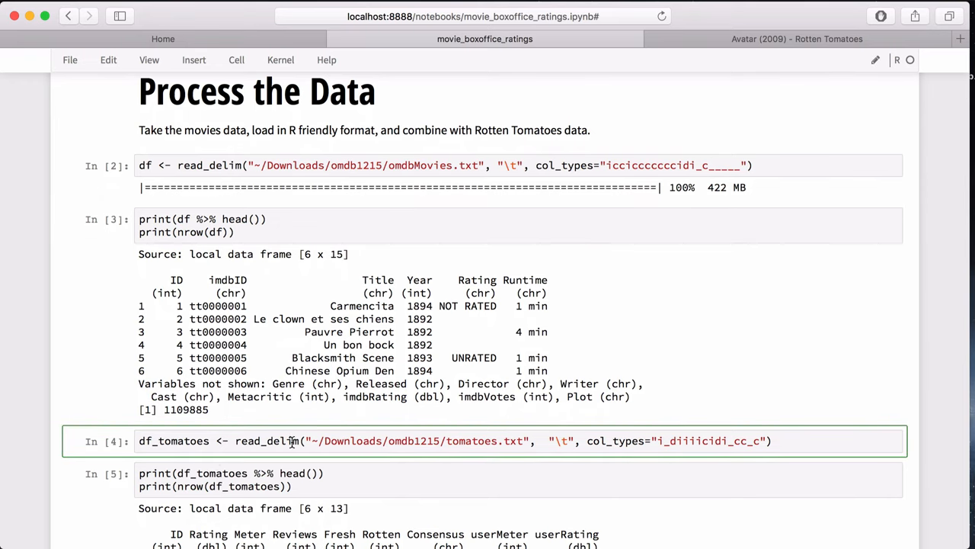
mouse_move(445, 170)
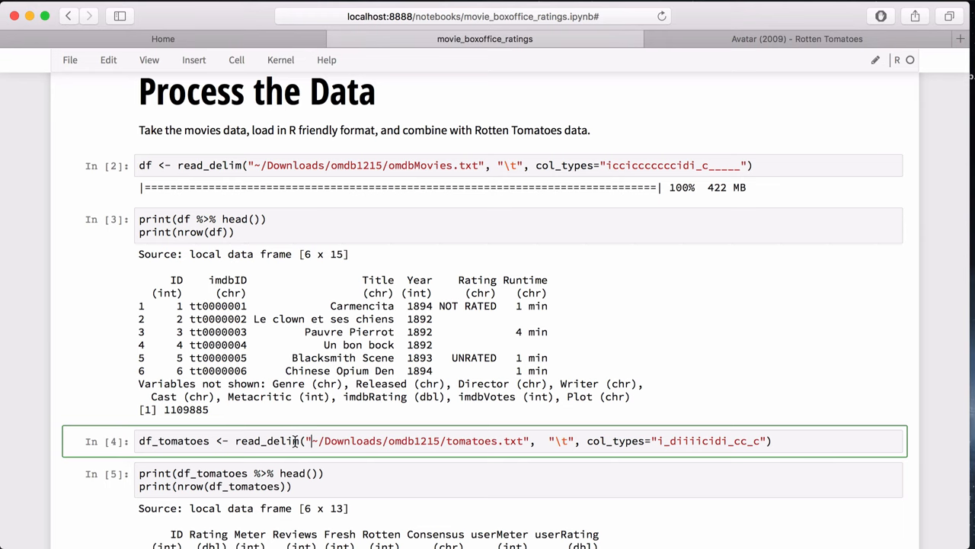
scroll(down, 3)
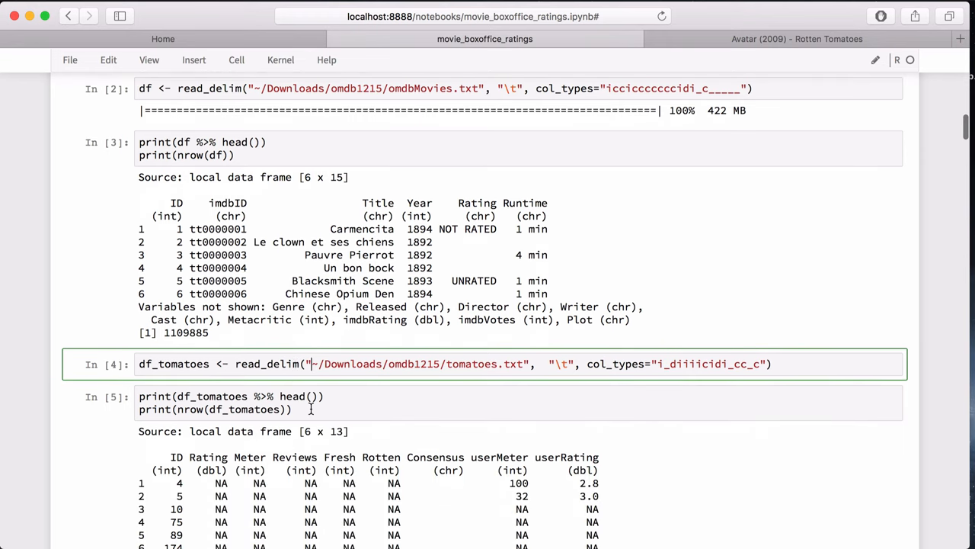
scroll(down, 3)
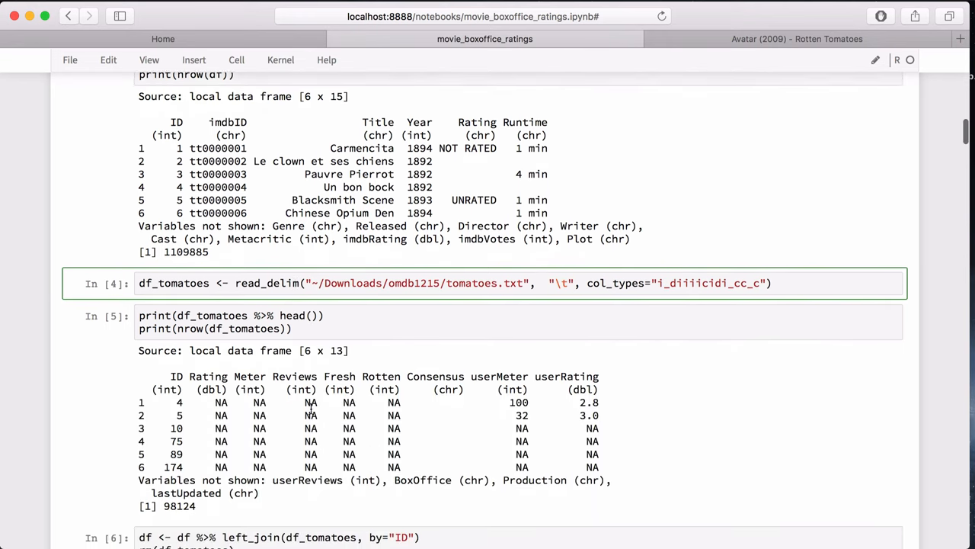
scroll(down, 3)
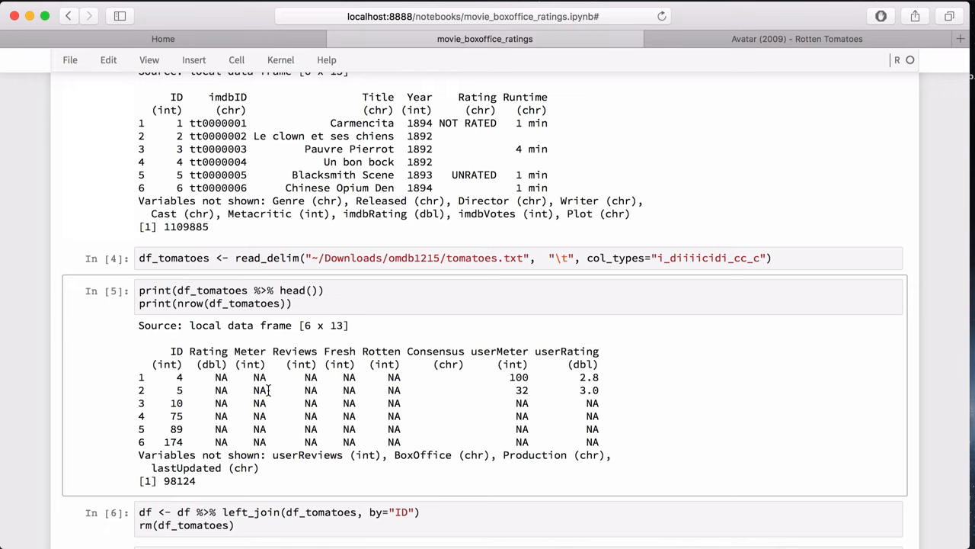
mouse_move(265, 390)
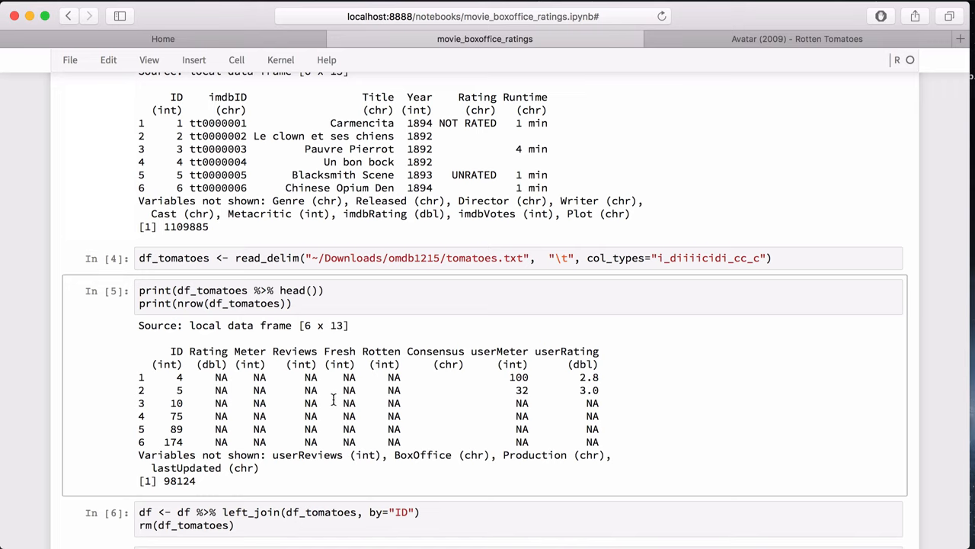
mouse_move(515, 396)
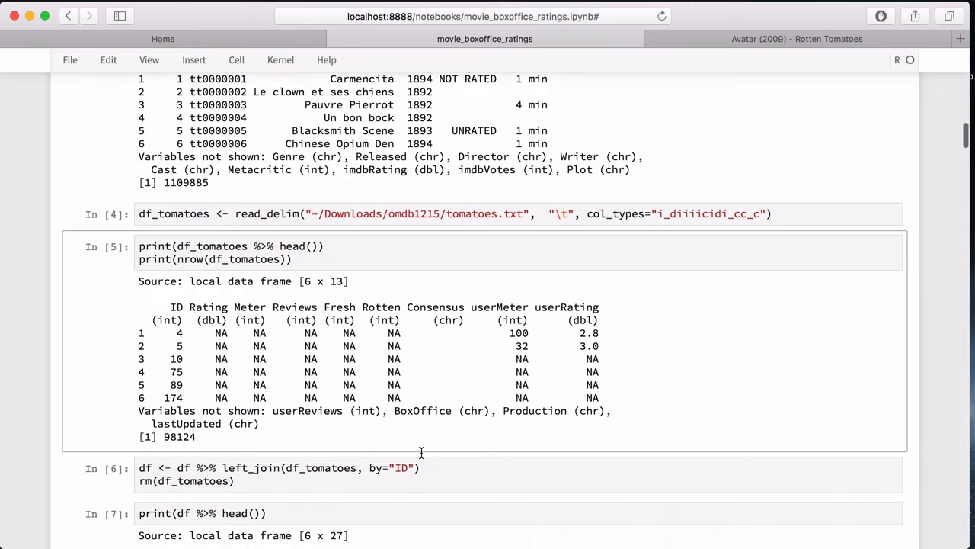
- Continue down the notebook reviewing the processing output that follows
scroll(down, 3)
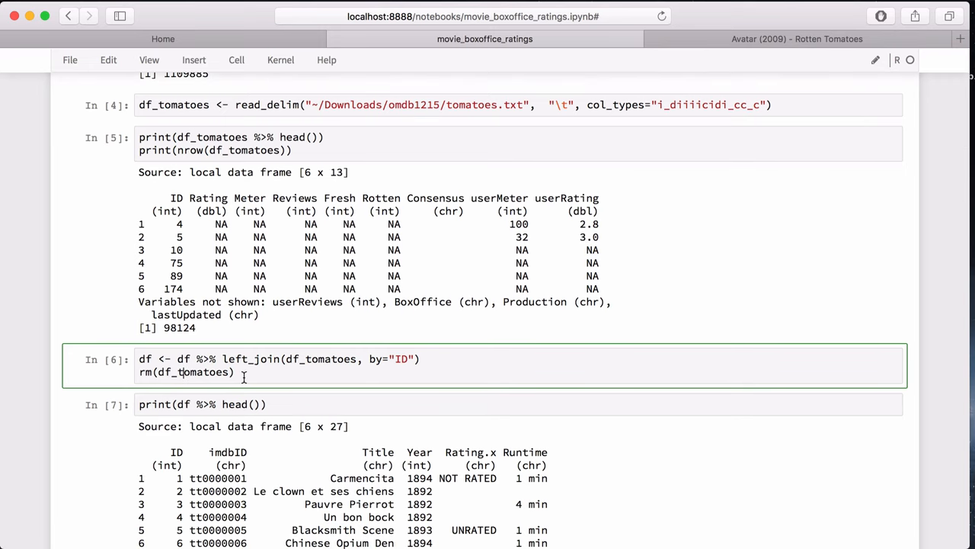
scroll(down, 3)
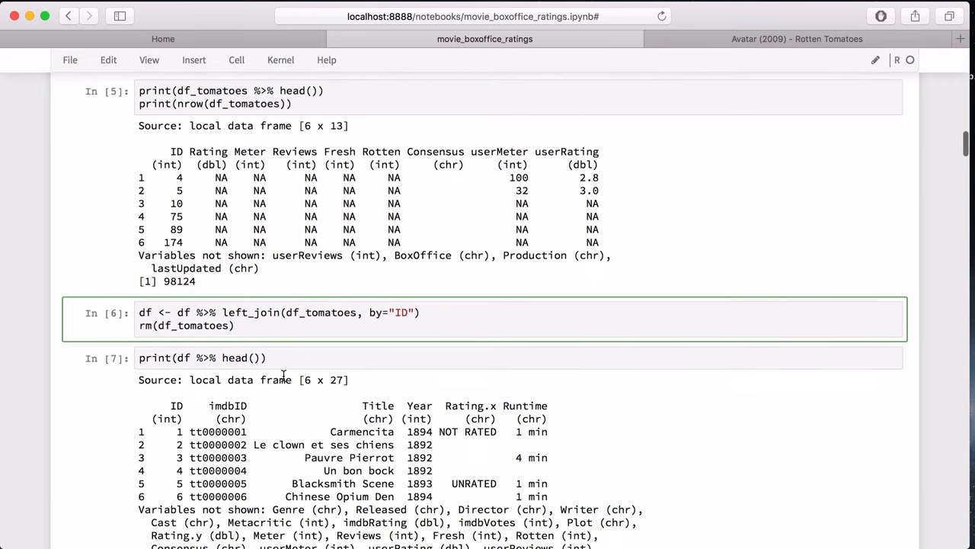
scroll(down, 3)
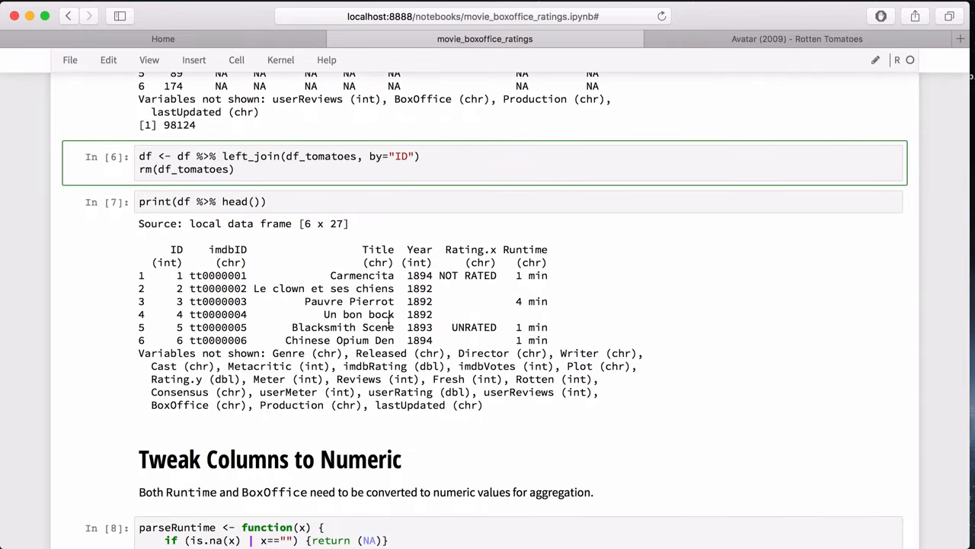
scroll(down, 3)
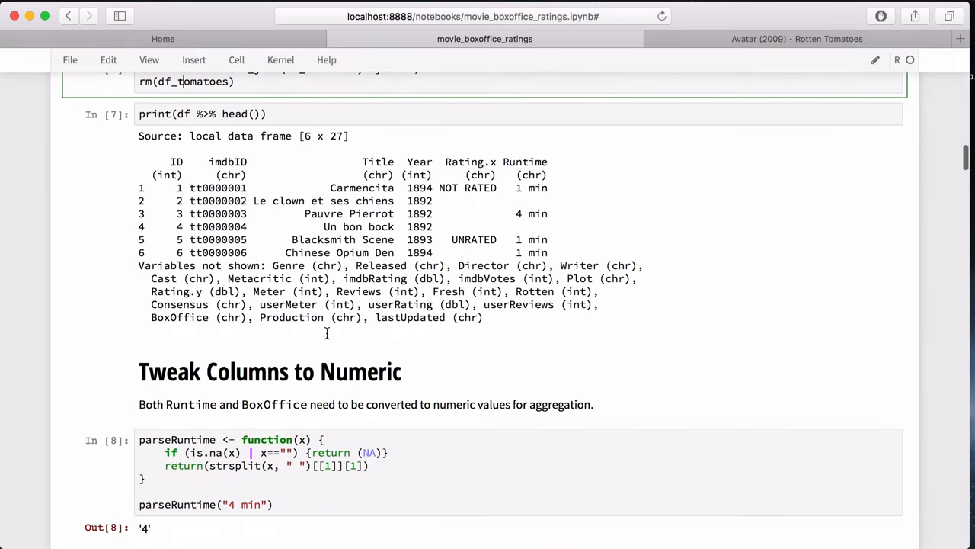
mouse_move(328, 338)
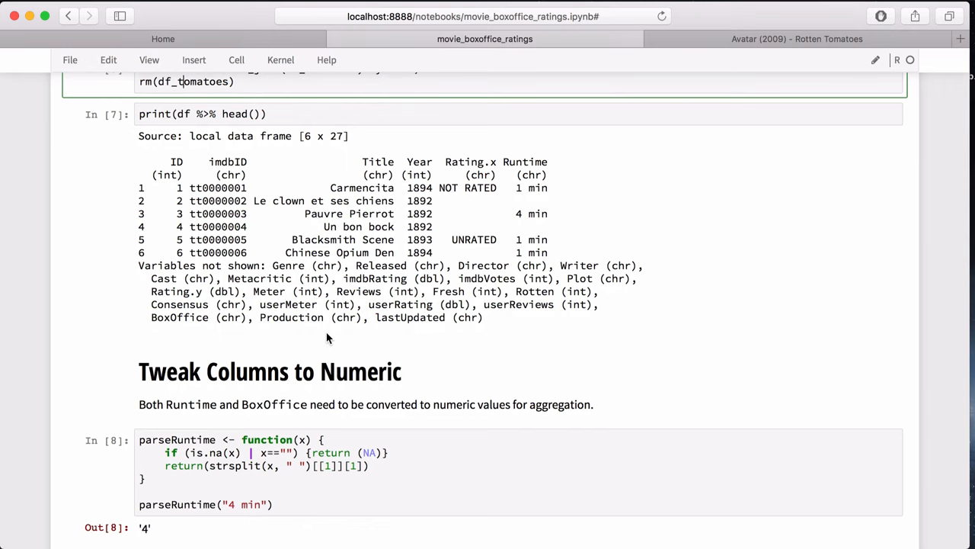
scroll(down, 3)
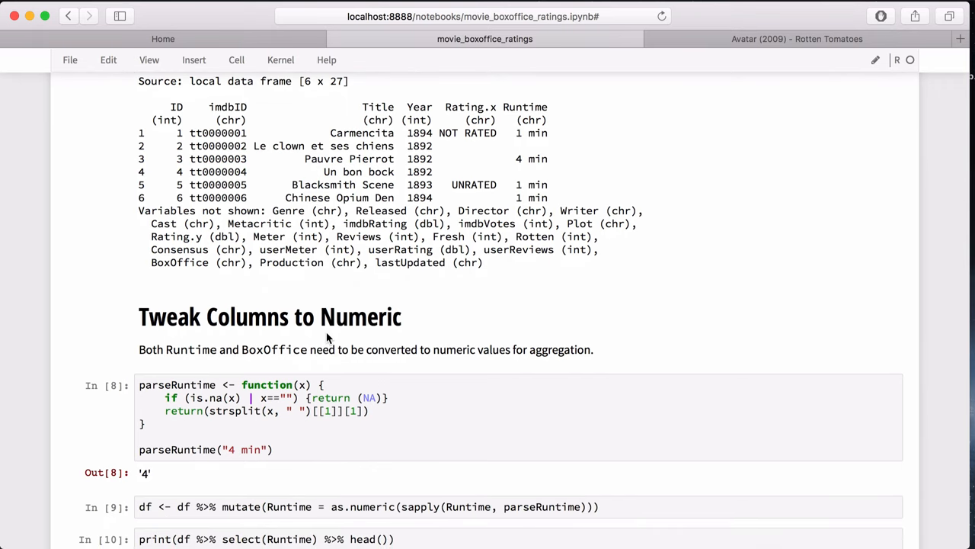
scroll(up, 3)
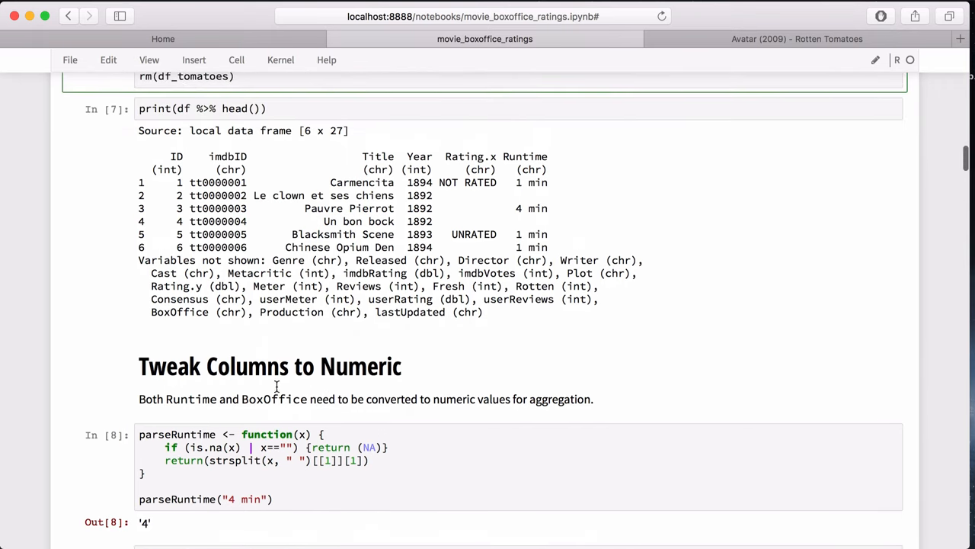
mouse_move(381, 262)
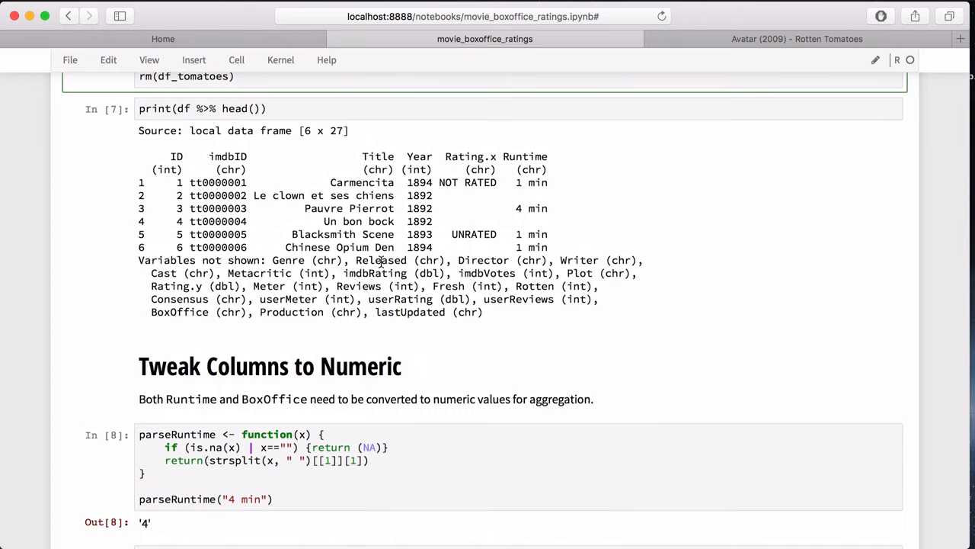
mouse_move(532, 190)
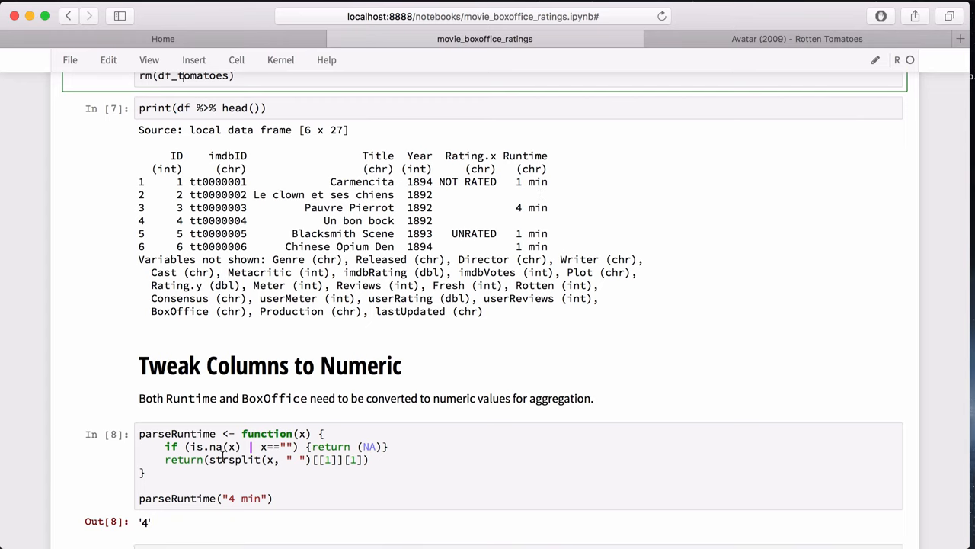
scroll(down, 3)
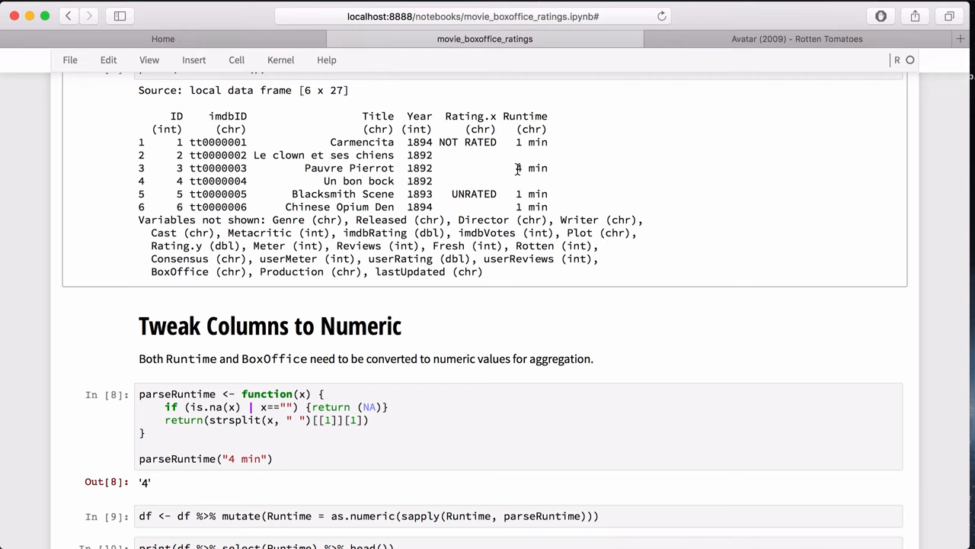
mouse_move(537, 168)
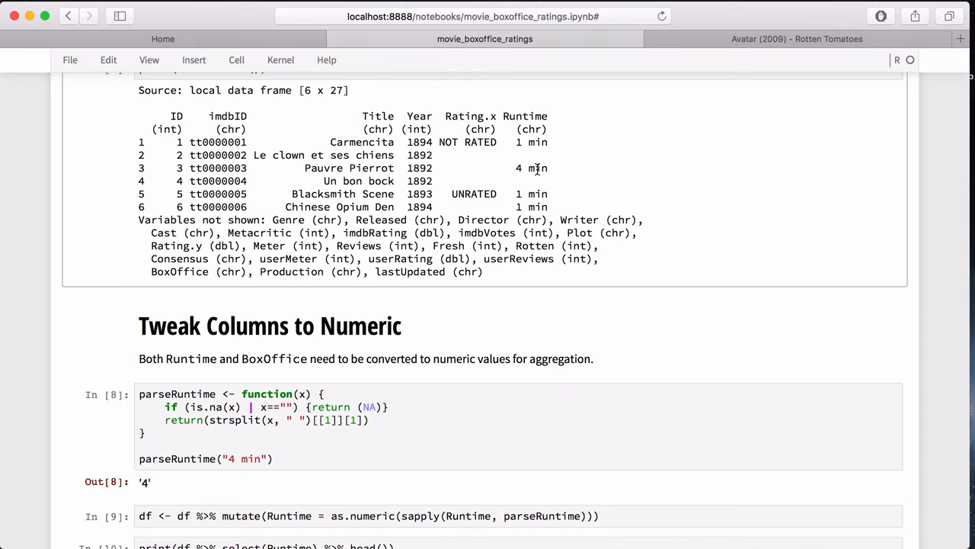
mouse_move(534, 169)
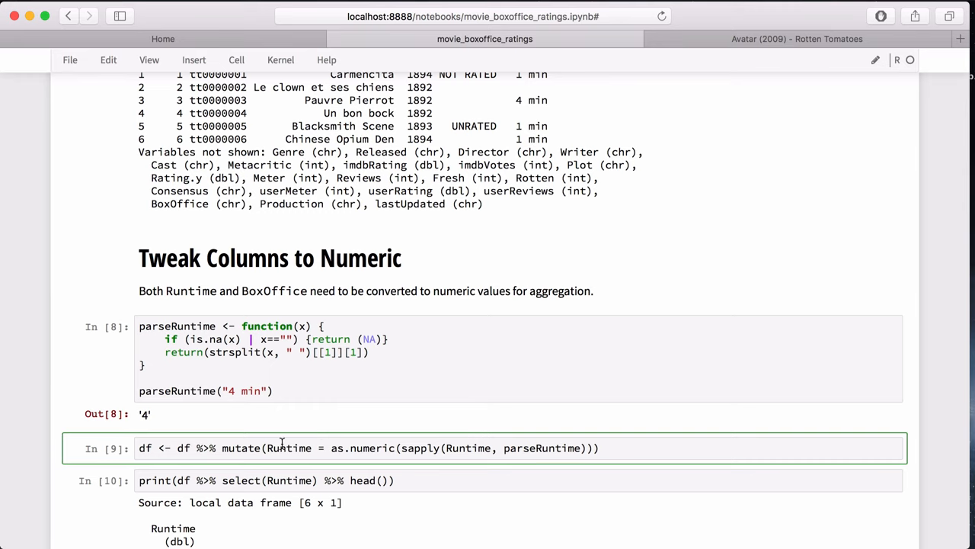
- Scroll further through the next cells, rechecking parts of their output
scroll(down, 3)
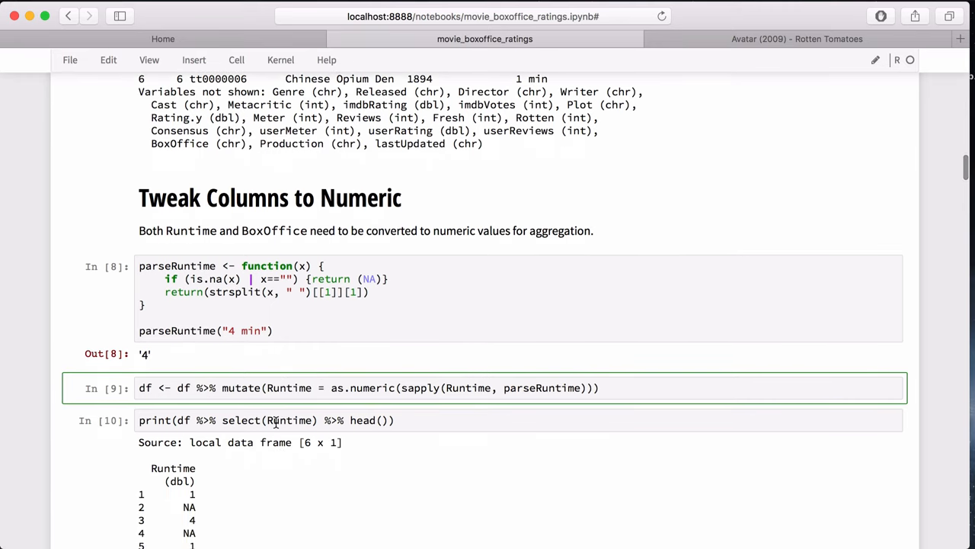
scroll(down, 3)
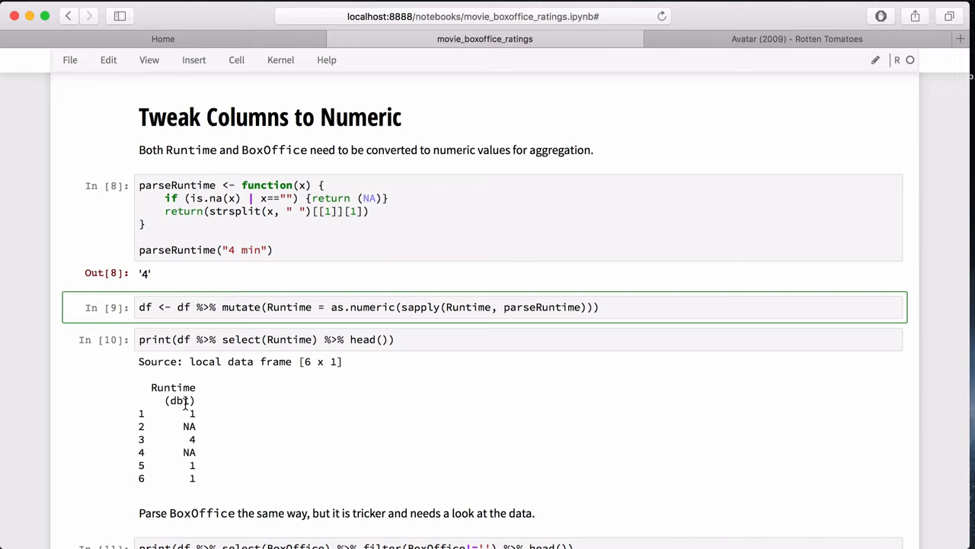
scroll(down, 3)
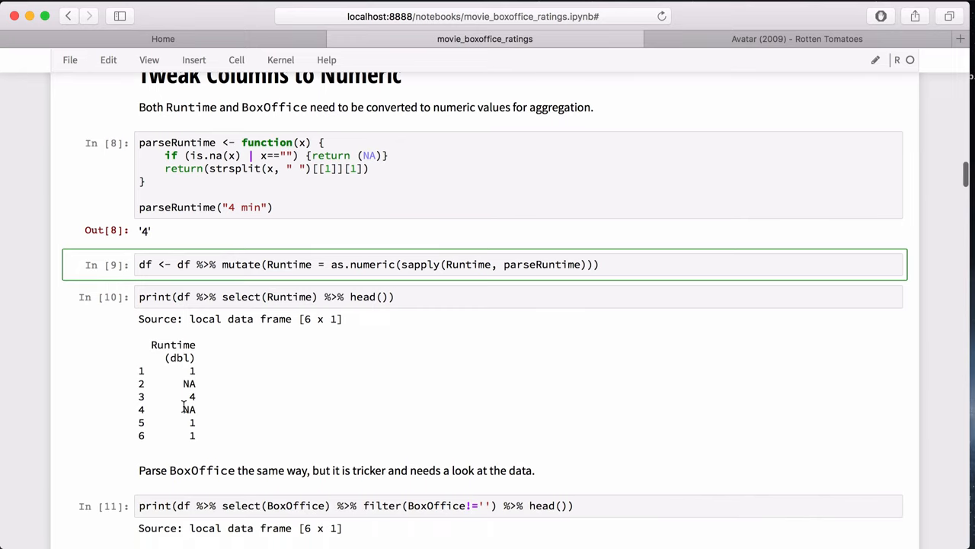
scroll(down, 3)
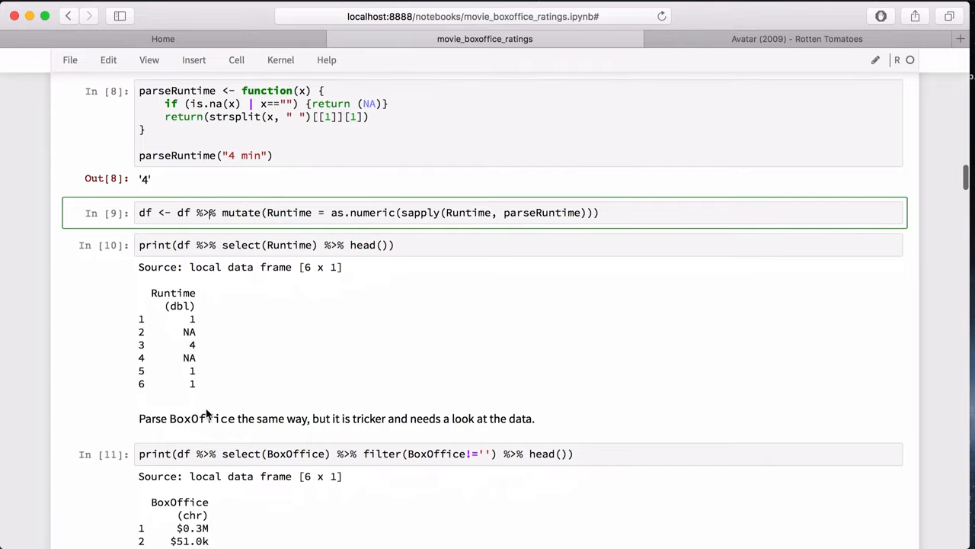
mouse_move(232, 424)
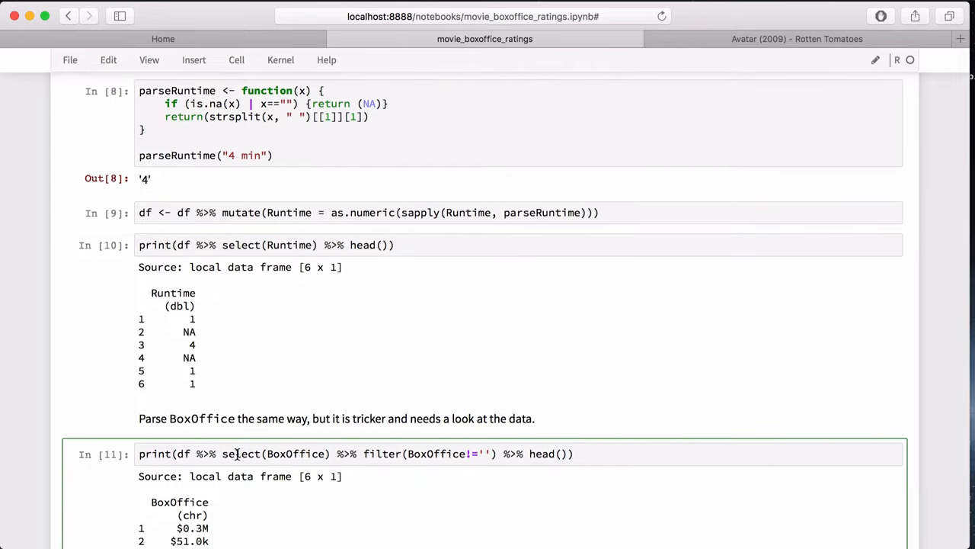
scroll(up, 3)
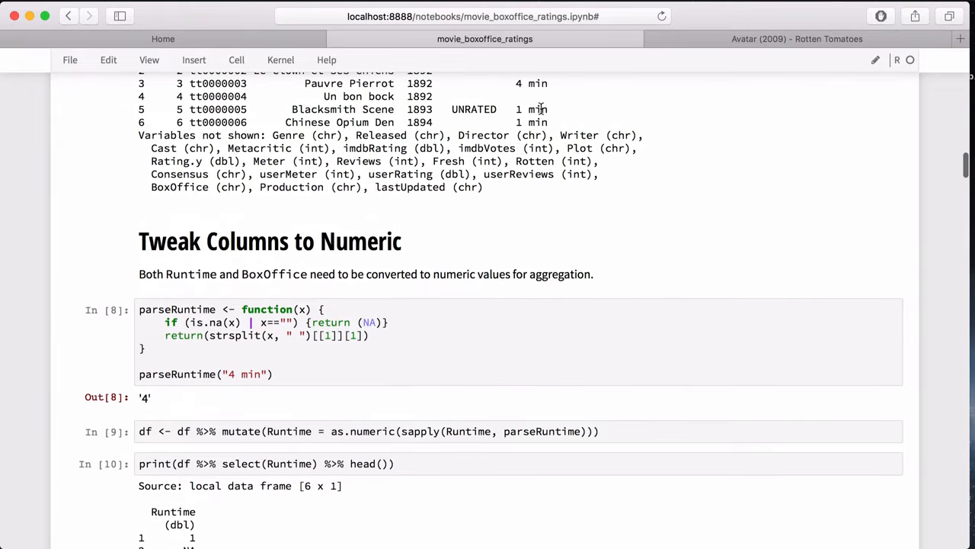
scroll(down, 3)
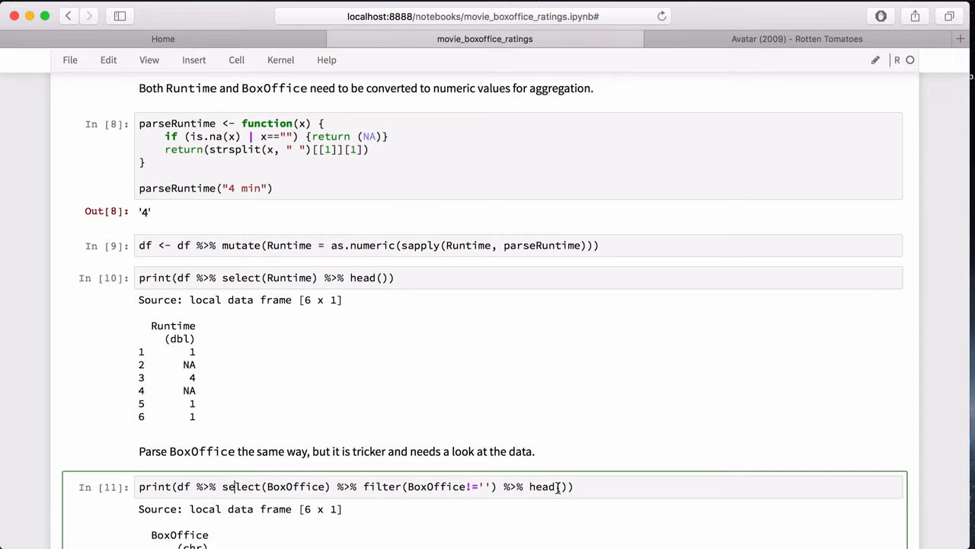
scroll(down, 3)
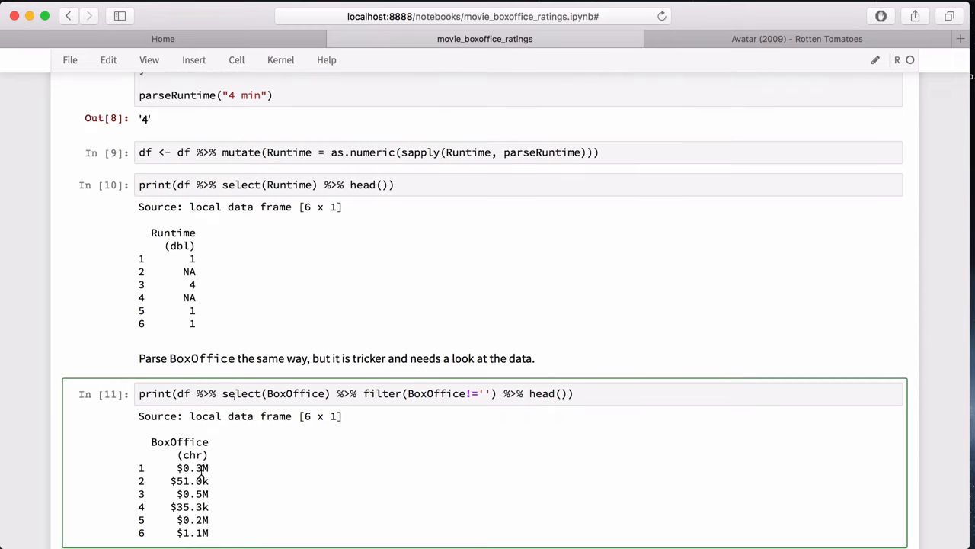
- Go back and forth over the later processing cells to compare their results
scroll(up, 3)
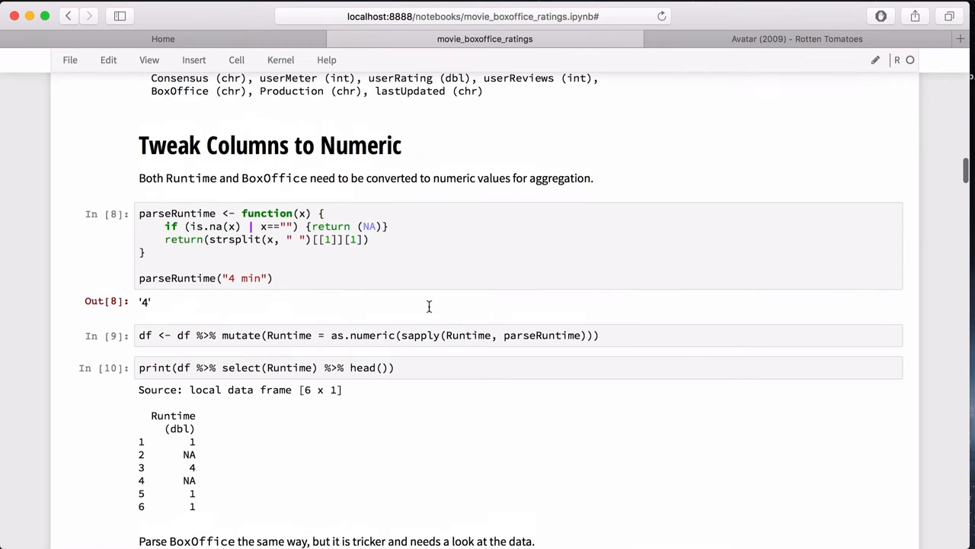
scroll(up, 3)
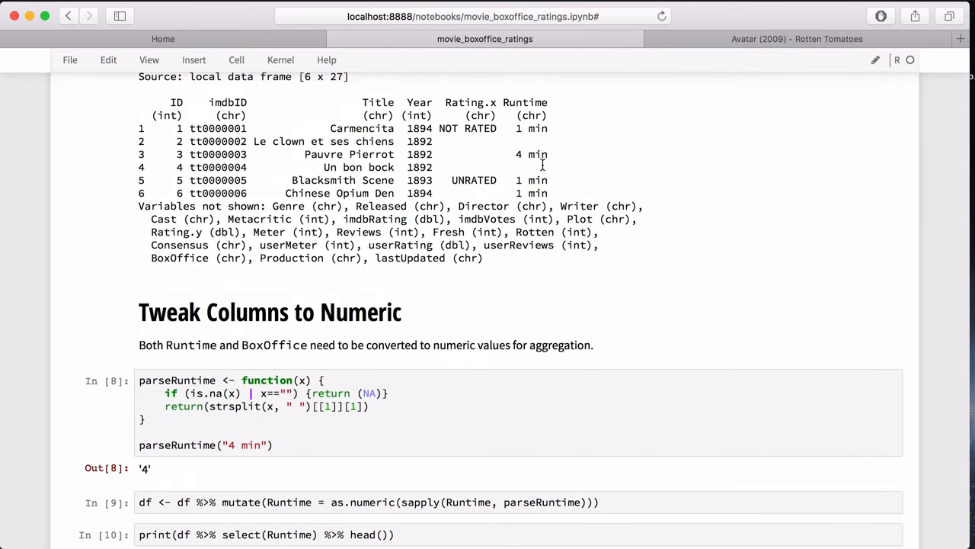
scroll(down, 3)
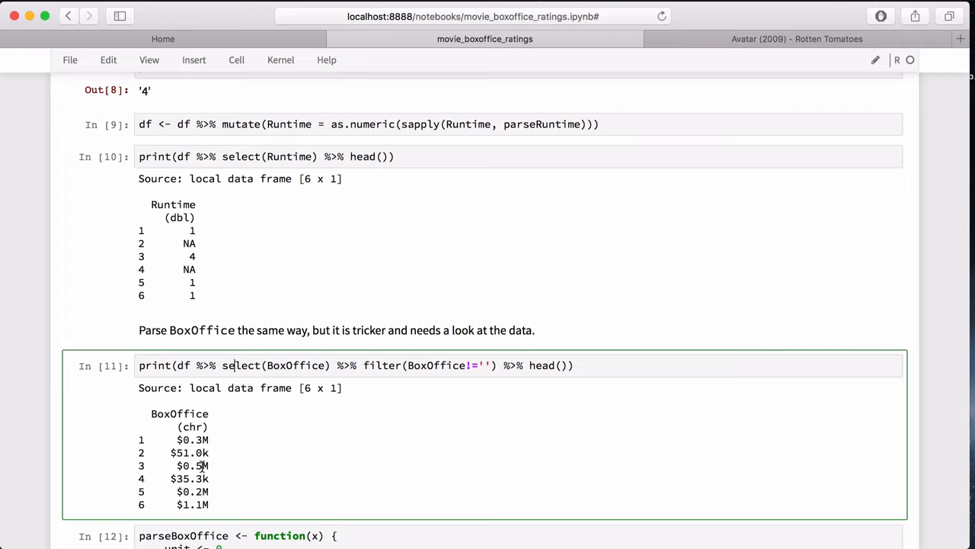
scroll(down, 3)
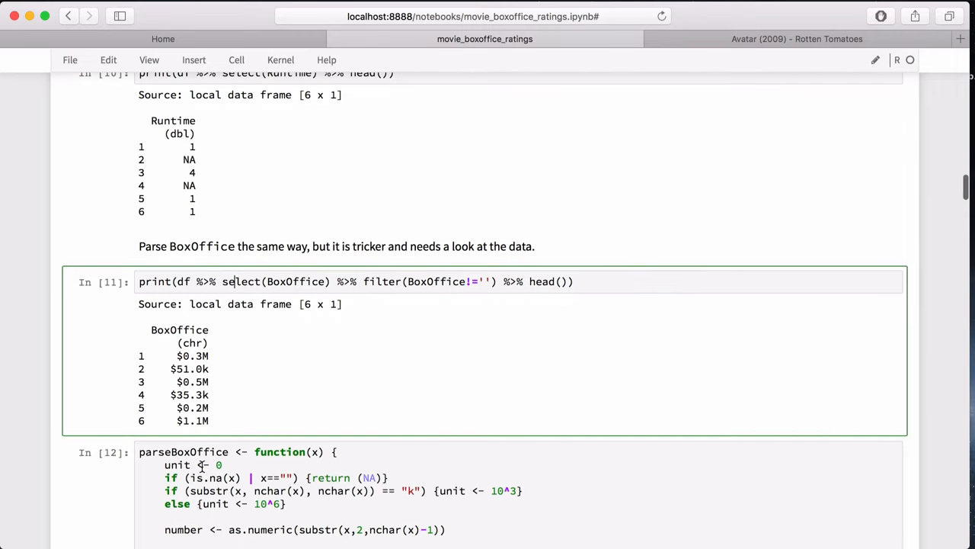
scroll(down, 3)
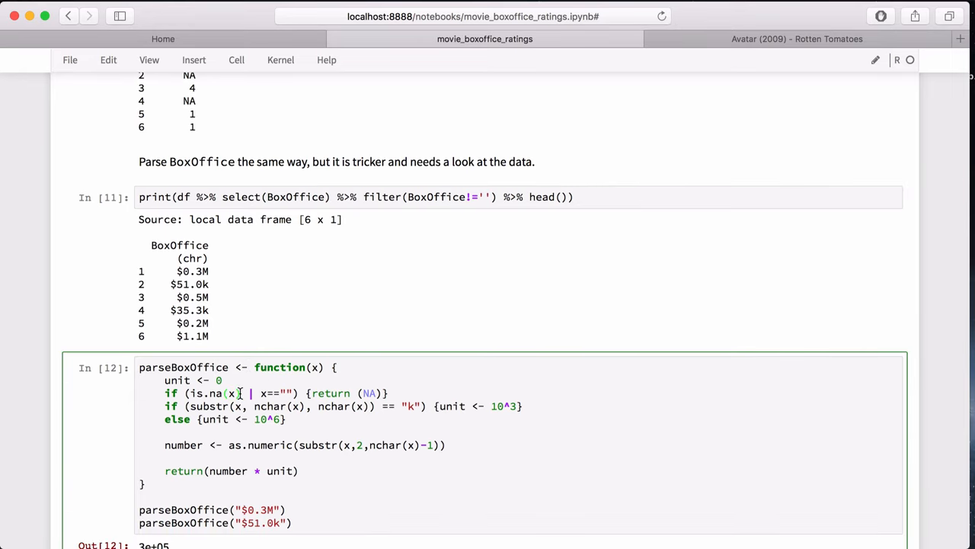
scroll(up, 3)
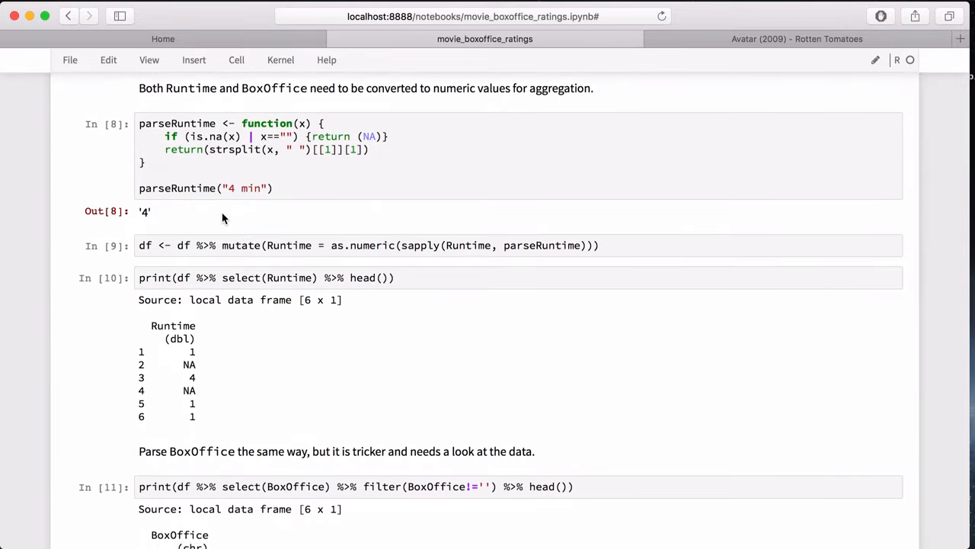
scroll(down, 3)
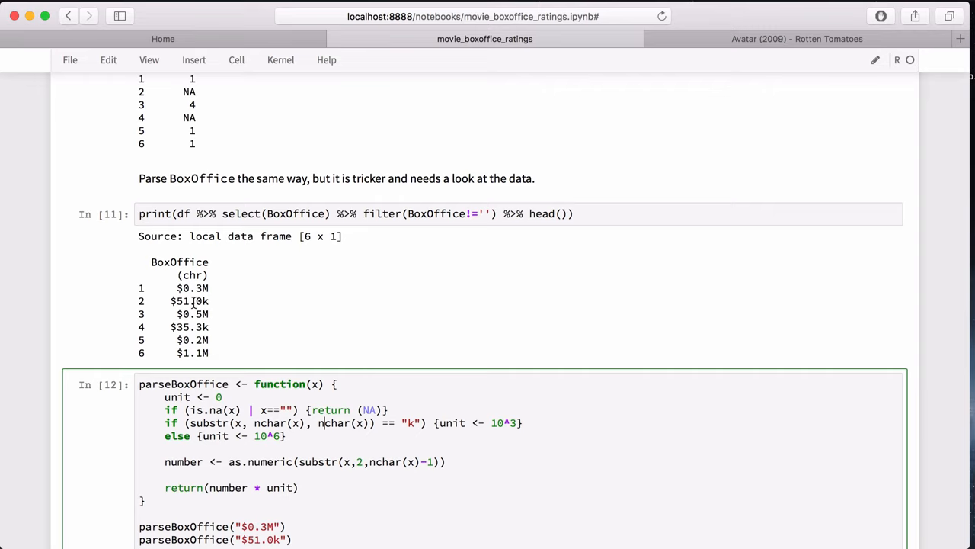
mouse_move(212, 305)
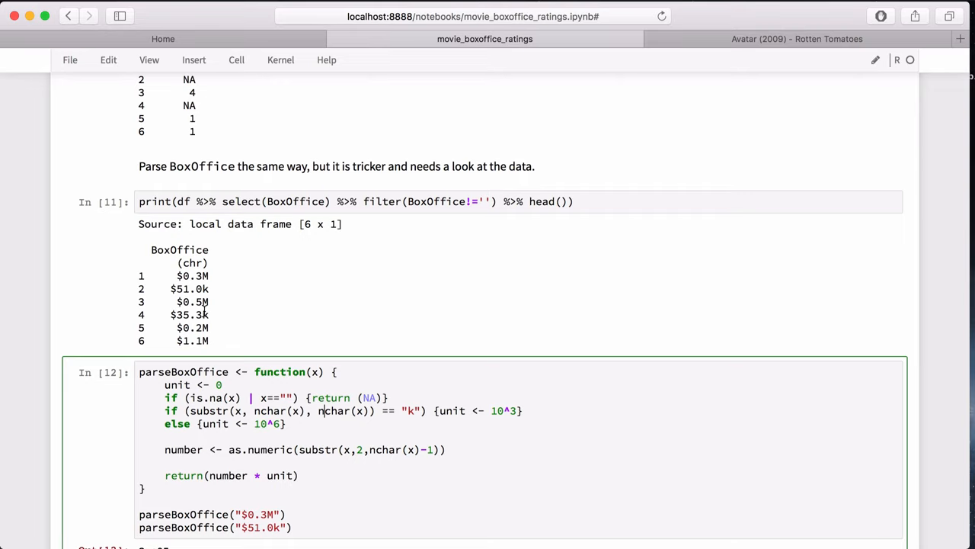
mouse_move(235, 335)
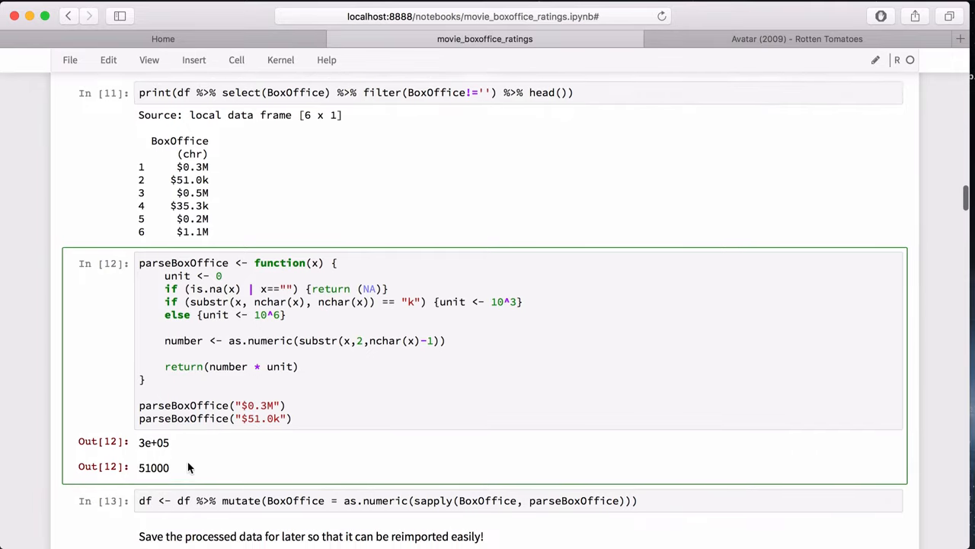
- Select the cell that saves the processed data and look over its surrounding output
scroll(down, 3)
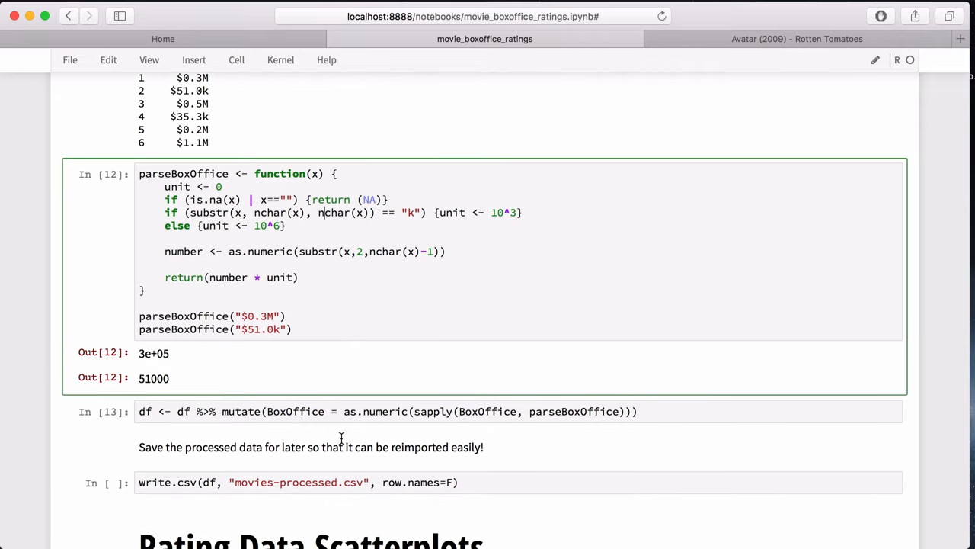
click(292, 481)
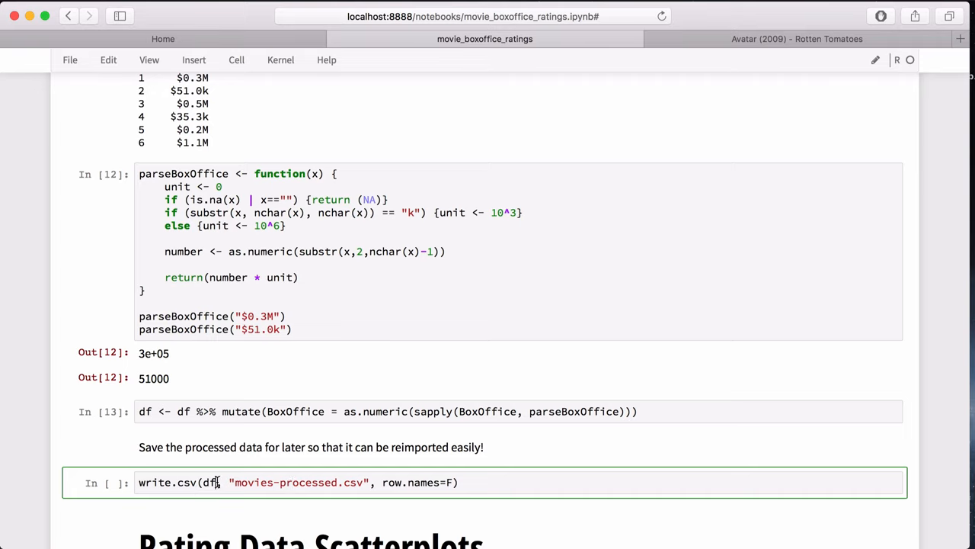
scroll(down, 3)
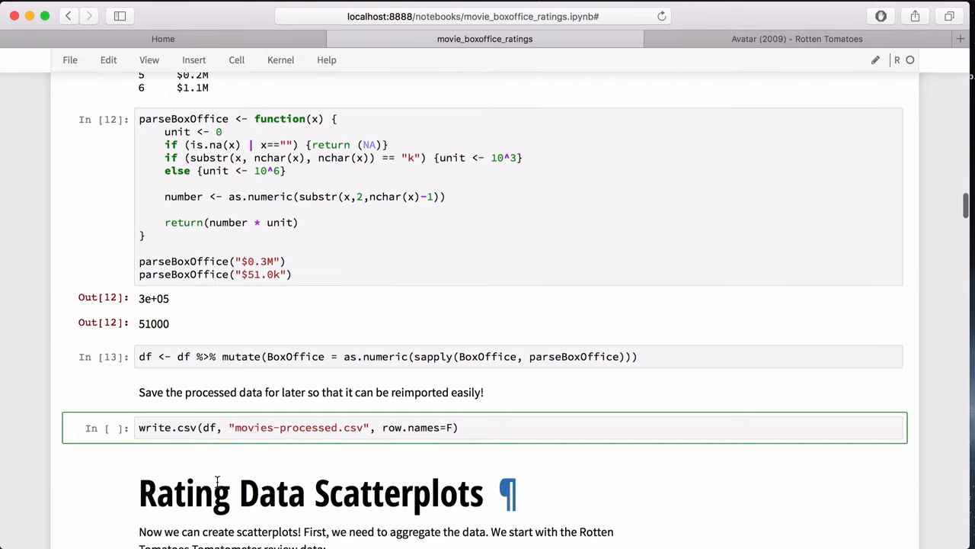
scroll(down, 3)
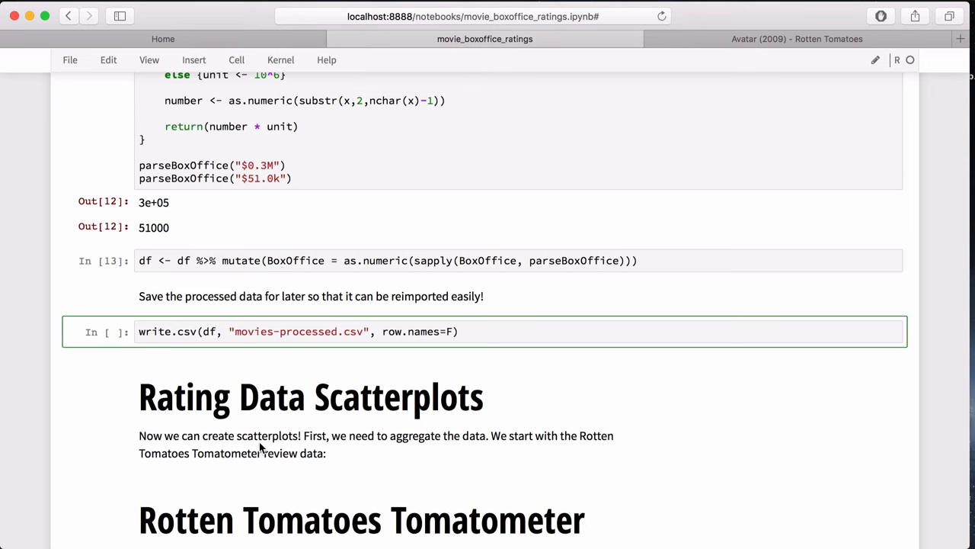
scroll(down, 3)
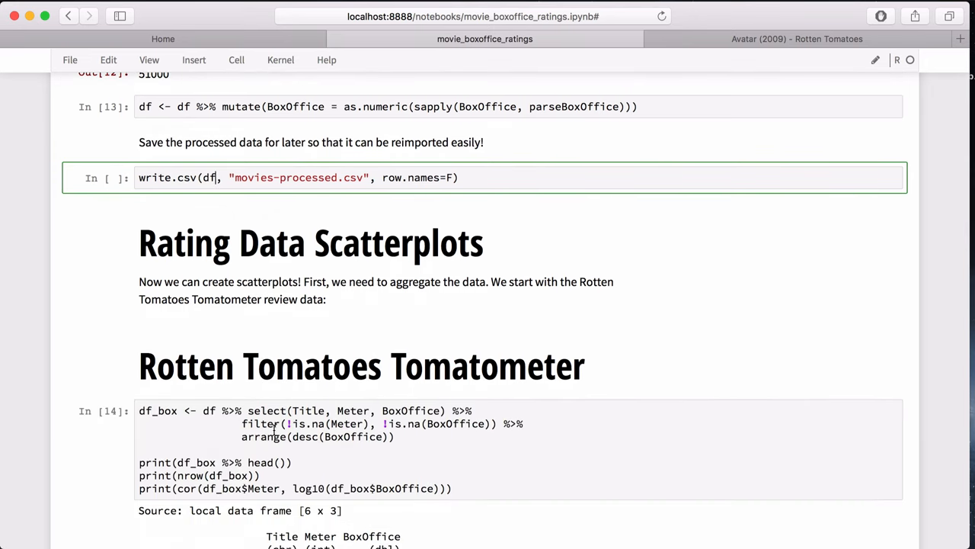
scroll(up, 3)
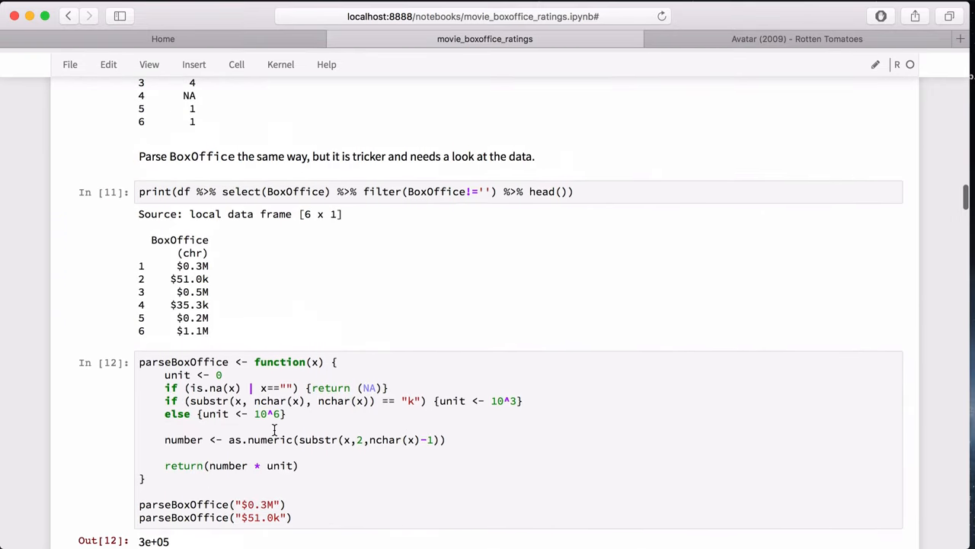
scroll(up, 3)
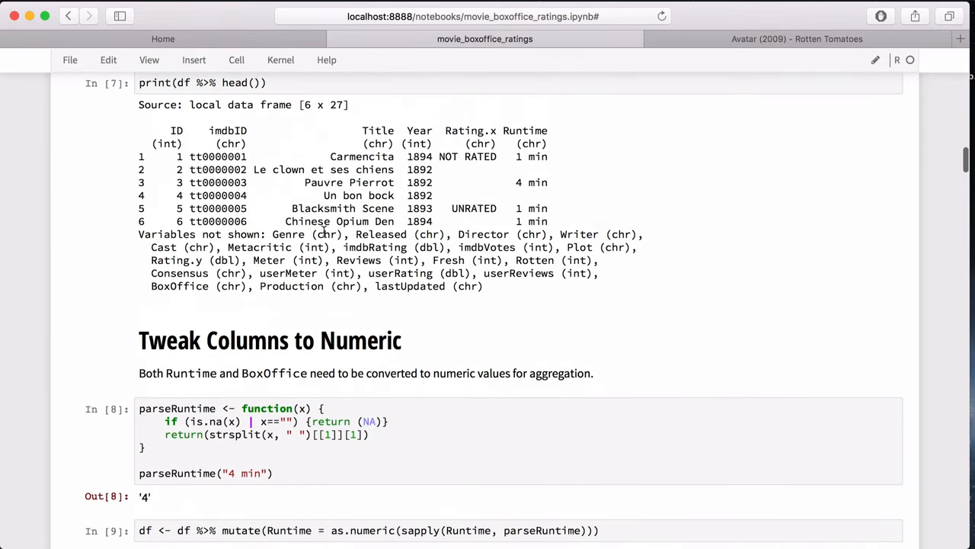
scroll(up, 3)
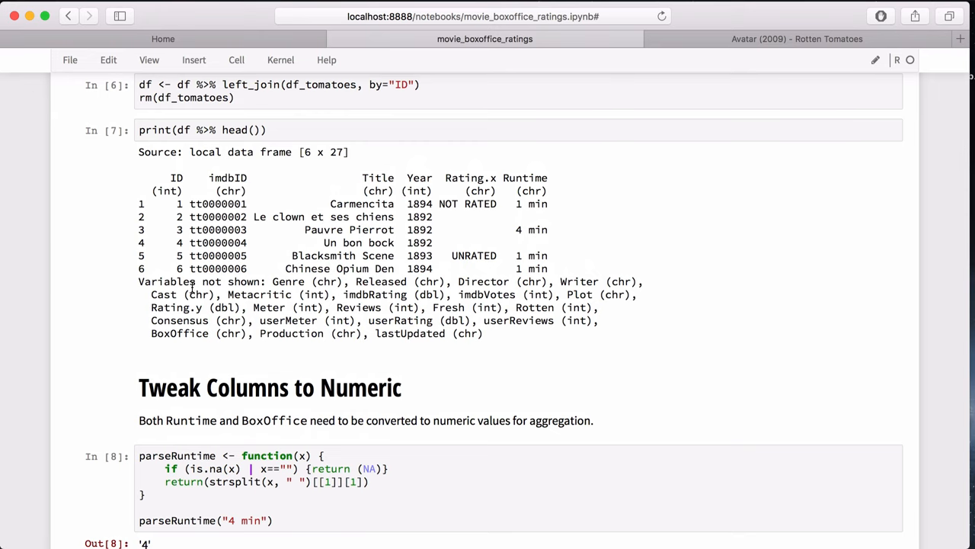
scroll(down, 3)
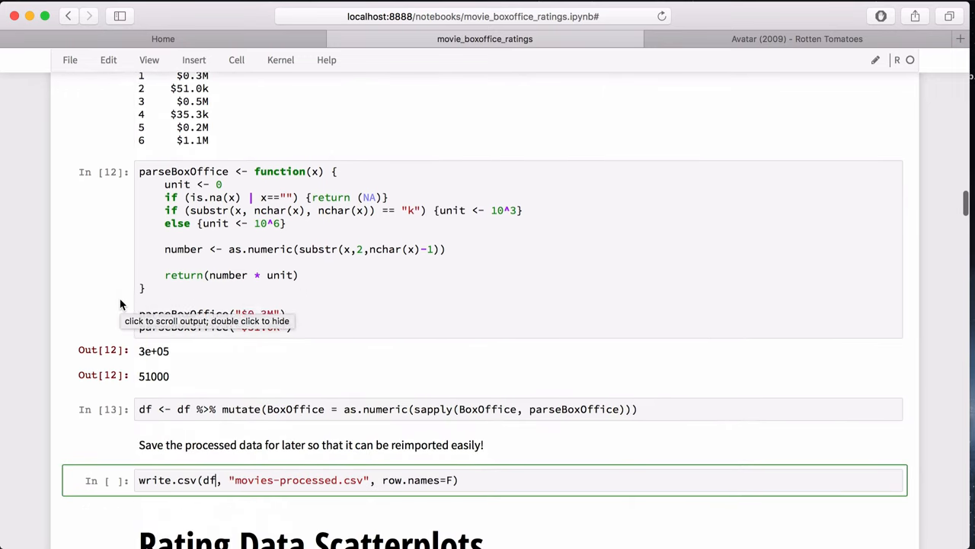
scroll(down, 3)
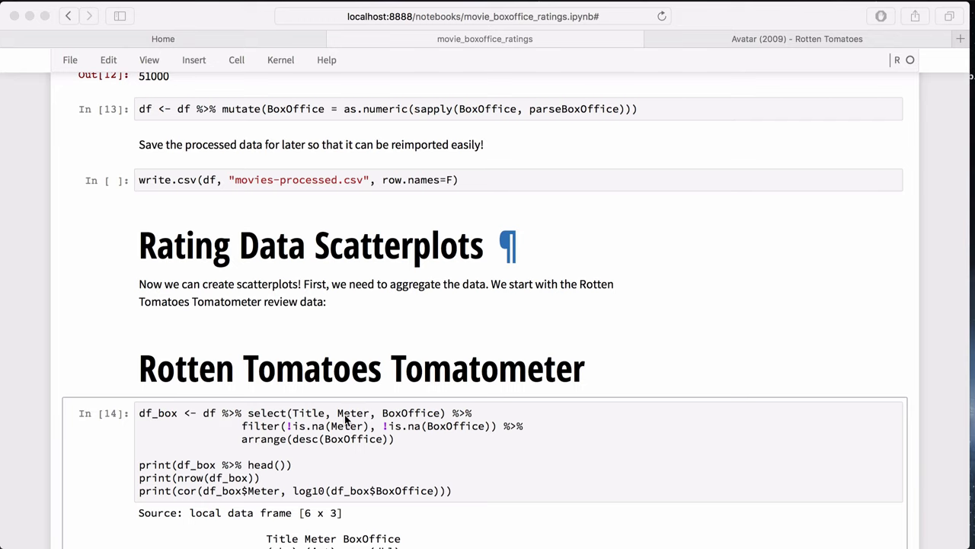
mouse_move(372, 417)
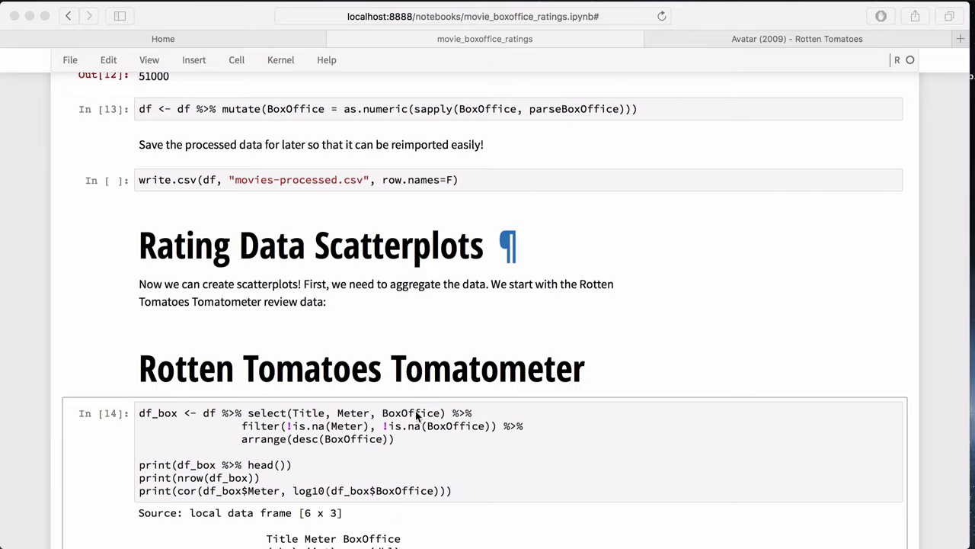
mouse_move(389, 351)
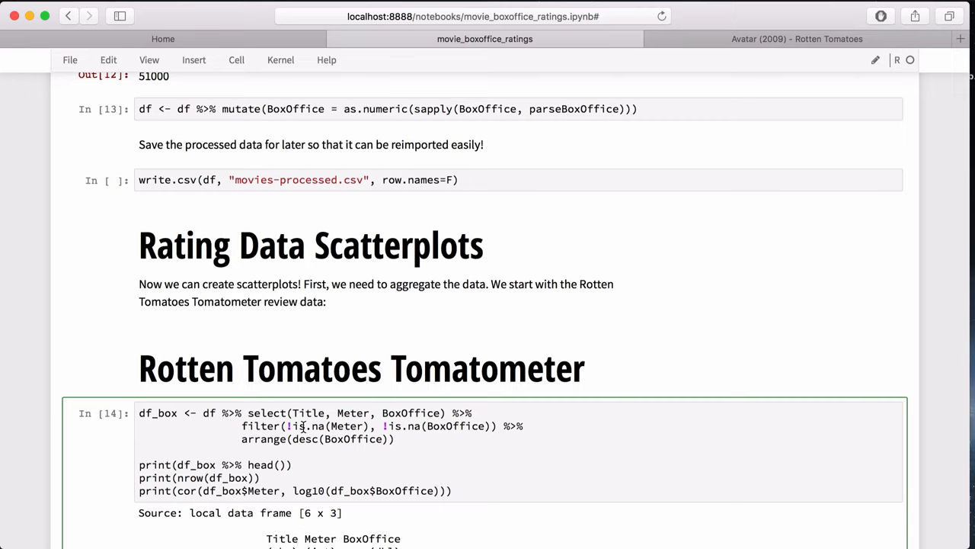
mouse_move(342, 427)
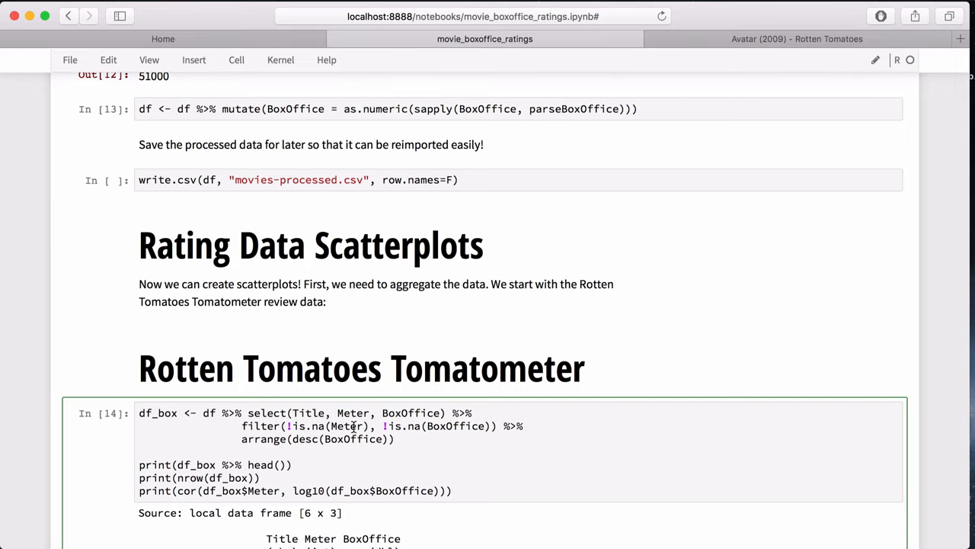
- Reach the Tomatometer output led by Avatar (4863 rows, -0.18361 correlation) and switch to Avatar's Rotten Tomatoes page
scroll(up, 3)
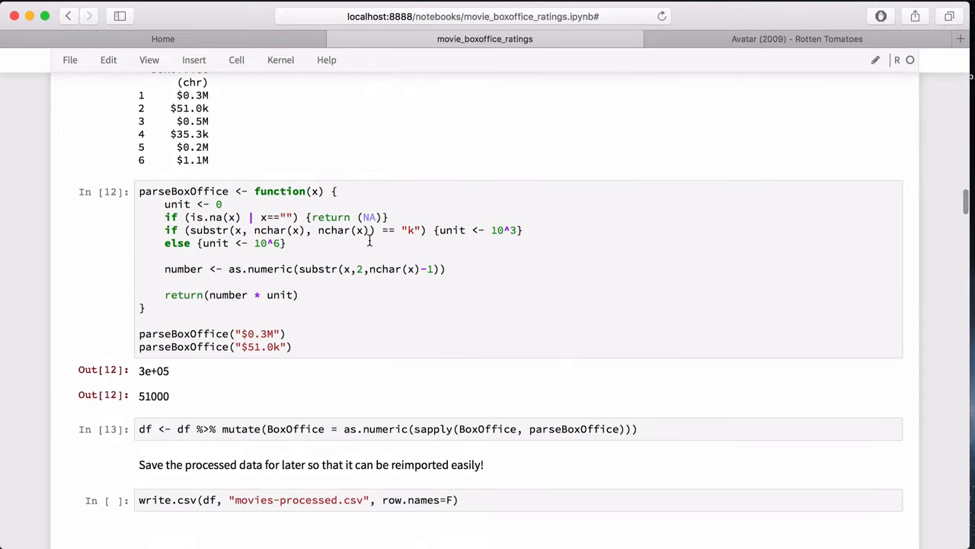
mouse_move(374, 217)
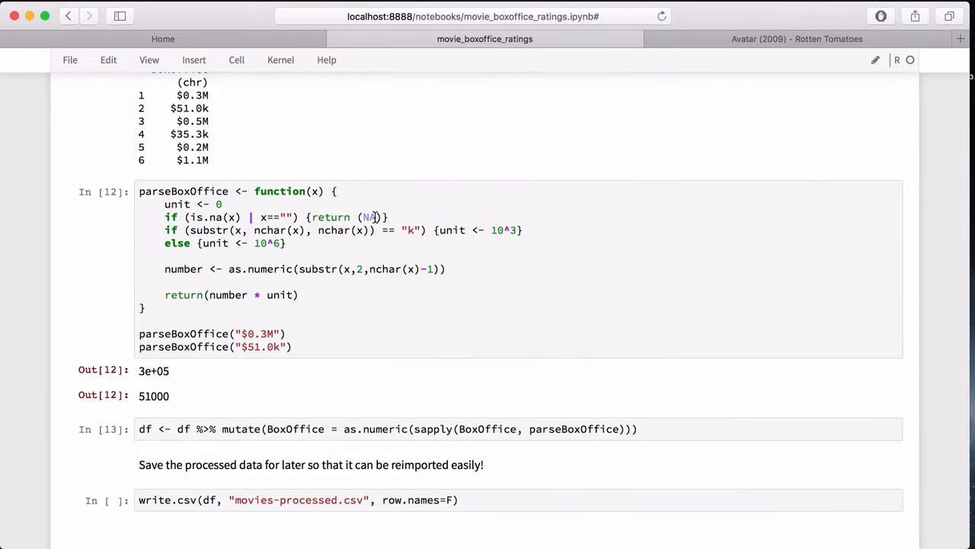
scroll(down, 3)
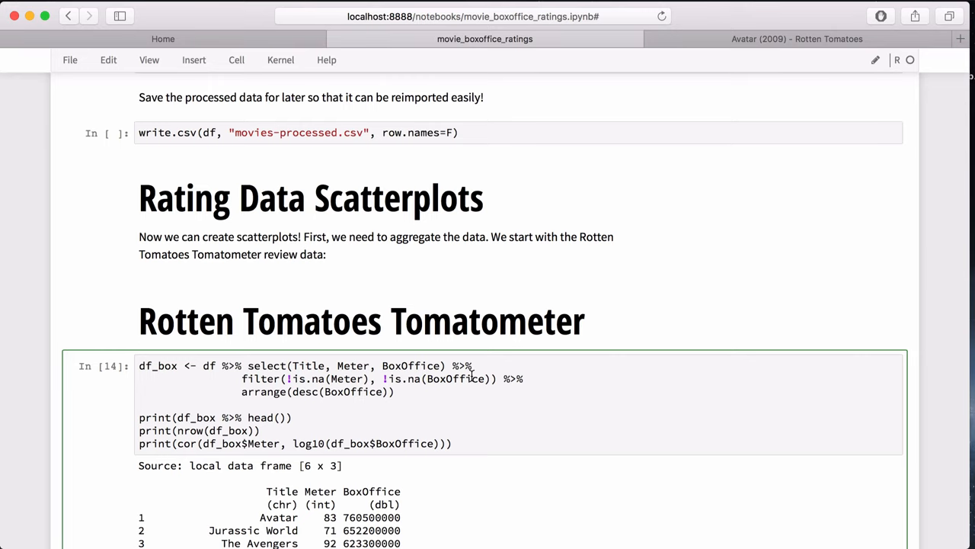
scroll(down, 3)
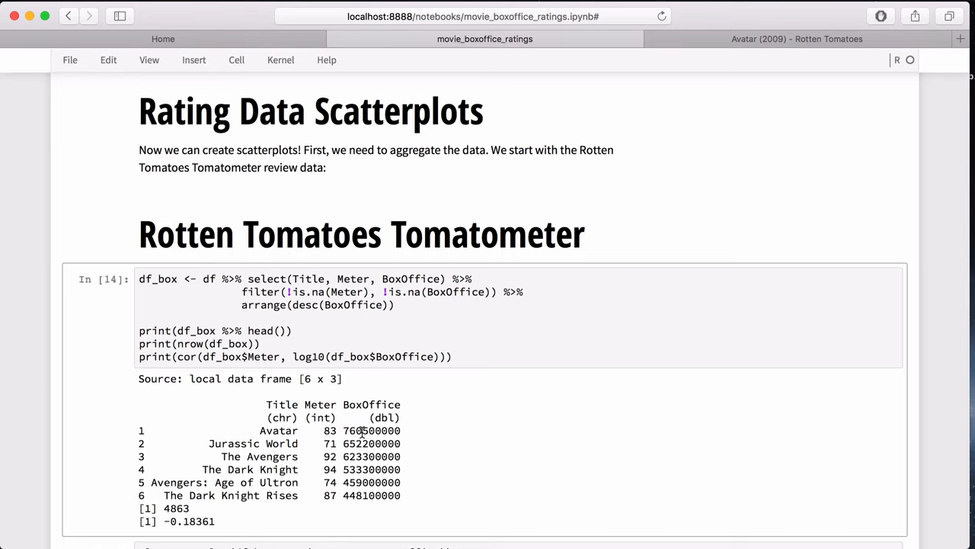
mouse_move(796, 39)
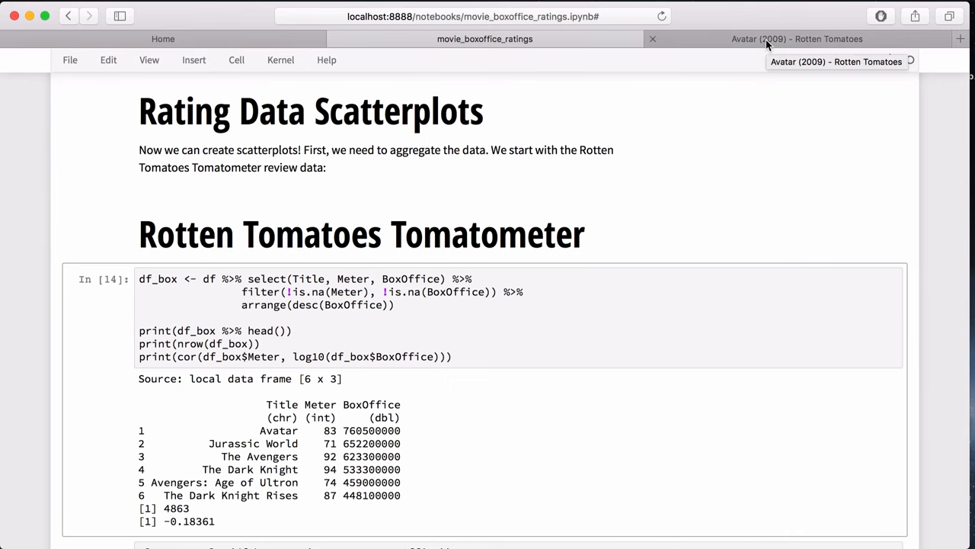
click(797, 39)
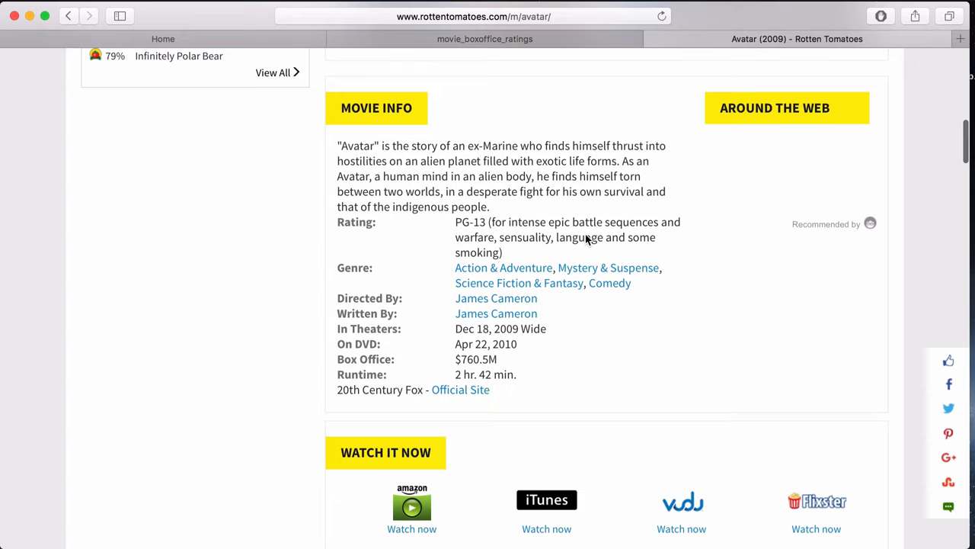
mouse_move(466, 367)
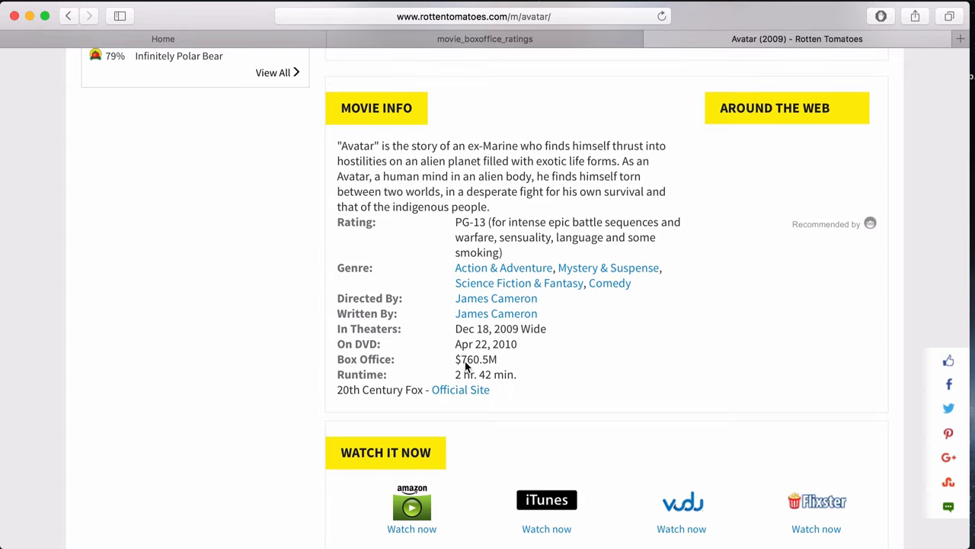
mouse_move(485, 351)
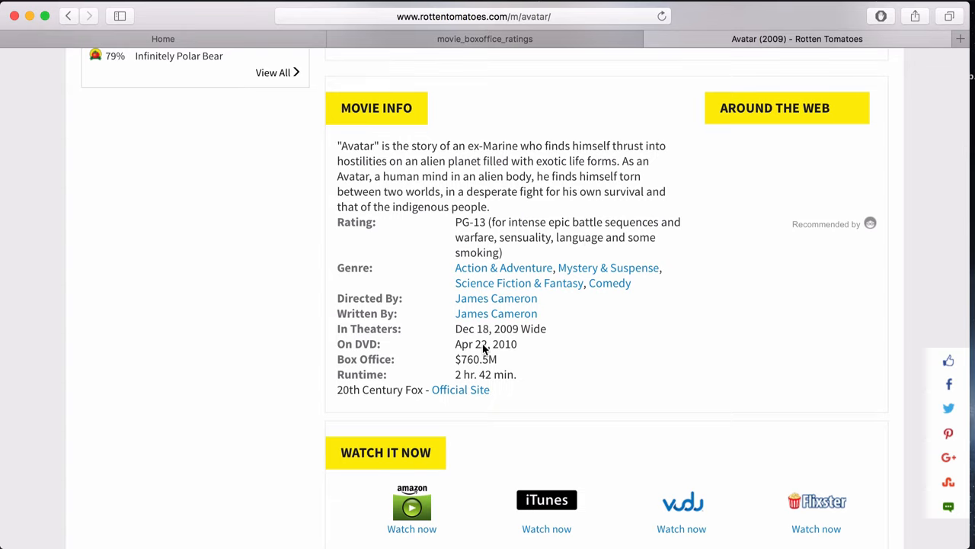
- Check Avatar's 83% Tomatometer and $760.5M box office, then return to the movie_boxoffice_ratings notebook
scroll(up, 3)
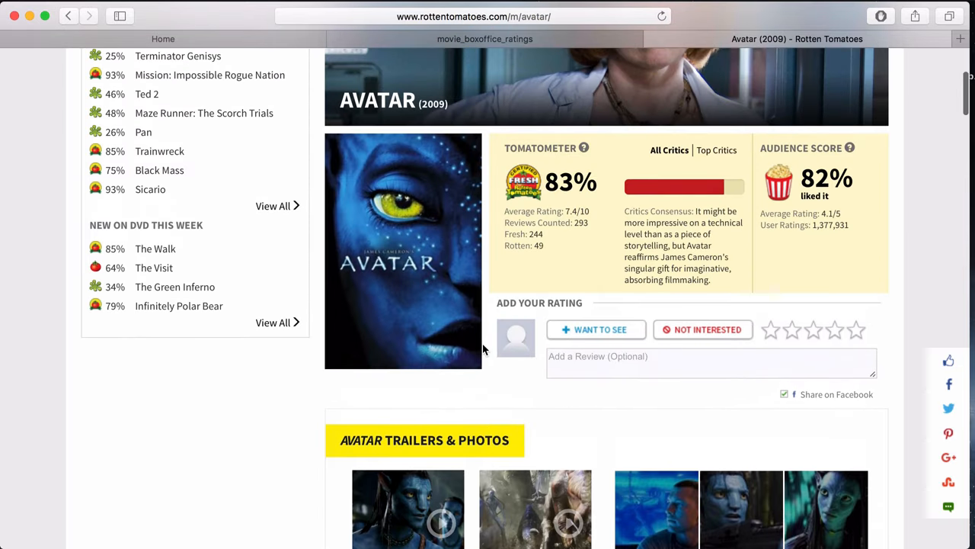
click(485, 39)
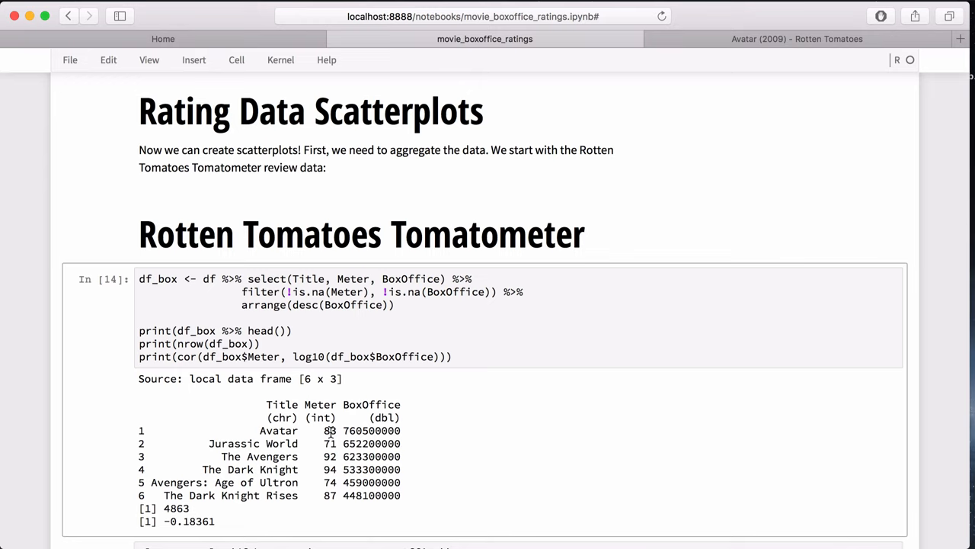
scroll(down, 3)
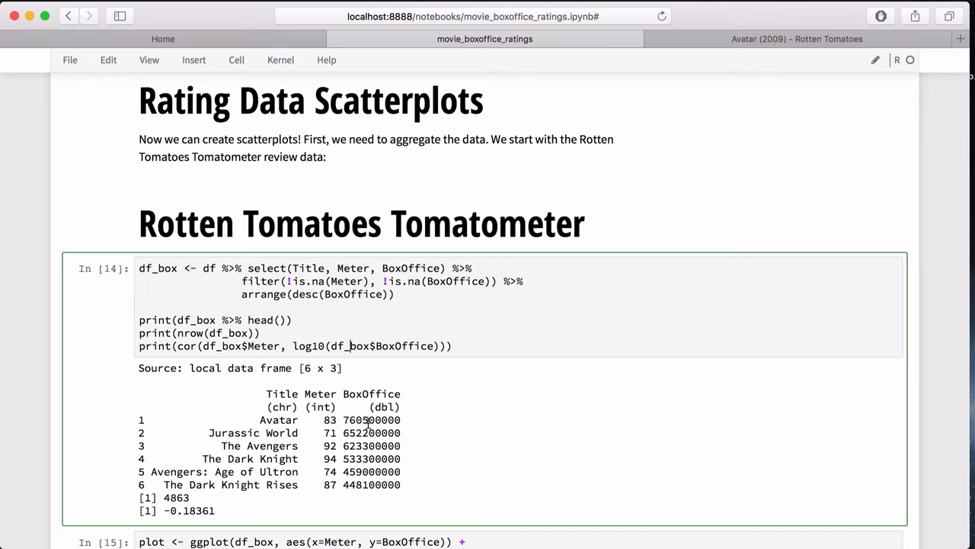
scroll(down, 3)
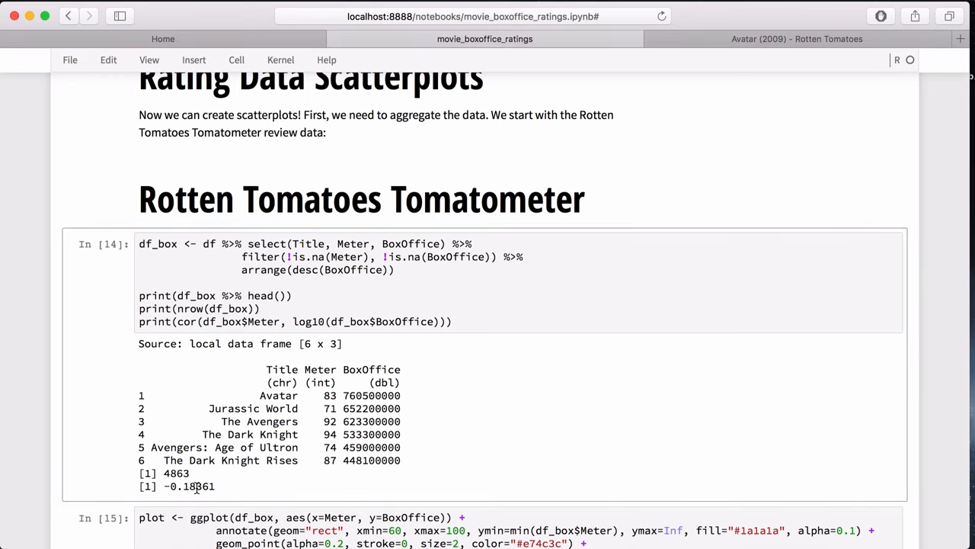
mouse_move(334, 424)
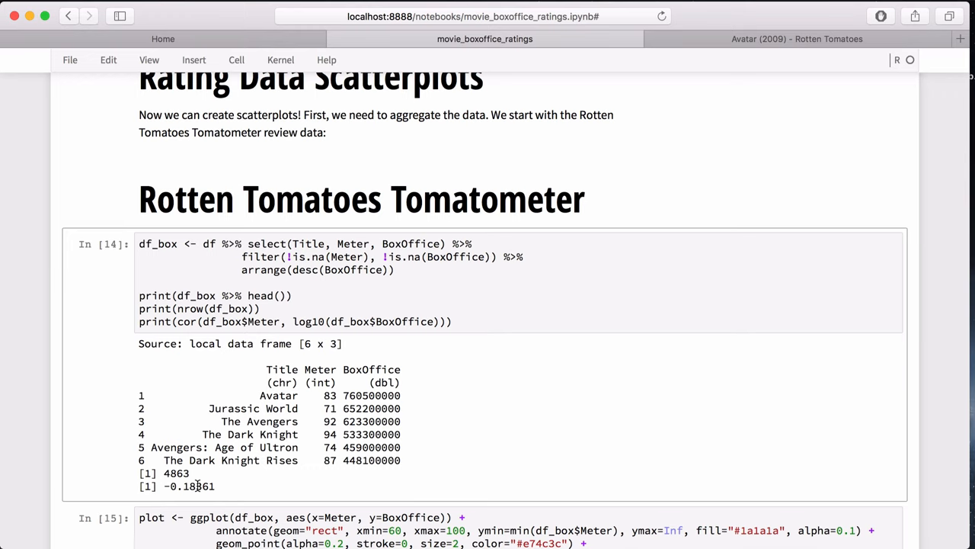
scroll(down, 3)
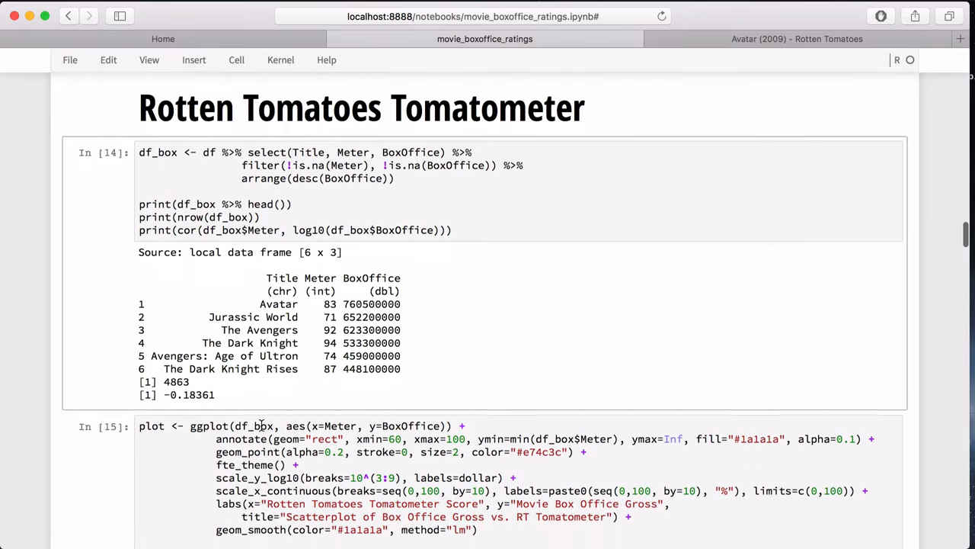
scroll(down, 3)
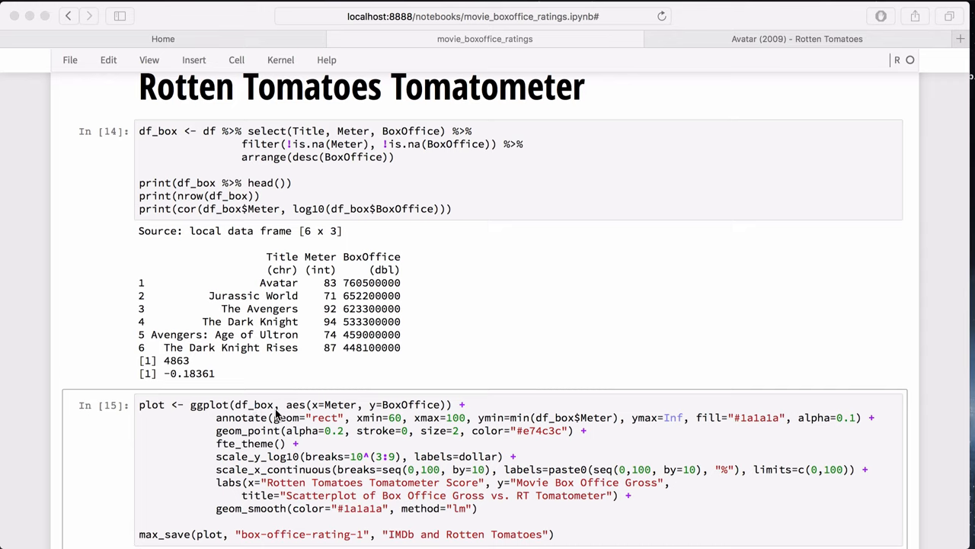
mouse_move(430, 405)
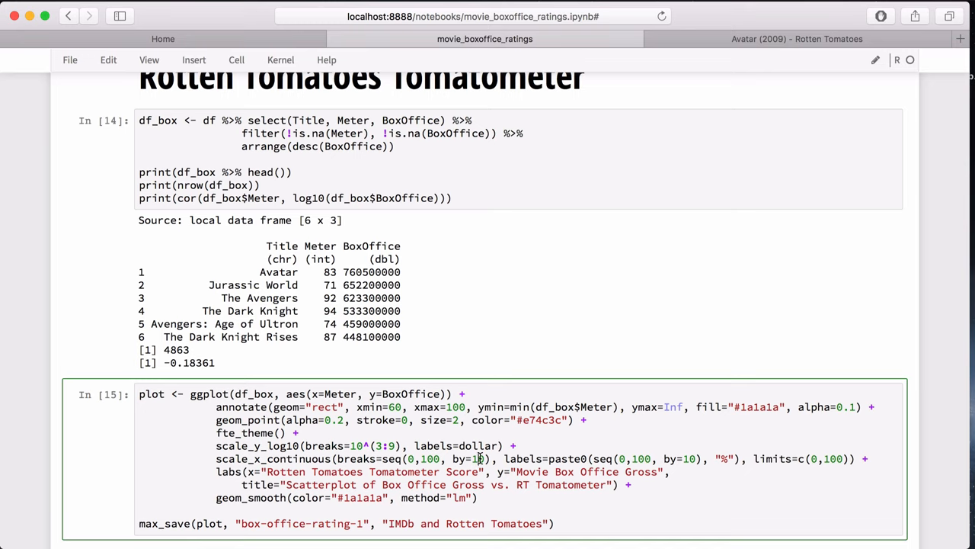
mouse_move(561, 459)
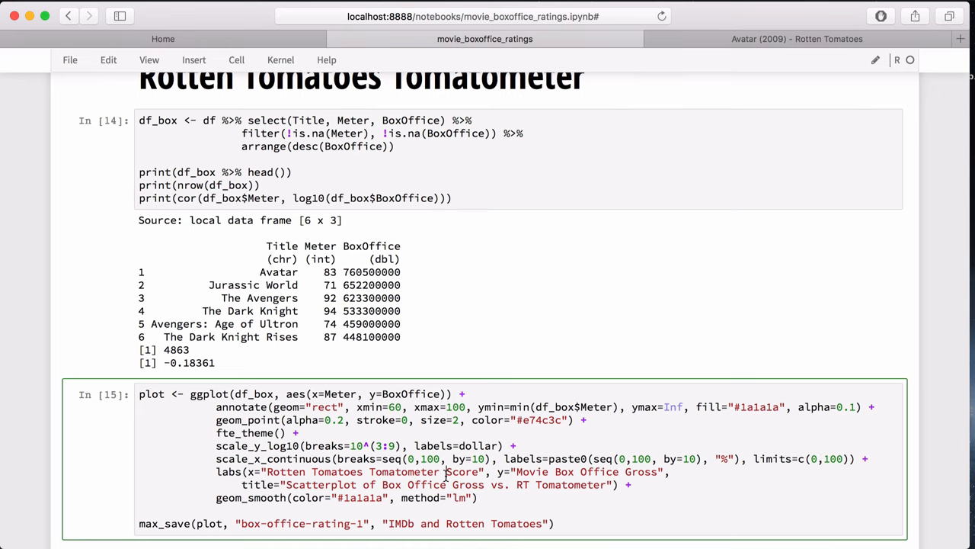
scroll(down, 3)
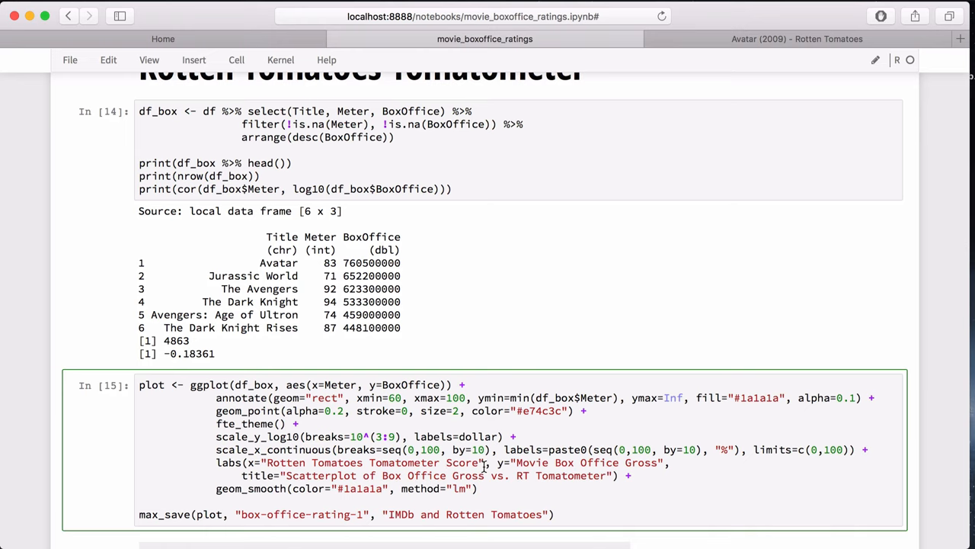
mouse_move(533, 463)
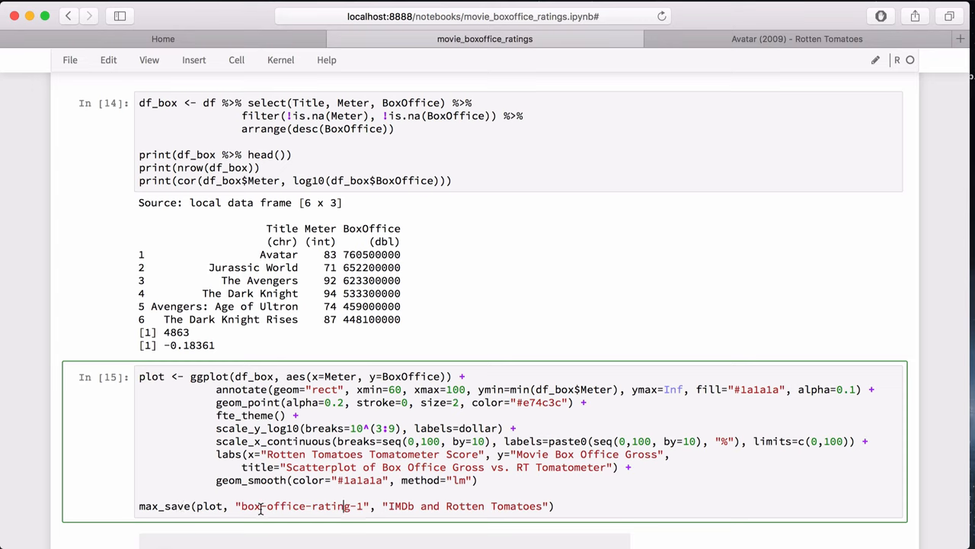
mouse_move(274, 540)
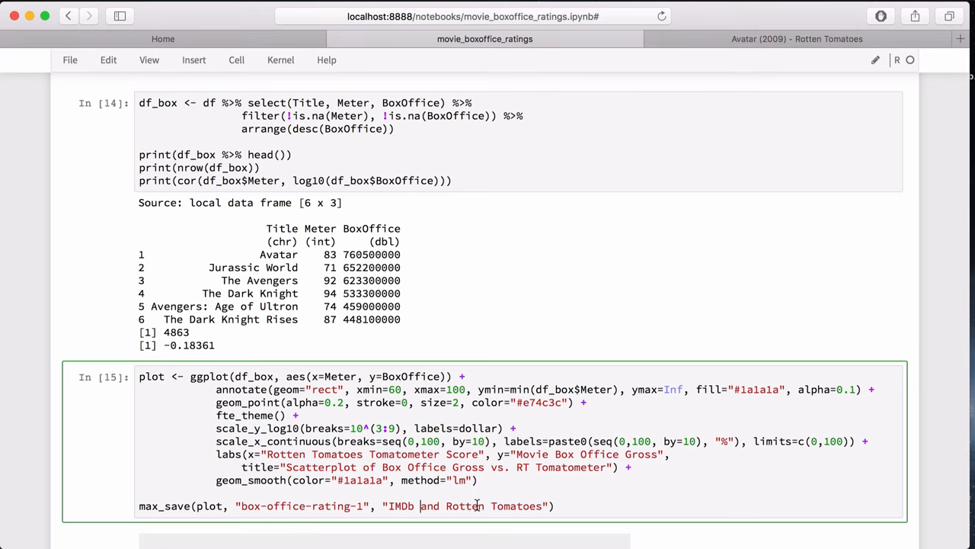
scroll(down, 3)
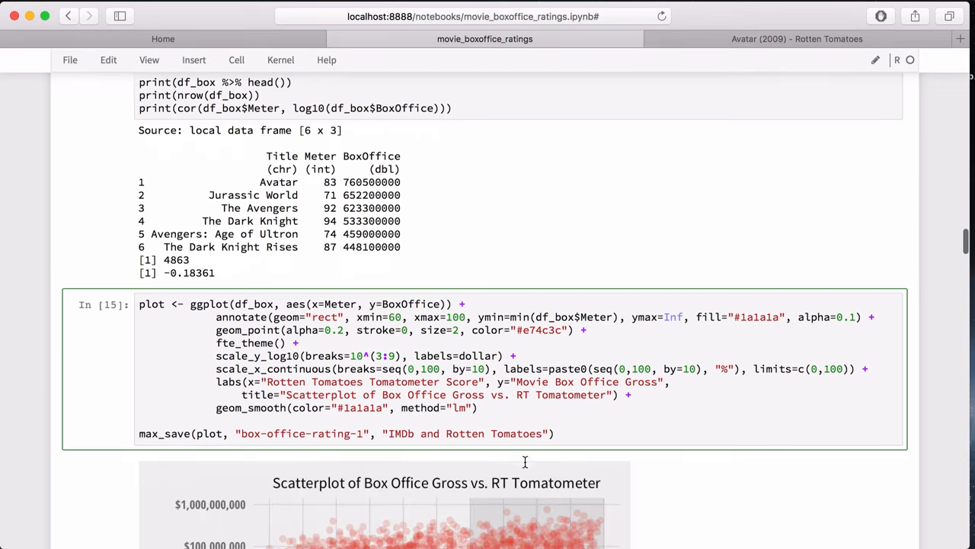
scroll(down, 3)
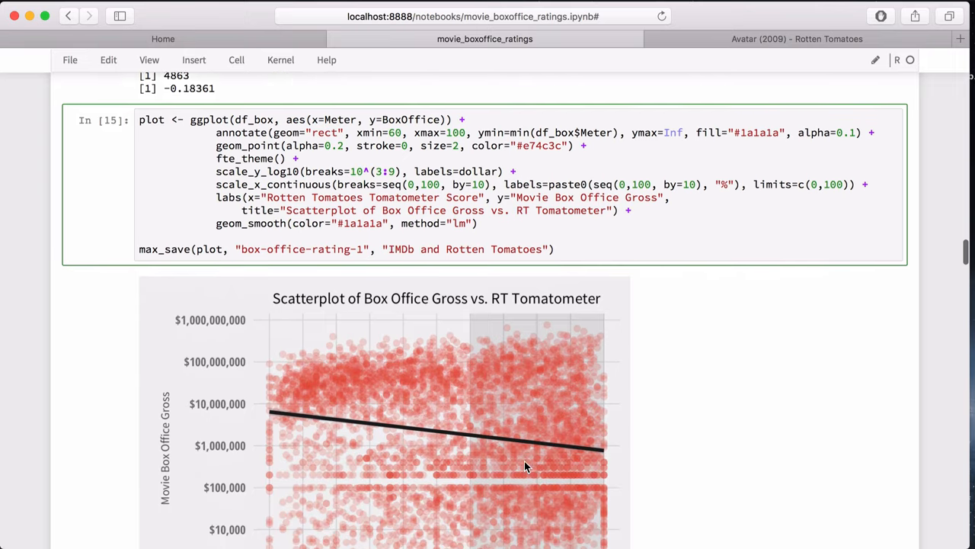
scroll(down, 3)
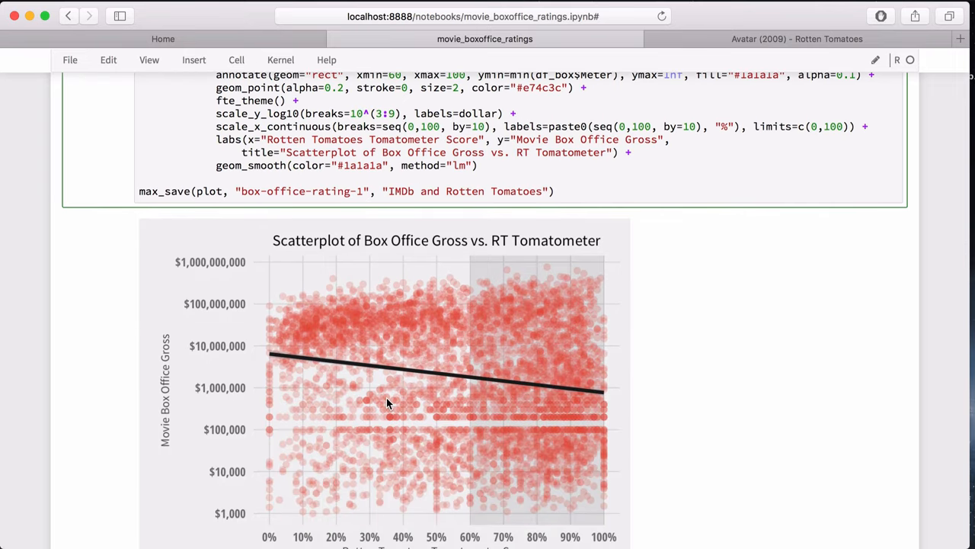
mouse_move(604, 399)
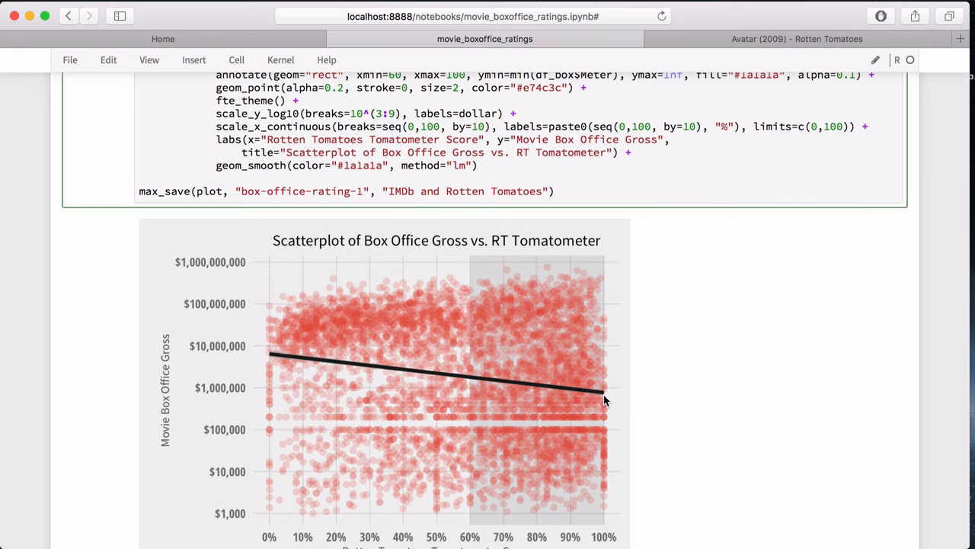
click(420, 192)
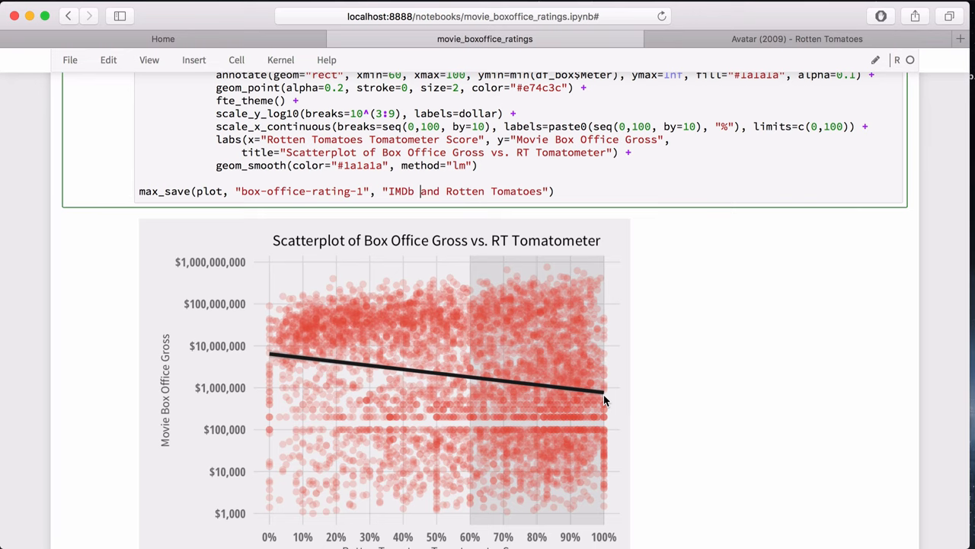
mouse_move(347, 323)
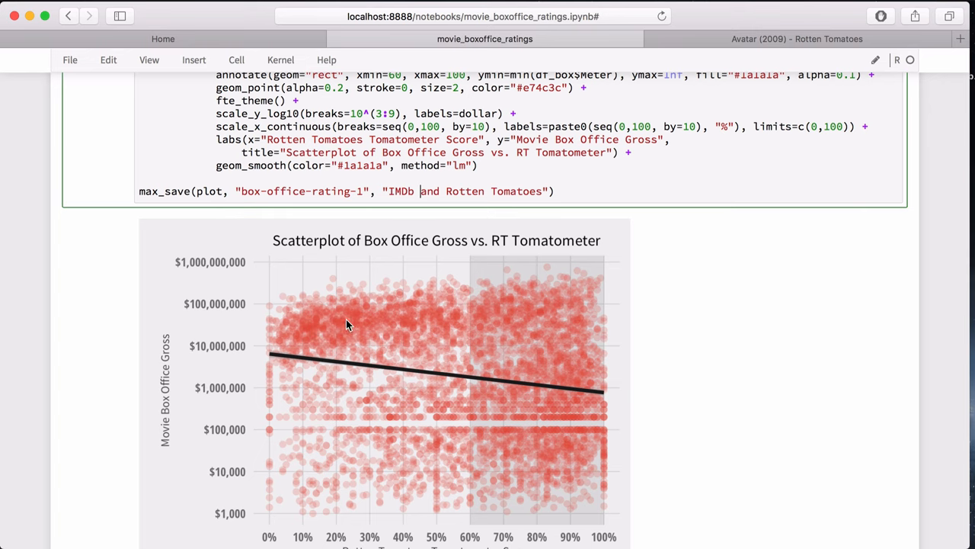
mouse_move(299, 515)
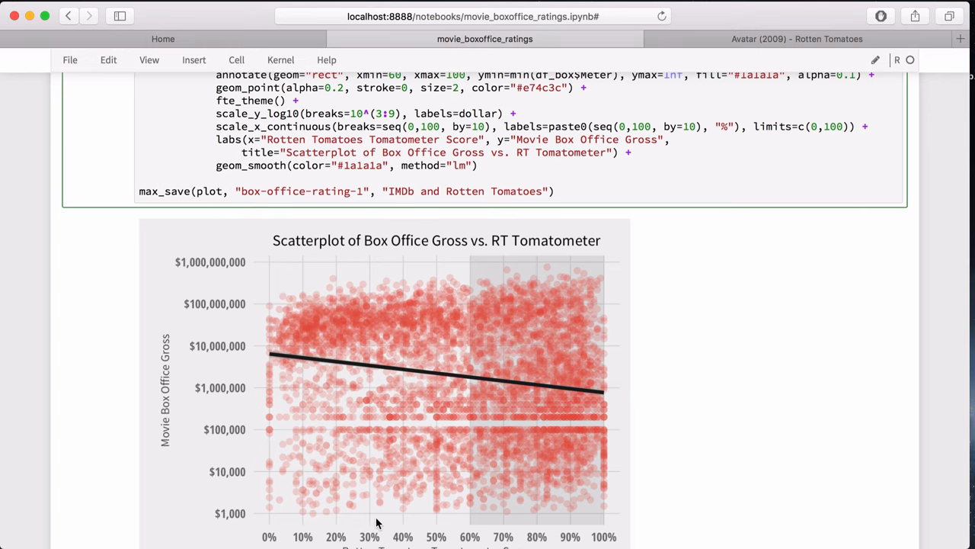
scroll(down, 3)
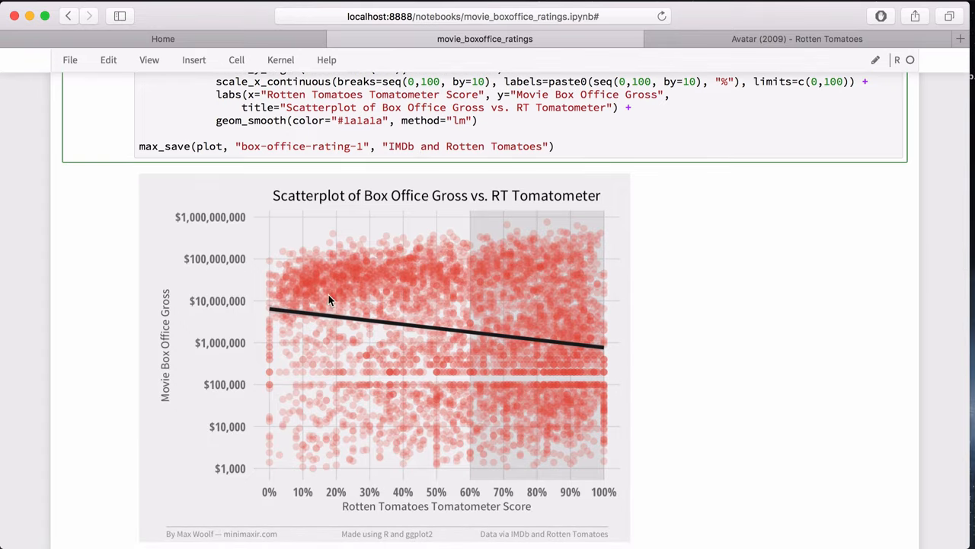
mouse_move(381, 290)
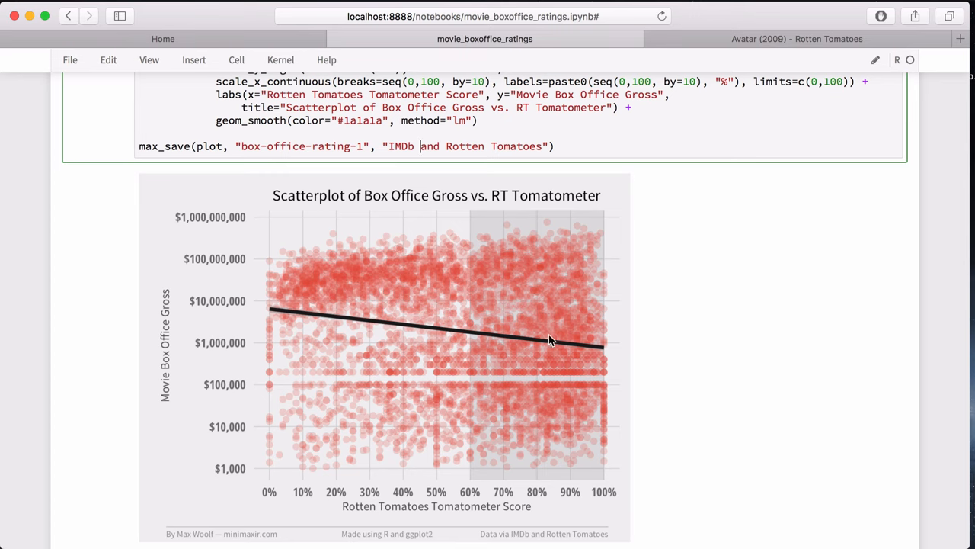
mouse_move(557, 357)
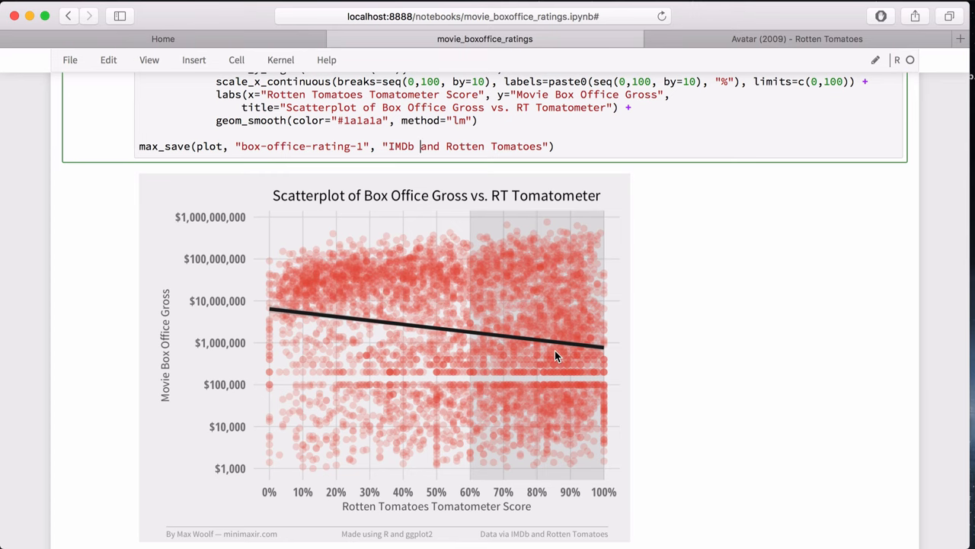
scroll(down, 3)
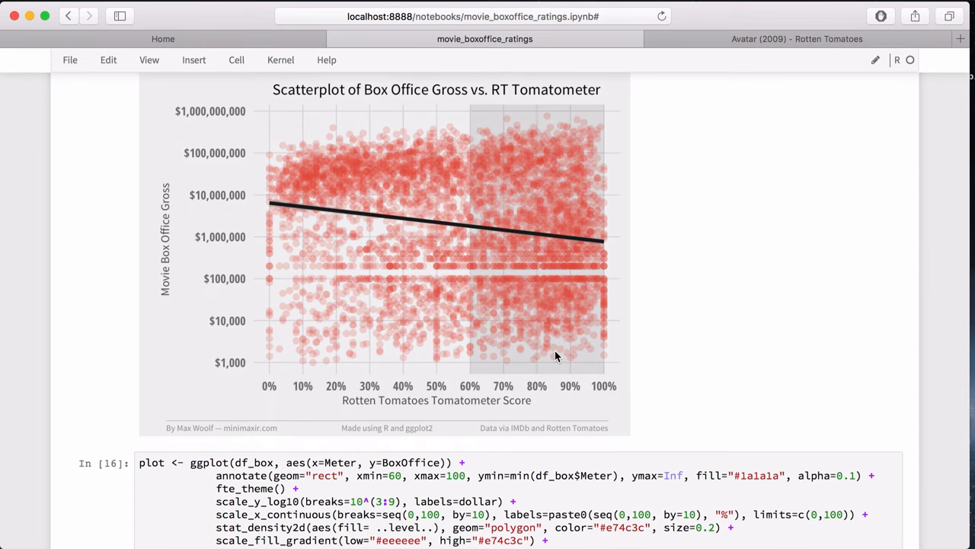
scroll(down, 3)
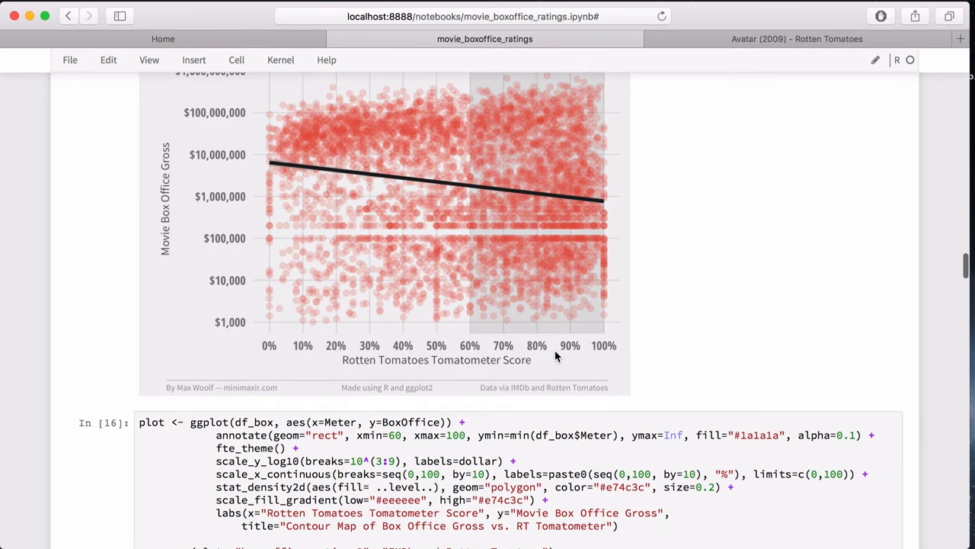
scroll(down, 3)
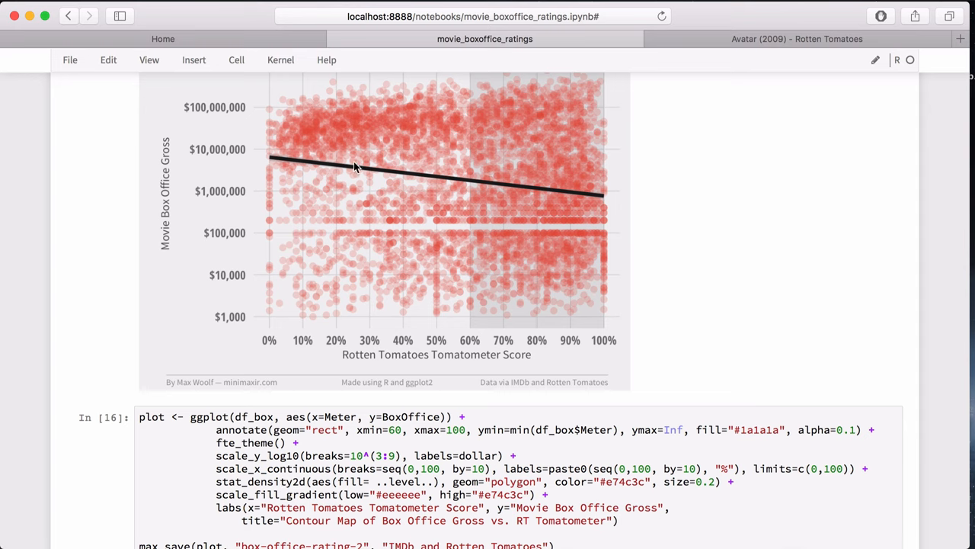
mouse_move(411, 179)
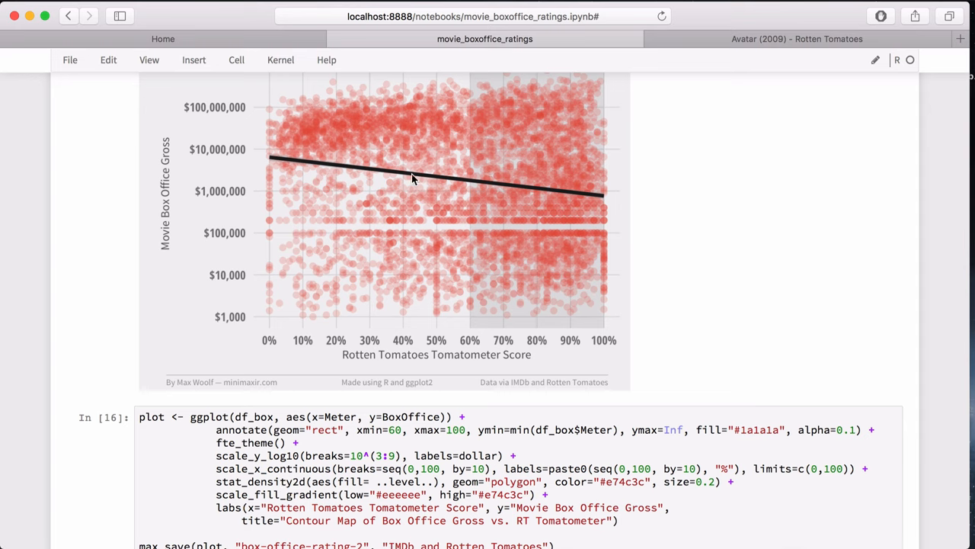
mouse_move(433, 171)
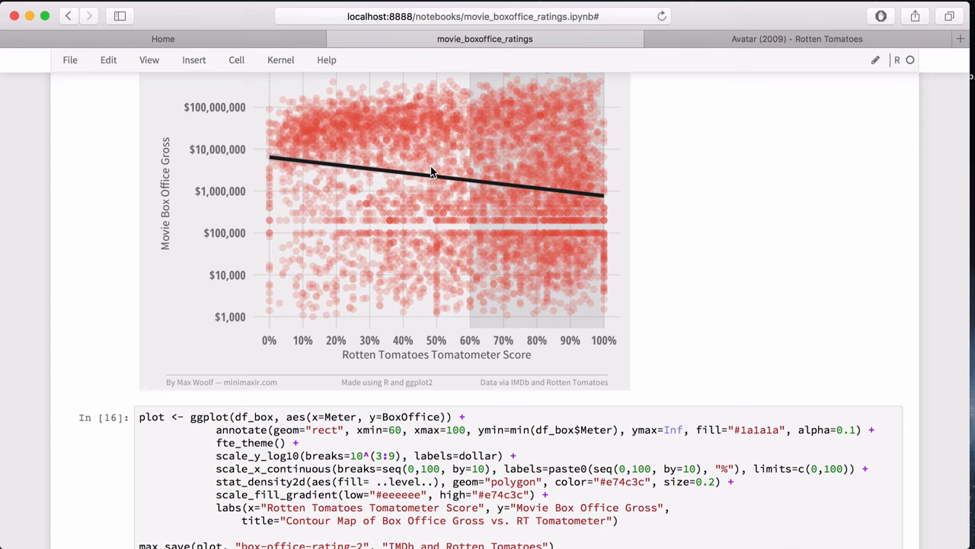
scroll(down, 3)
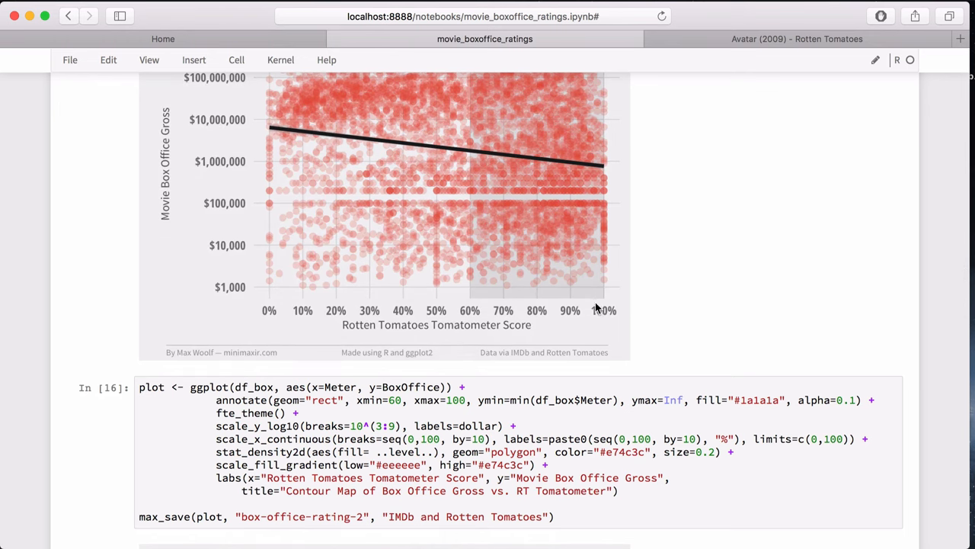
mouse_move(527, 432)
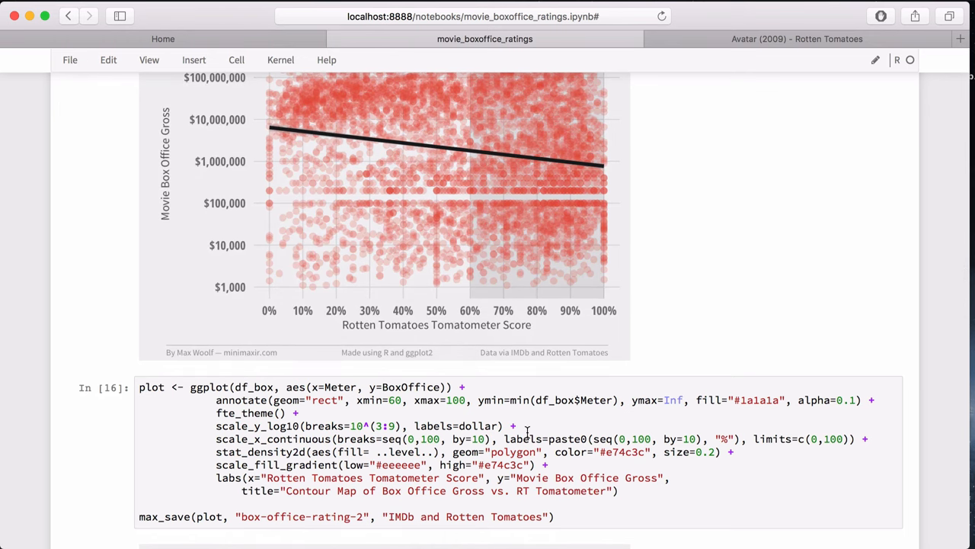
scroll(up, 3)
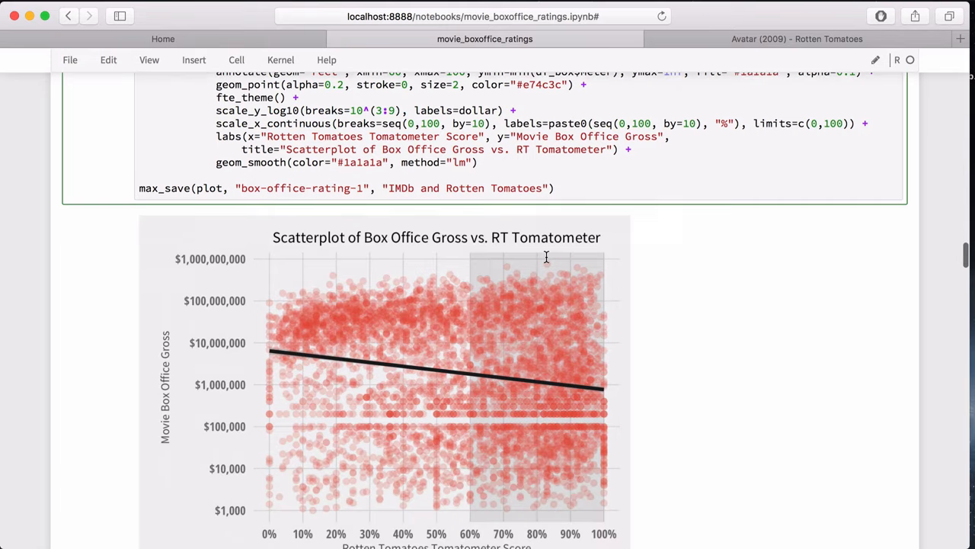
scroll(down, 3)
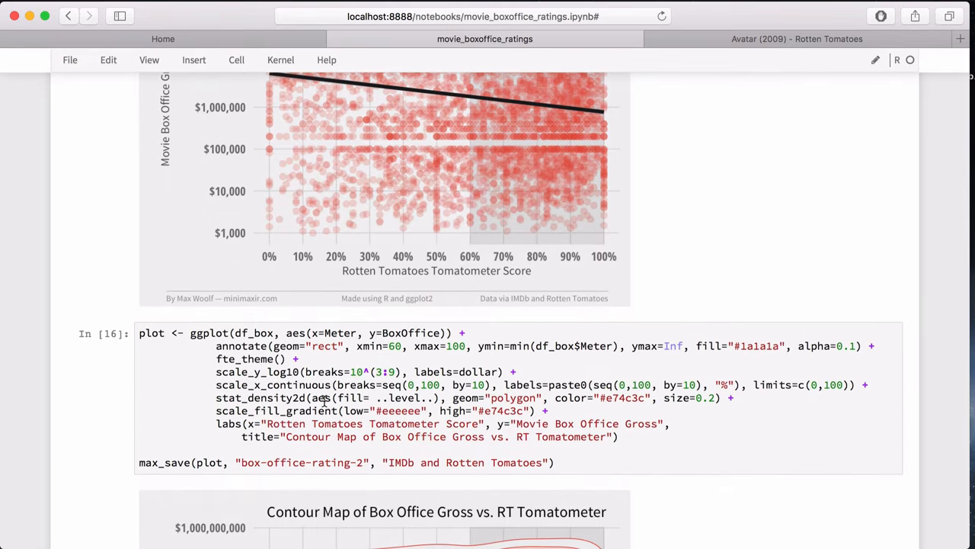
click(305, 396)
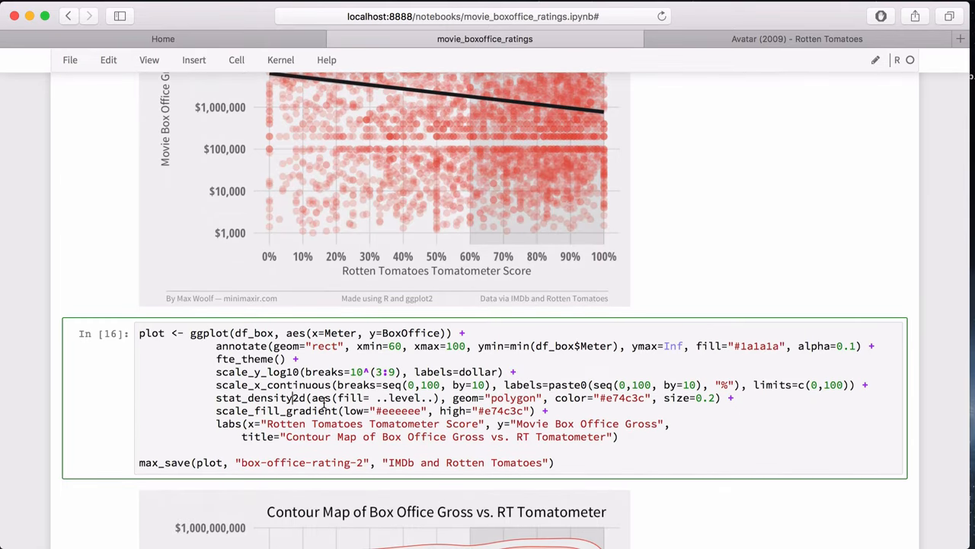
scroll(down, 3)
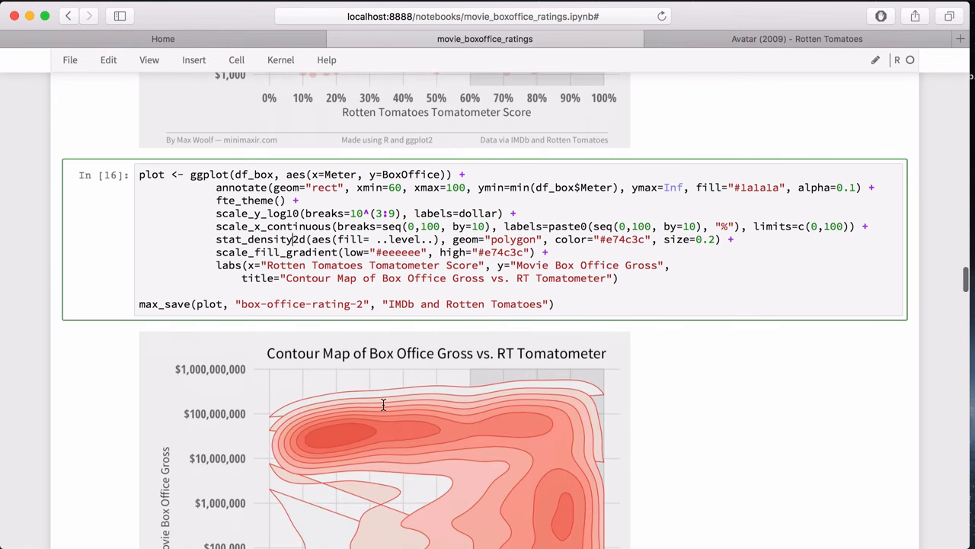
scroll(down, 3)
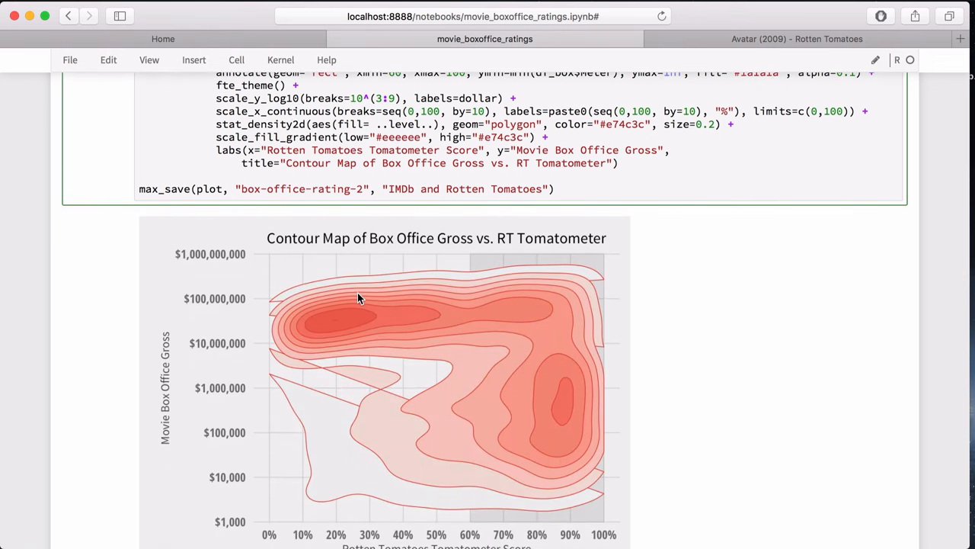
scroll(down, 3)
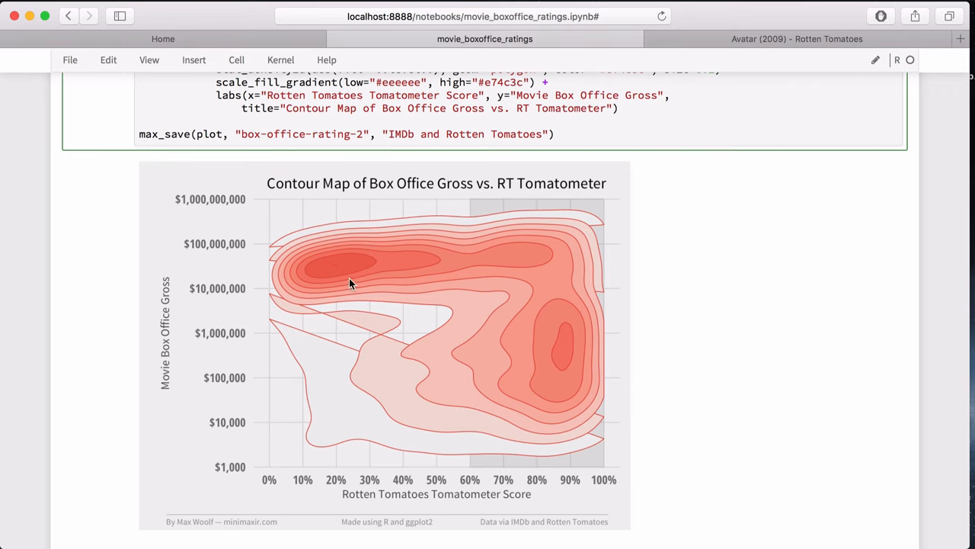
mouse_move(551, 357)
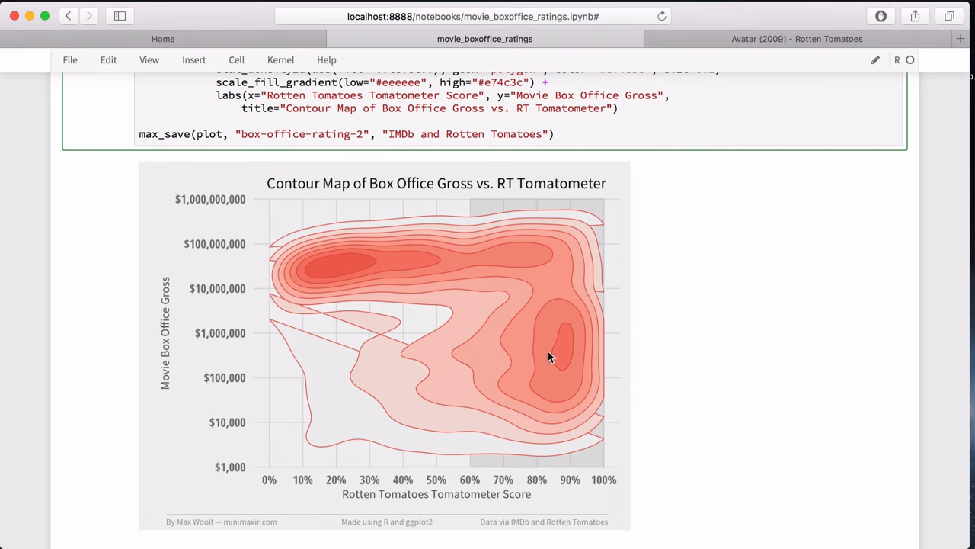
mouse_move(358, 271)
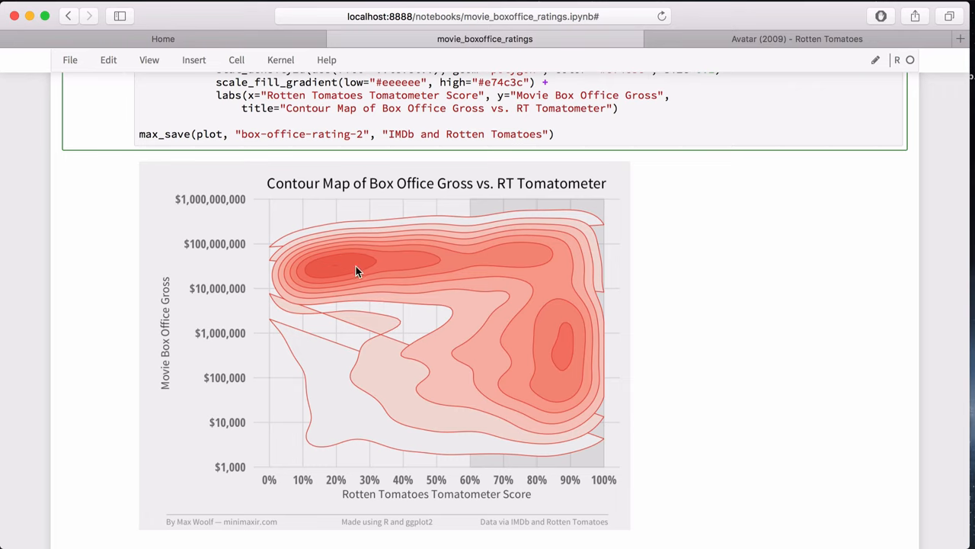
mouse_move(296, 262)
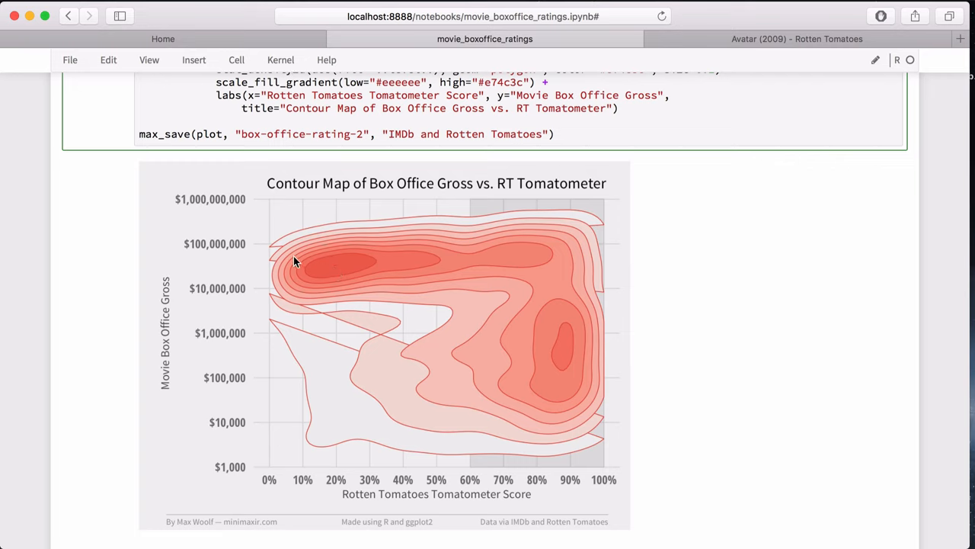
mouse_move(380, 256)
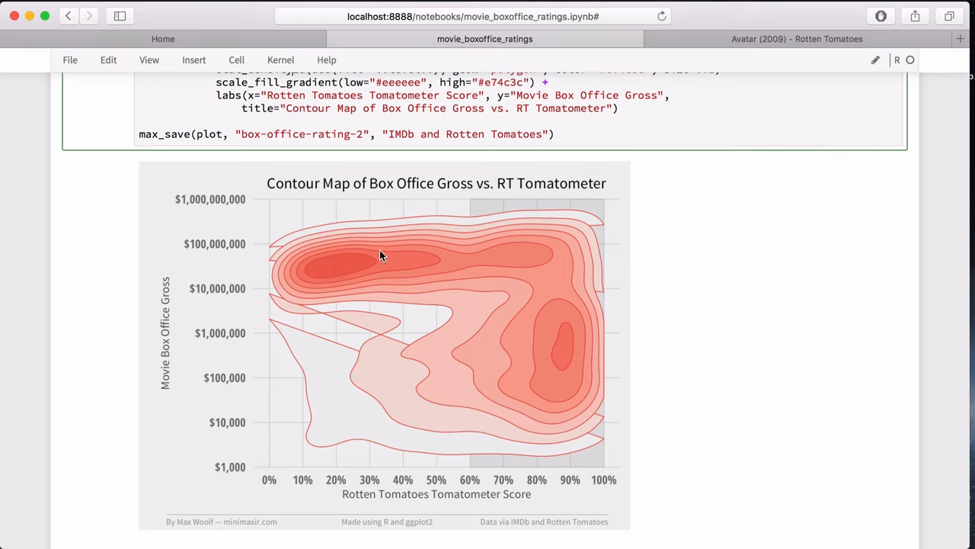
mouse_move(573, 384)
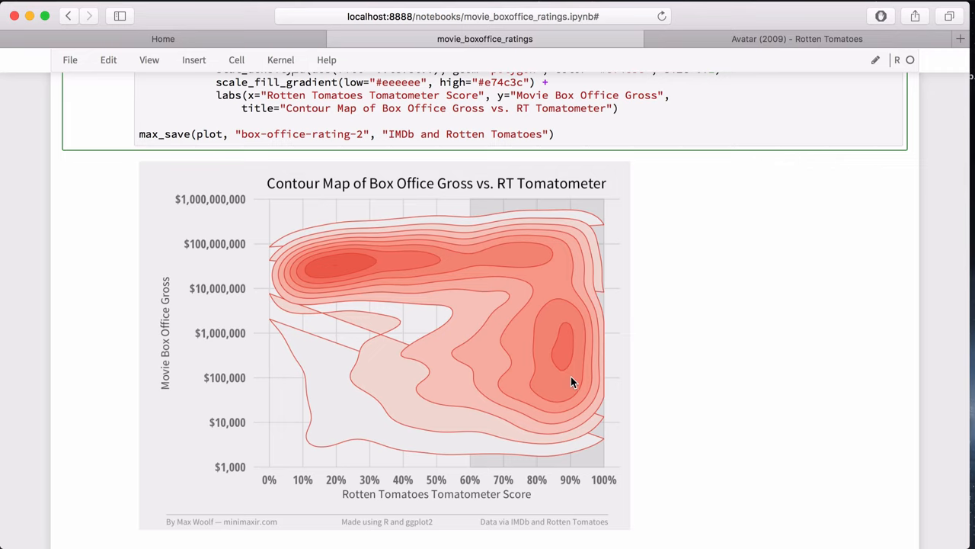
mouse_move(567, 307)
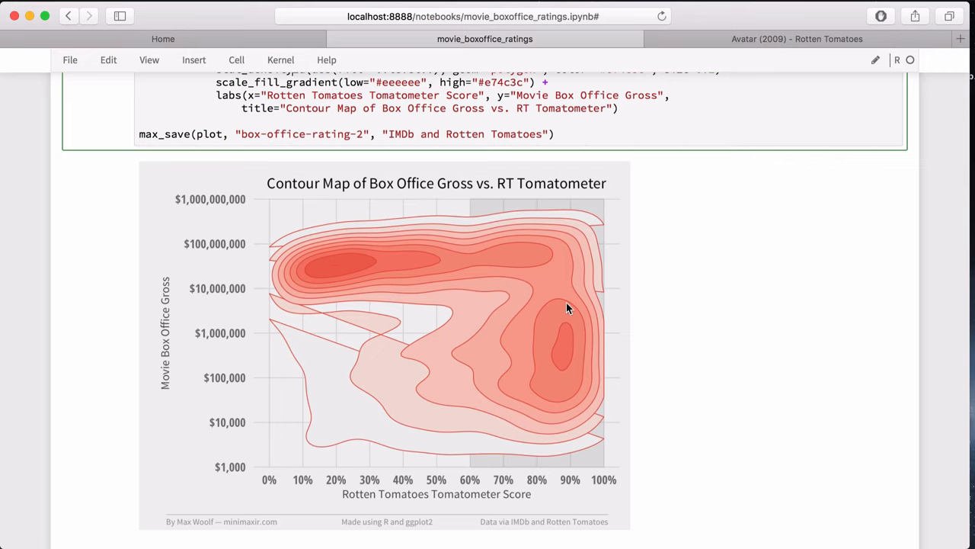
mouse_move(475, 277)
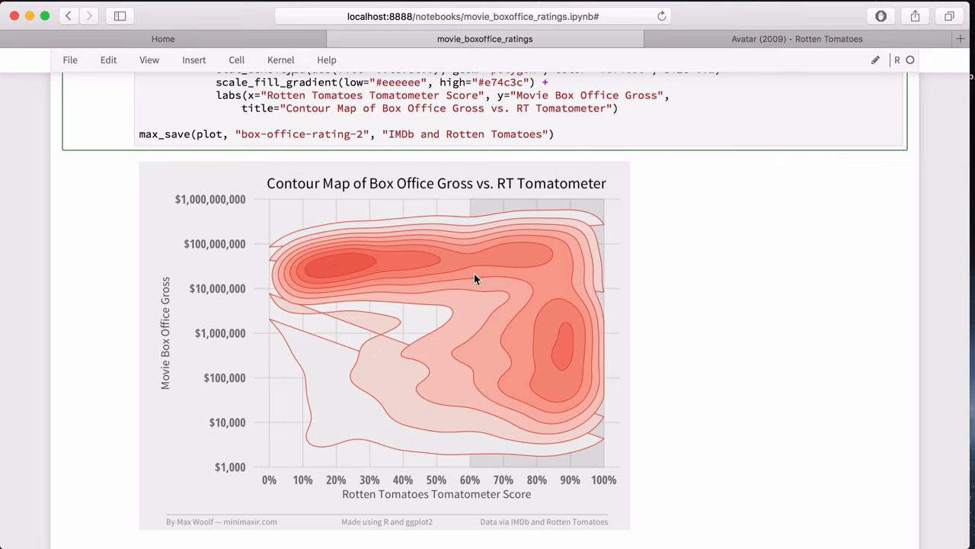
mouse_move(343, 273)
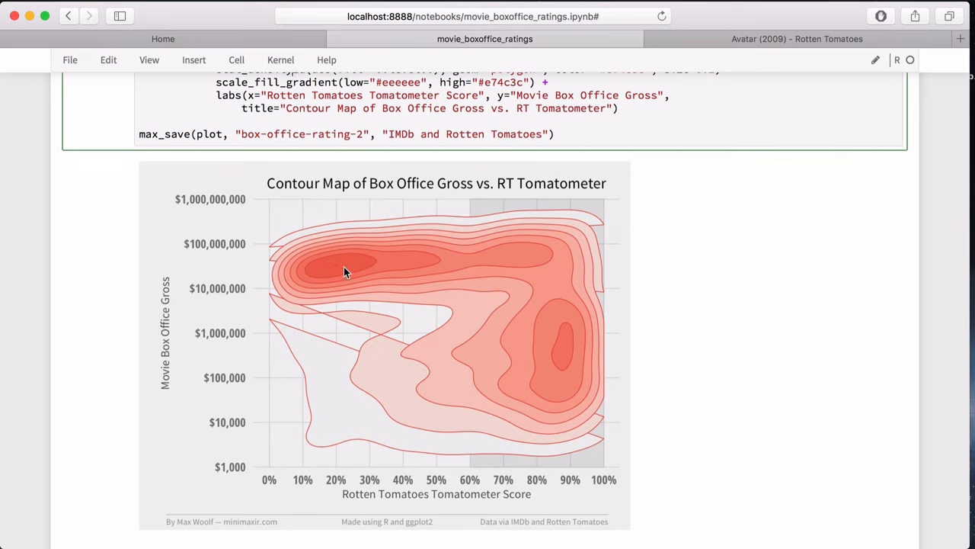
mouse_move(329, 271)
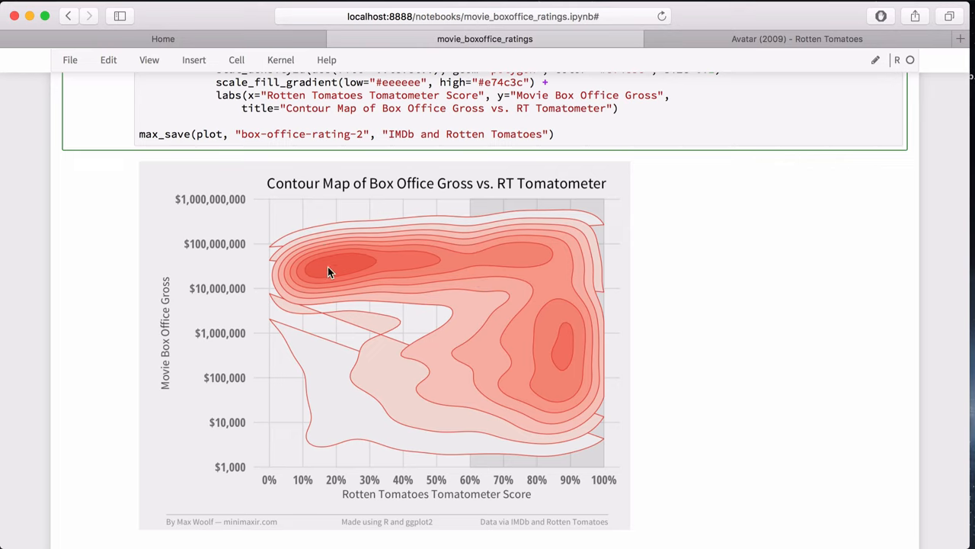
mouse_move(317, 453)
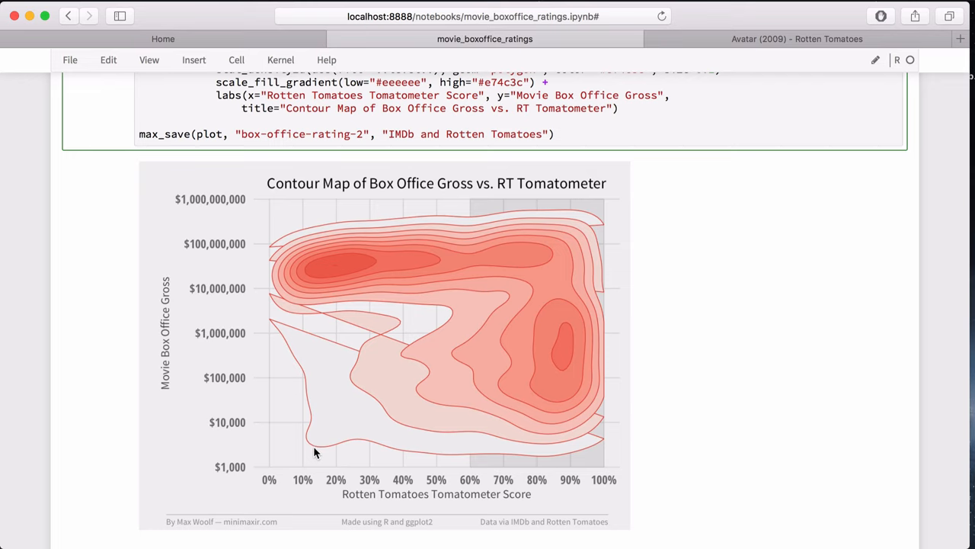
mouse_move(586, 356)
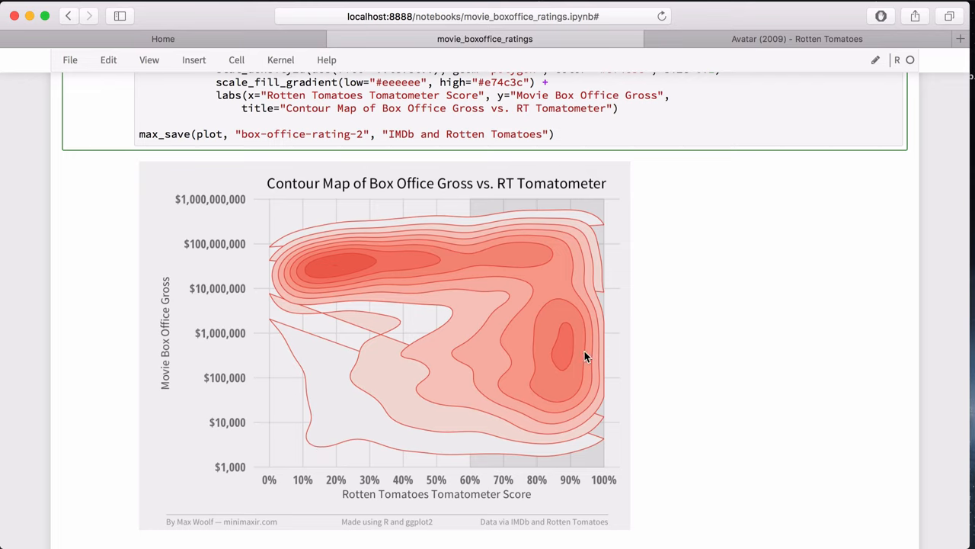
mouse_move(570, 336)
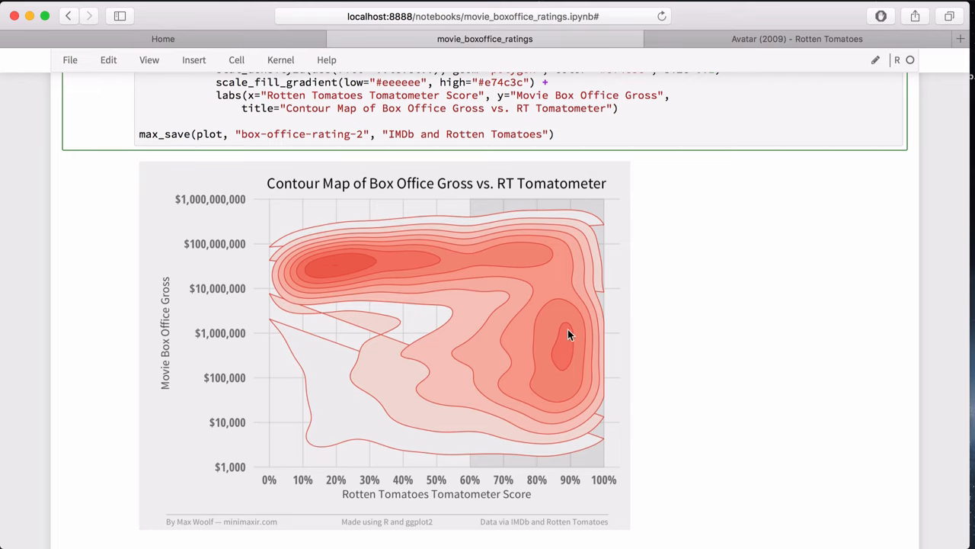
mouse_move(571, 367)
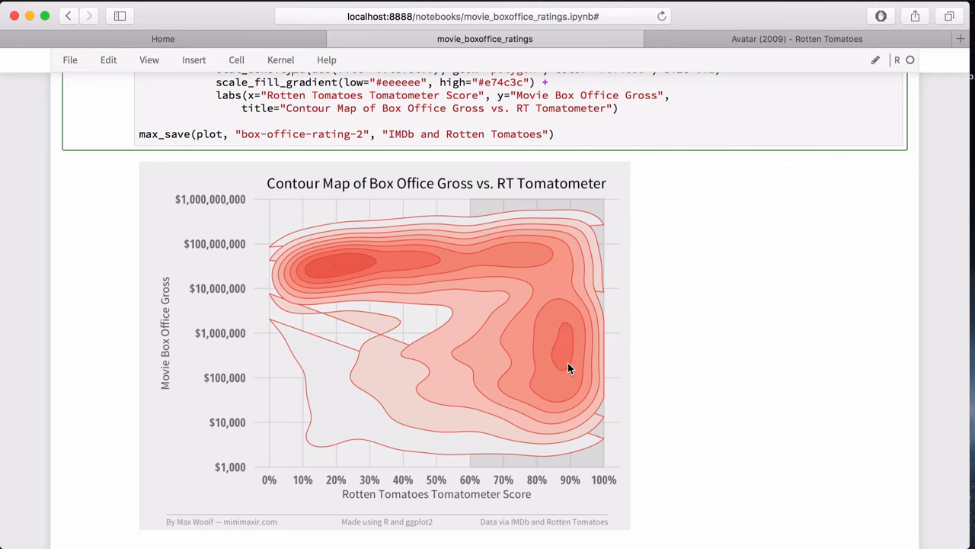
mouse_move(566, 373)
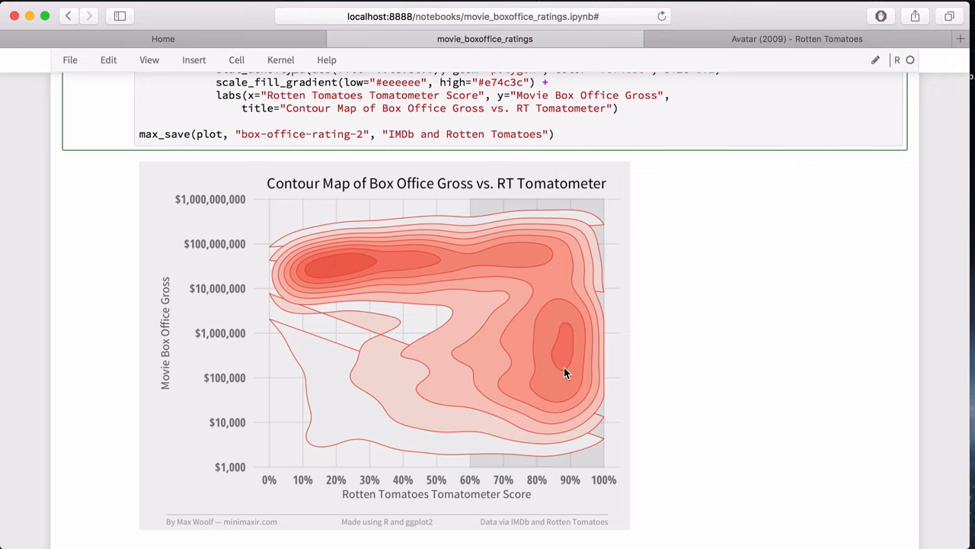
mouse_move(567, 353)
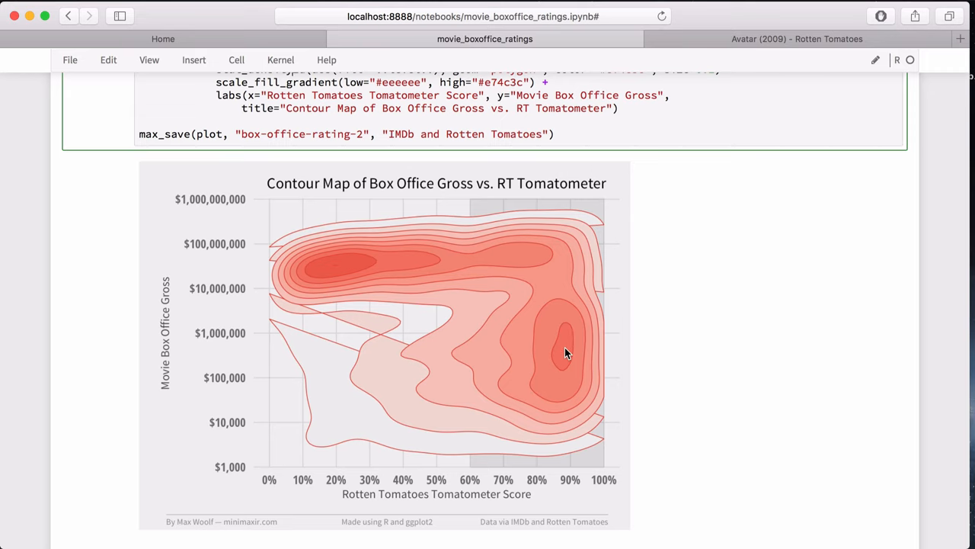
scroll(up, 3)
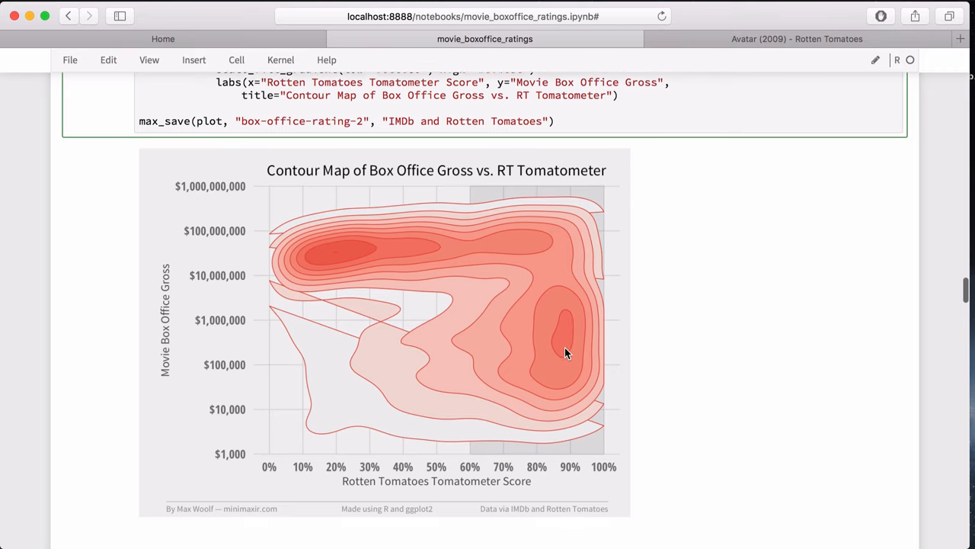
scroll(down, 3)
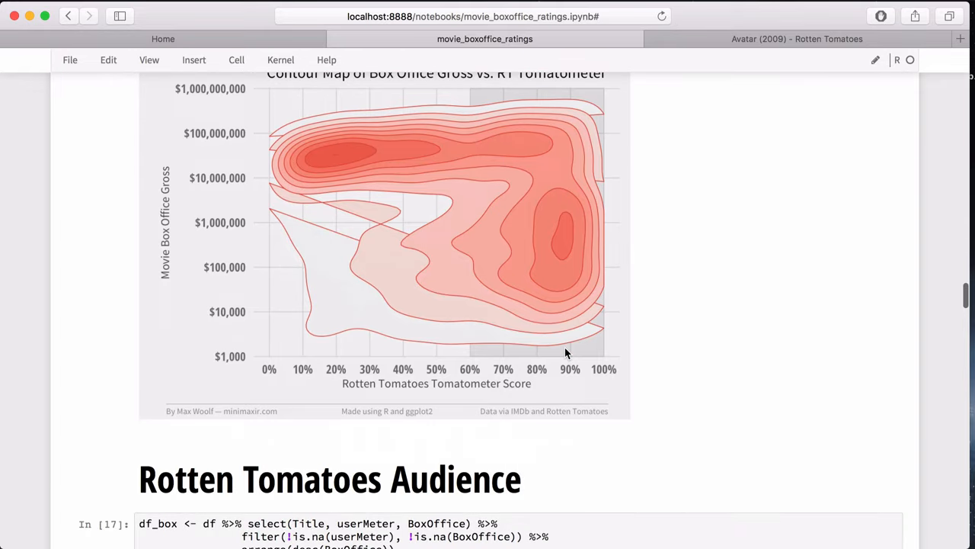
scroll(down, 3)
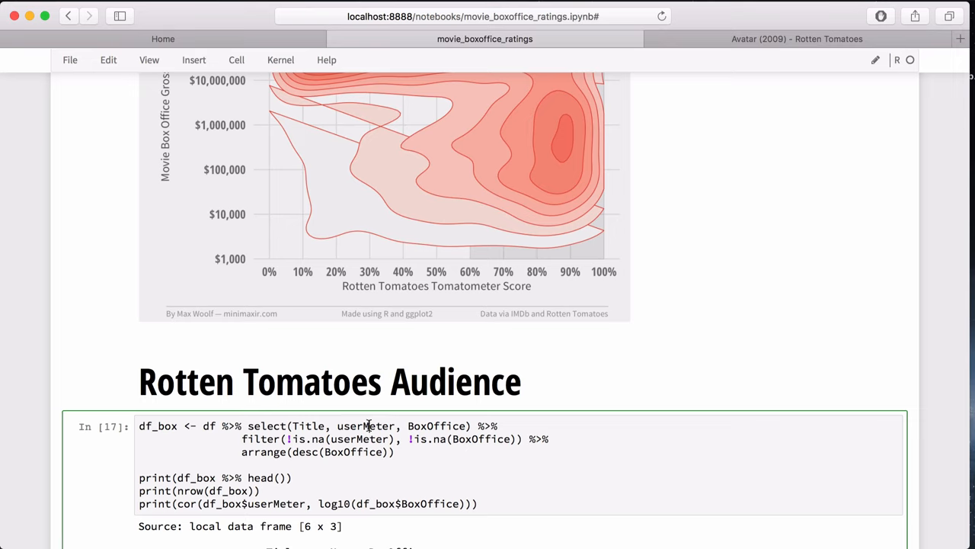
scroll(down, 3)
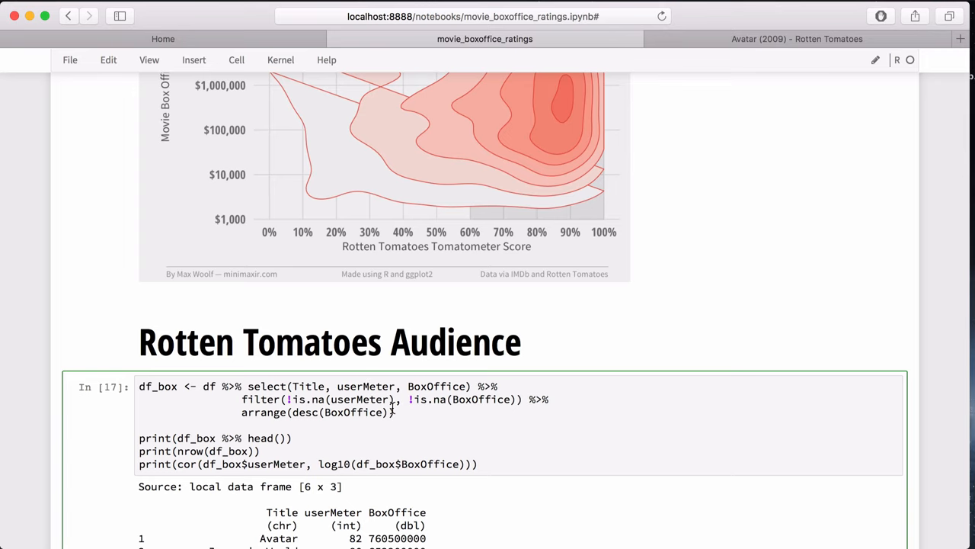
scroll(down, 3)
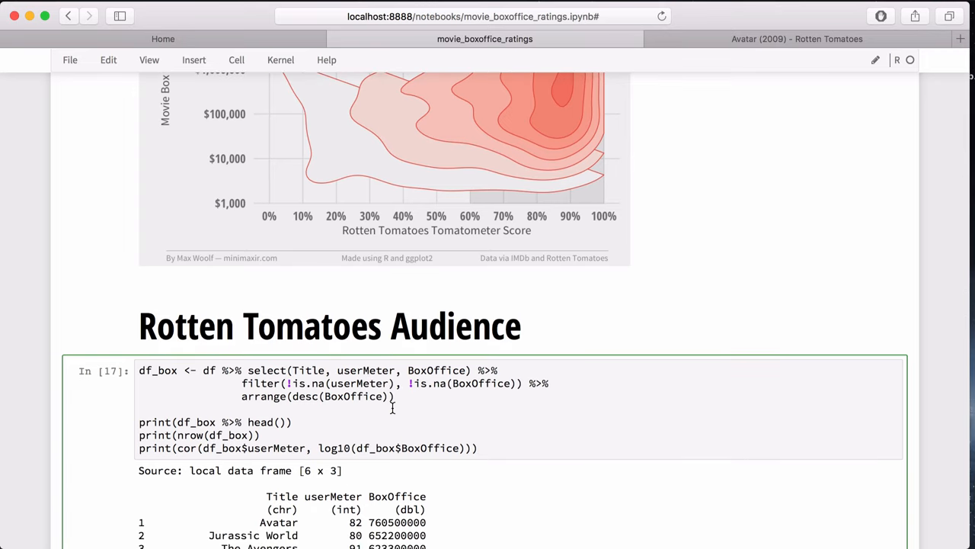
scroll(down, 3)
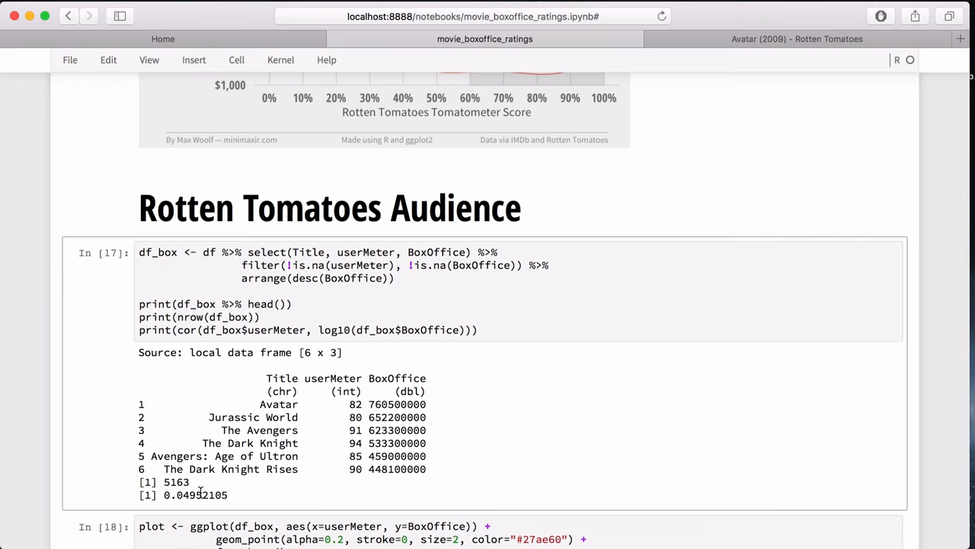
mouse_move(210, 488)
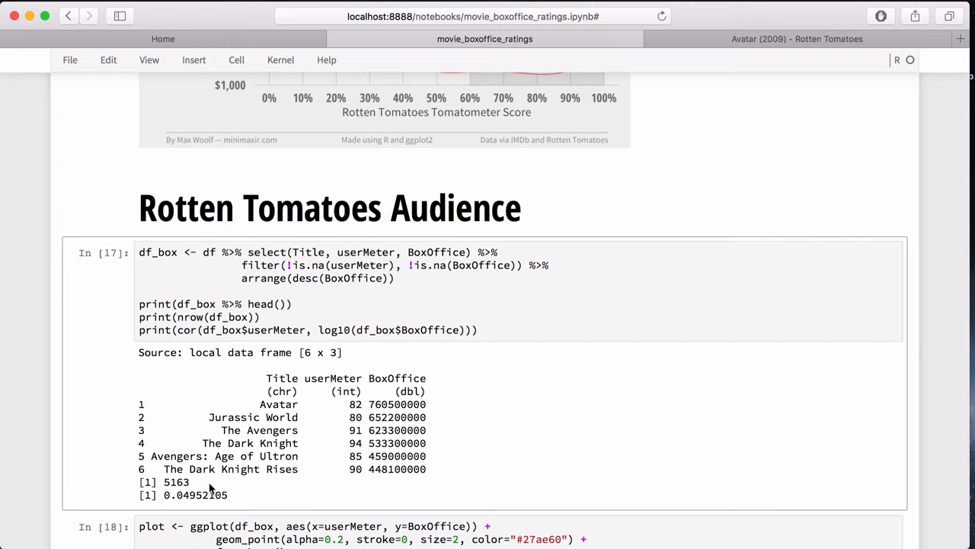
scroll(down, 3)
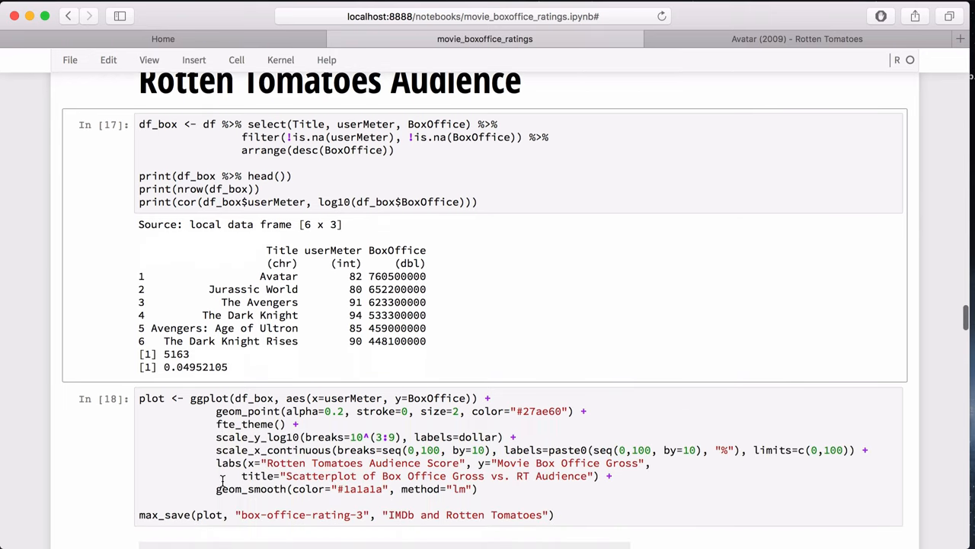
- Bring the Box Office Gross vs. RT Audience scatterplot with its nearly flat trend line fully into view
scroll(down, 3)
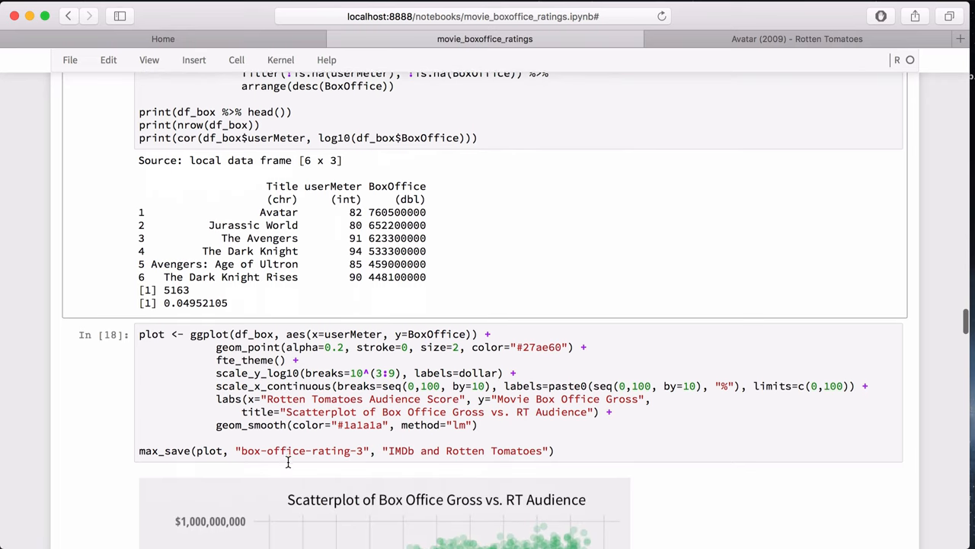
scroll(down, 3)
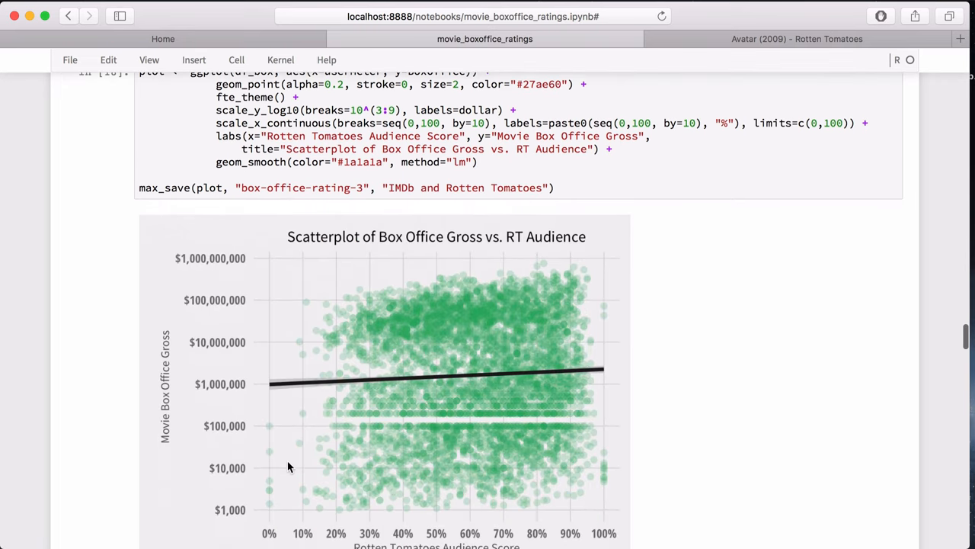
scroll(down, 3)
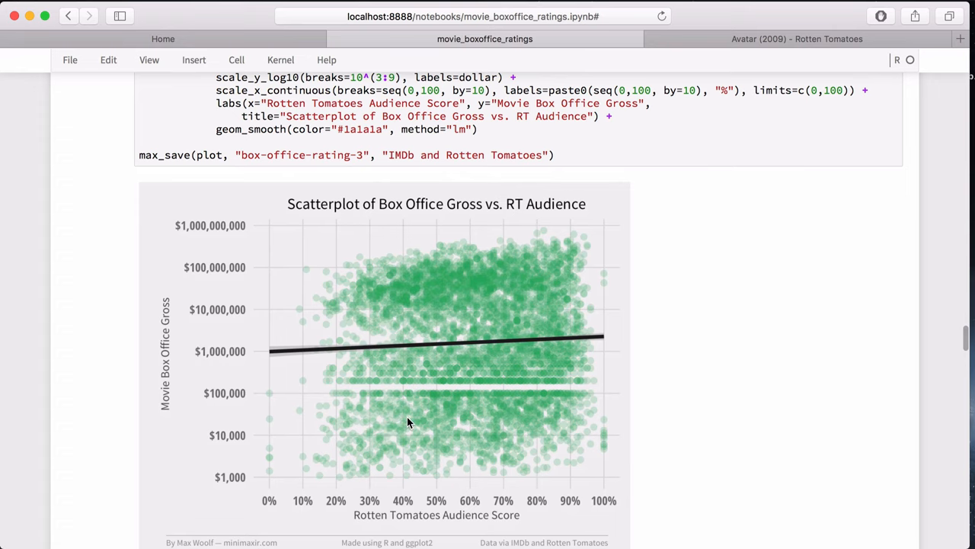
scroll(up, 3)
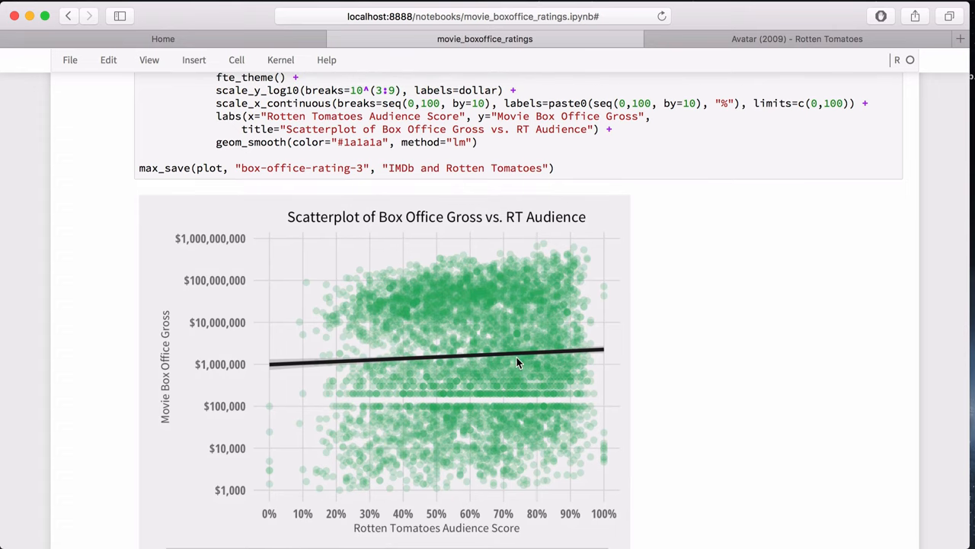
mouse_move(374, 363)
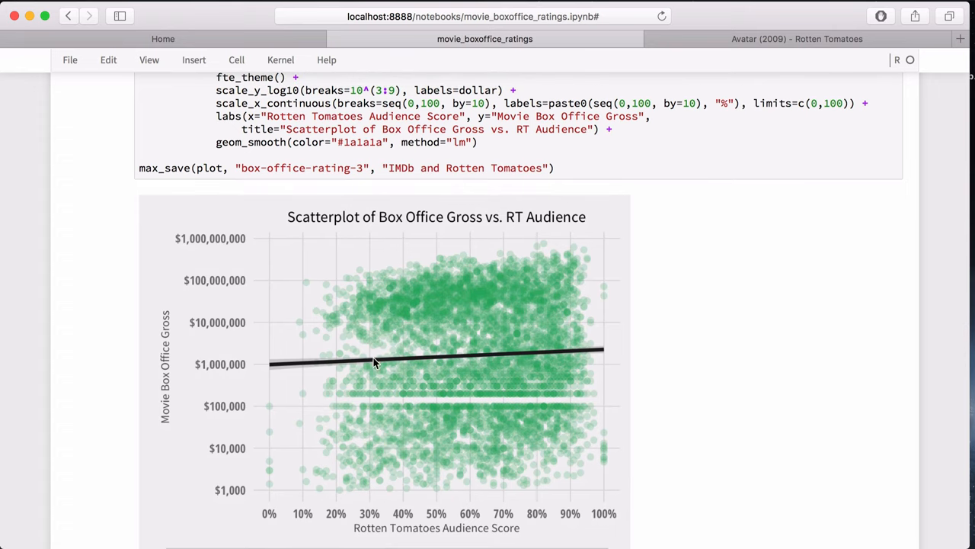
mouse_move(600, 356)
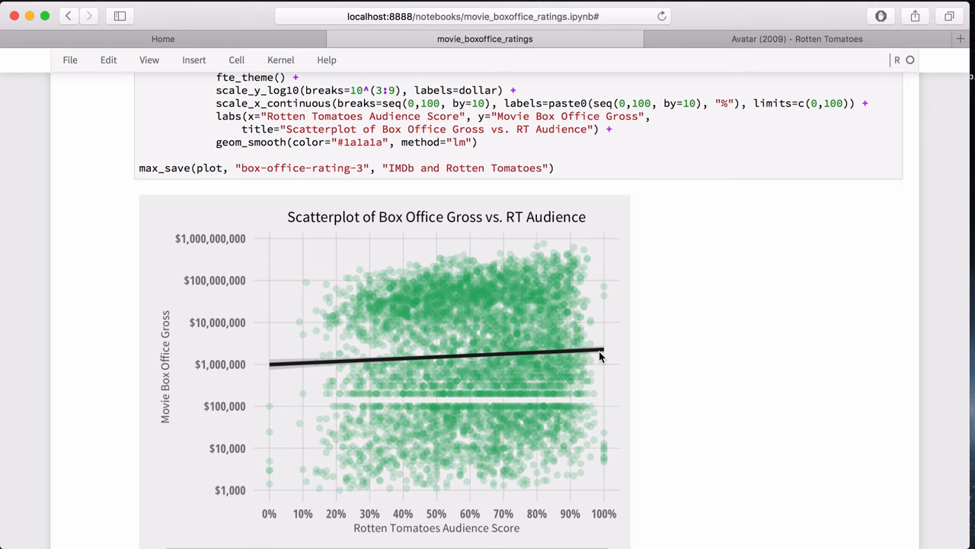
mouse_move(591, 339)
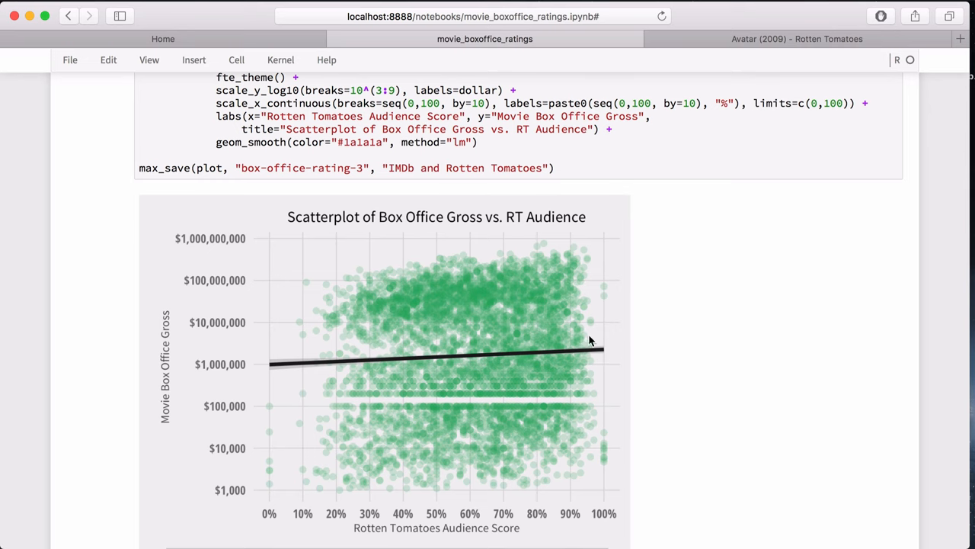
scroll(down, 3)
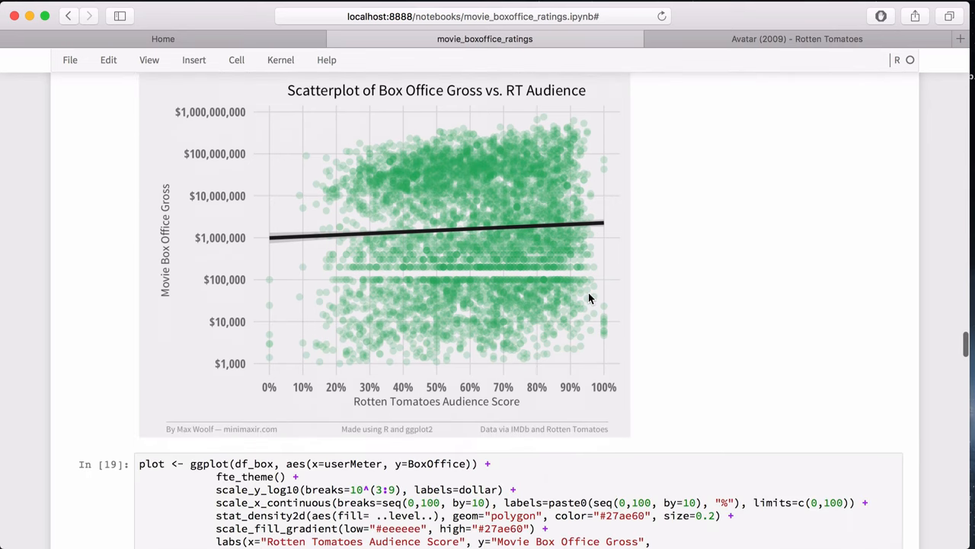
- Move down to the density cell and its green Contour Map of Box Office Gross vs. RT Audience
scroll(down, 3)
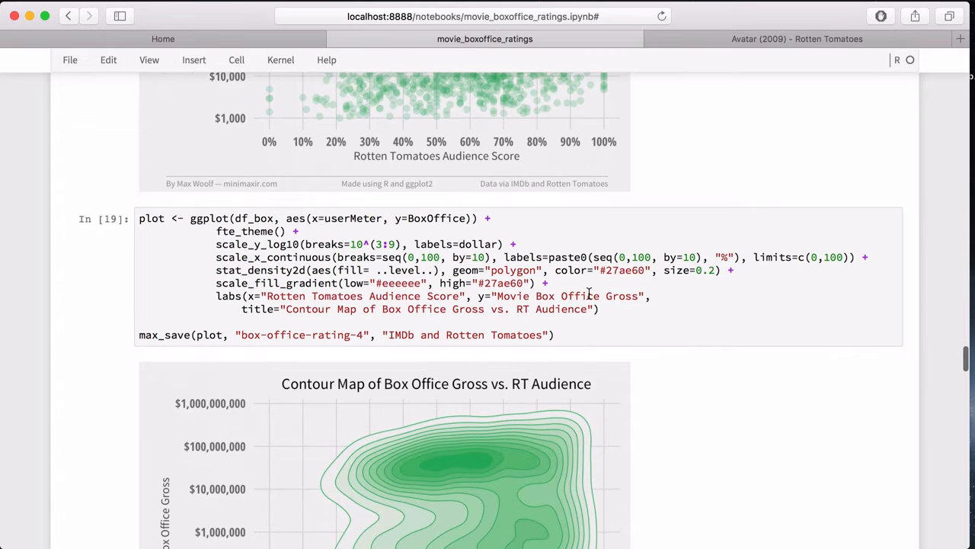
scroll(down, 3)
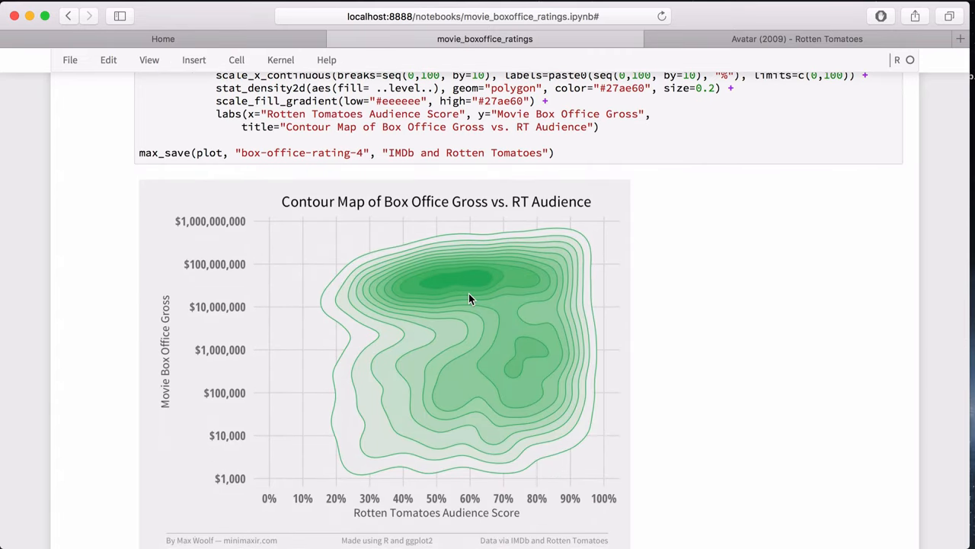
mouse_move(373, 327)
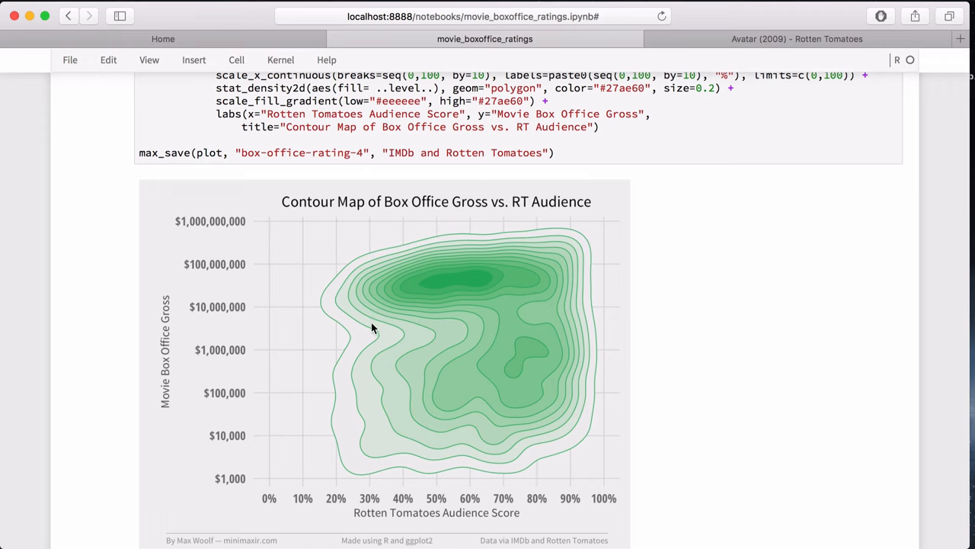
mouse_move(381, 287)
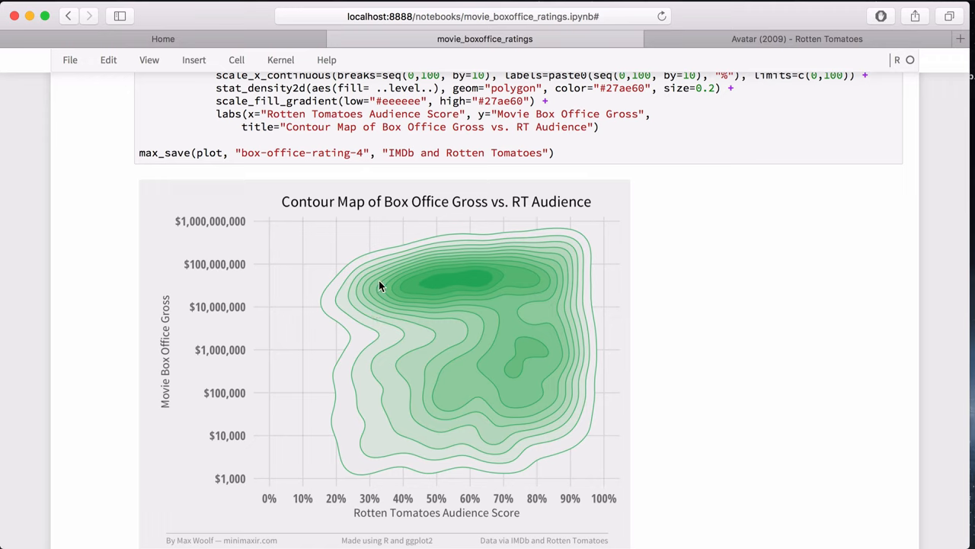
mouse_move(543, 281)
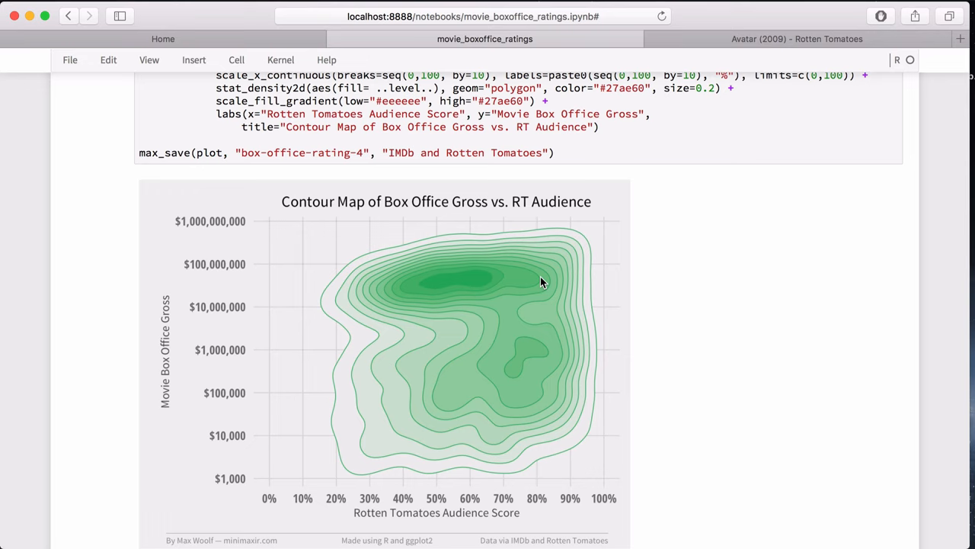
mouse_move(526, 271)
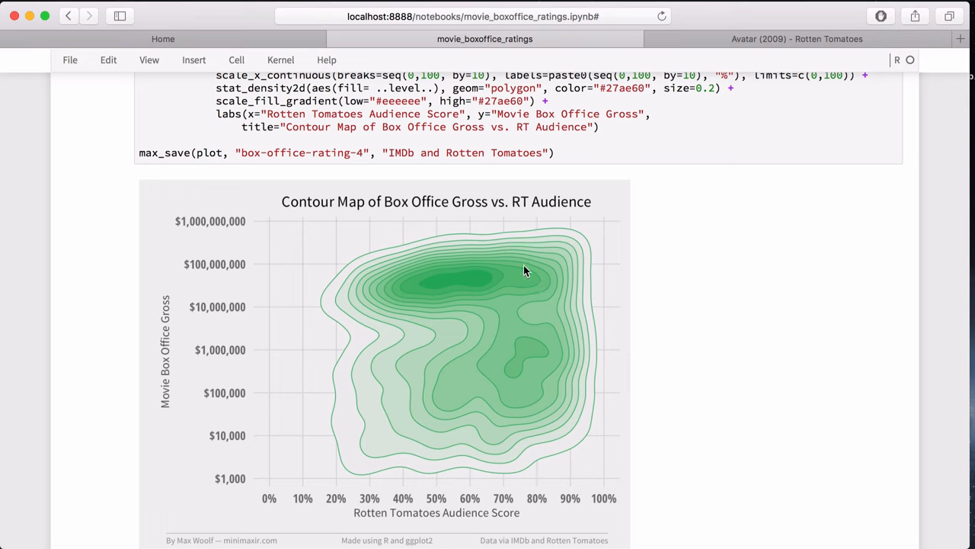
mouse_move(580, 277)
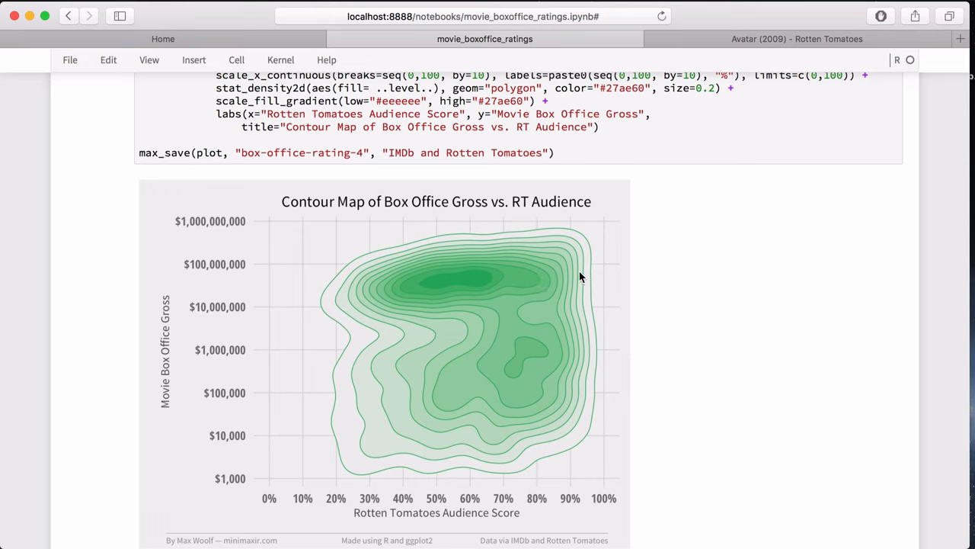
mouse_move(524, 278)
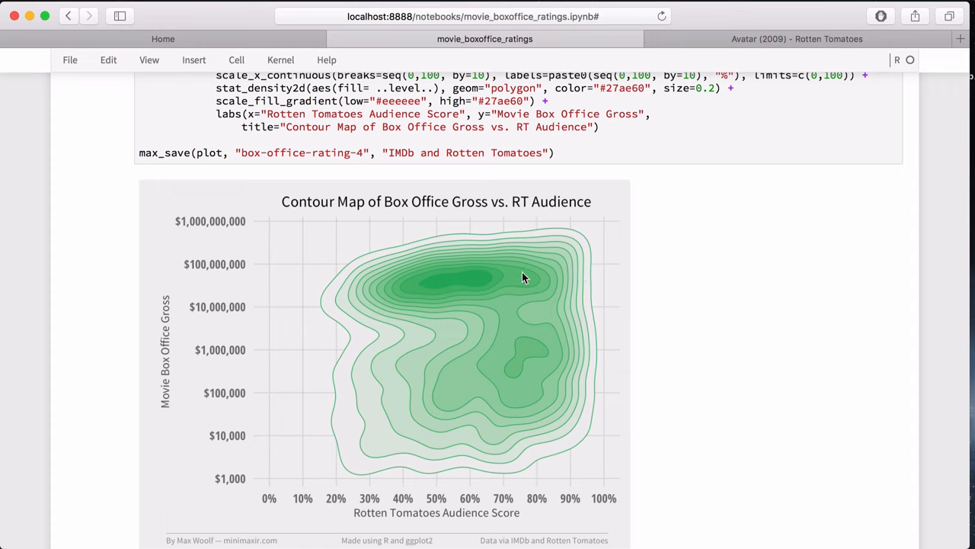
mouse_move(524, 319)
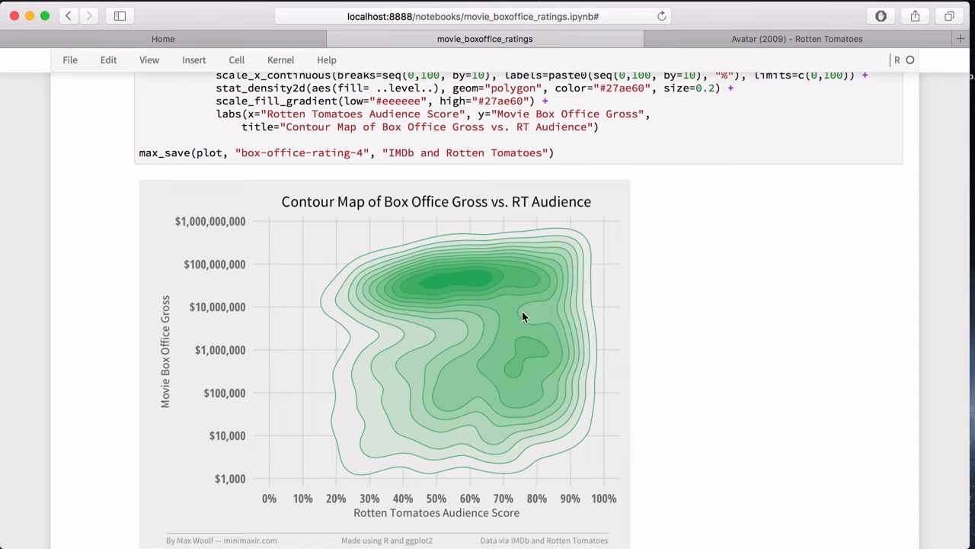
mouse_move(524, 364)
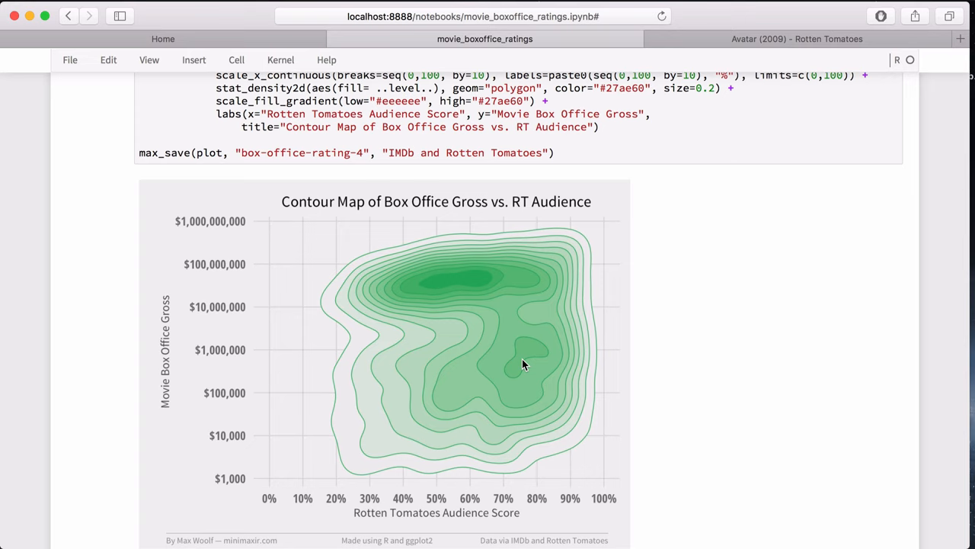
mouse_move(454, 394)
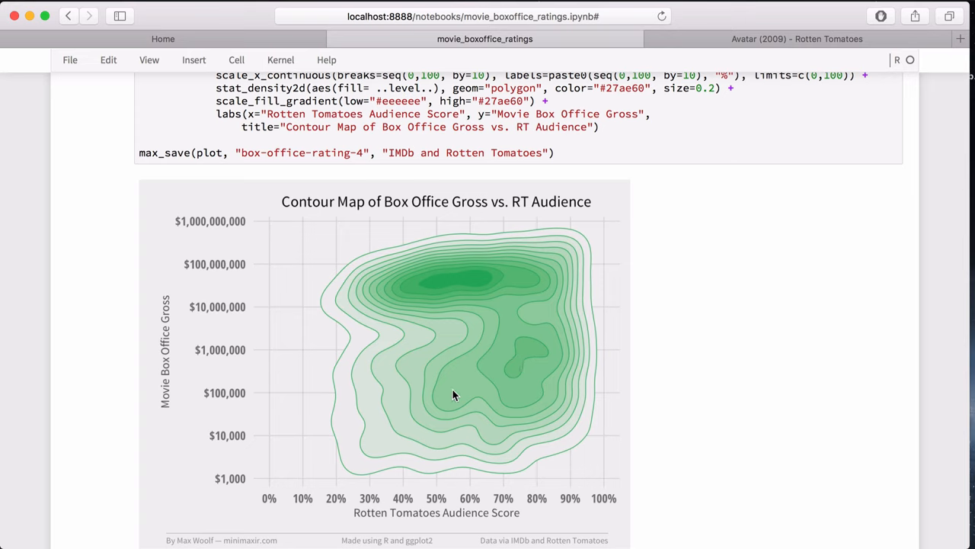
mouse_move(501, 381)
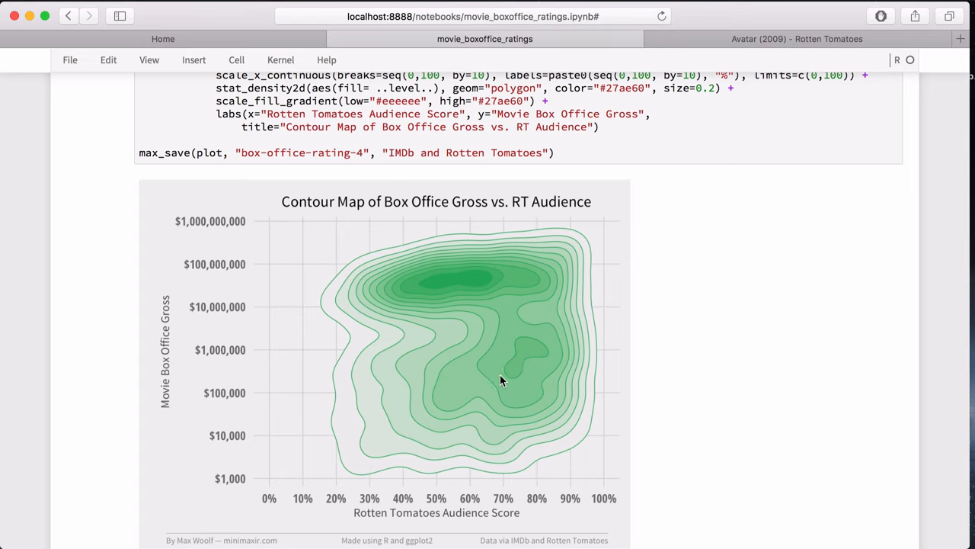
mouse_move(445, 393)
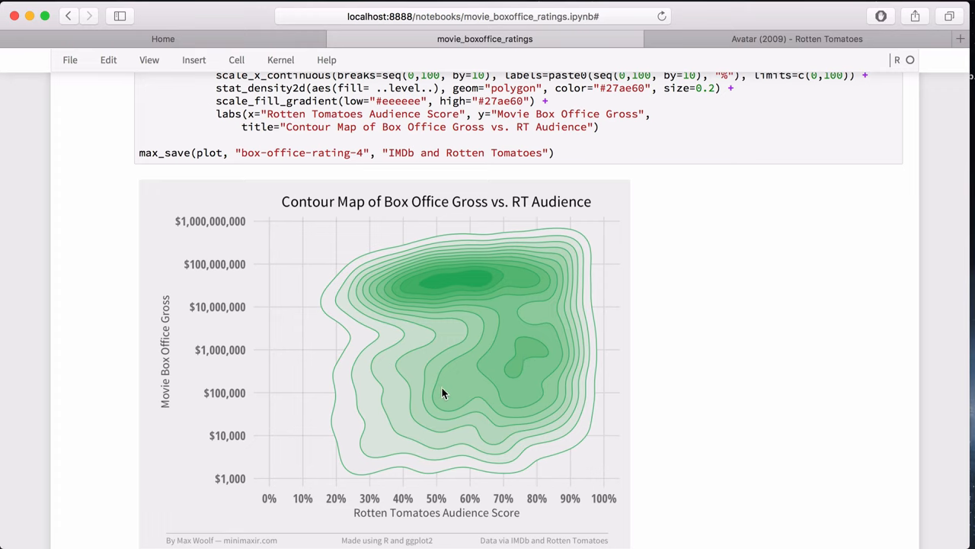
mouse_move(490, 379)
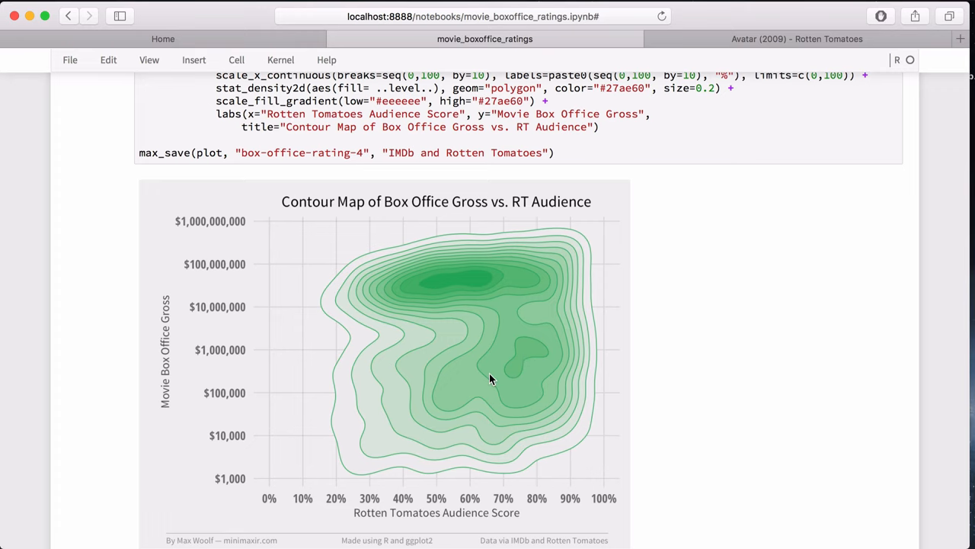
- Scroll past the contour map to the IMDb Rating section showing 5167 rows and a -0.0015 correlation
scroll(down, 3)
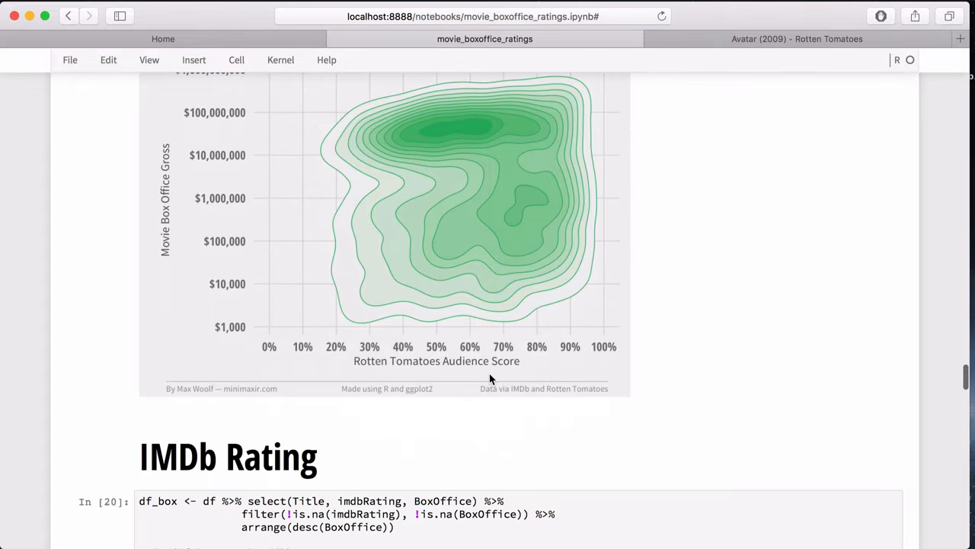
scroll(down, 3)
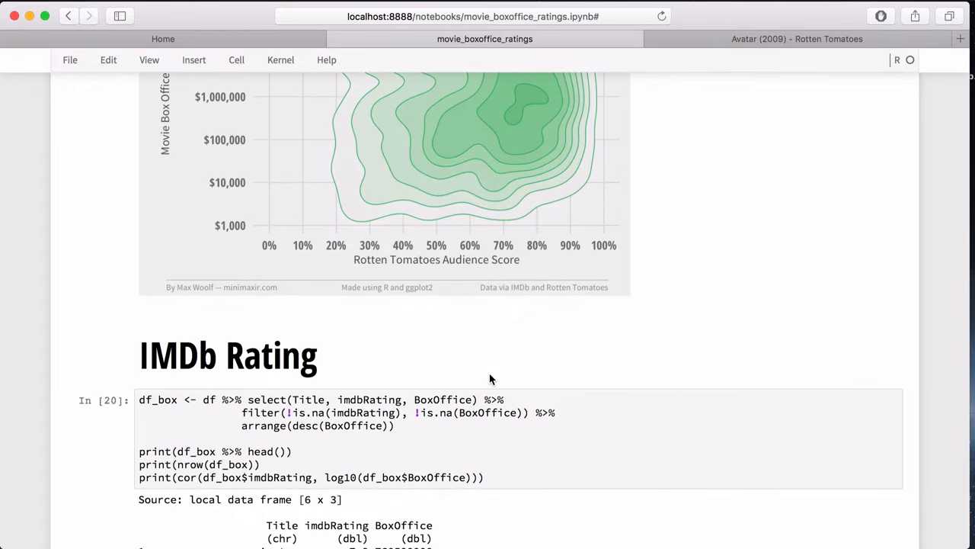
scroll(down, 3)
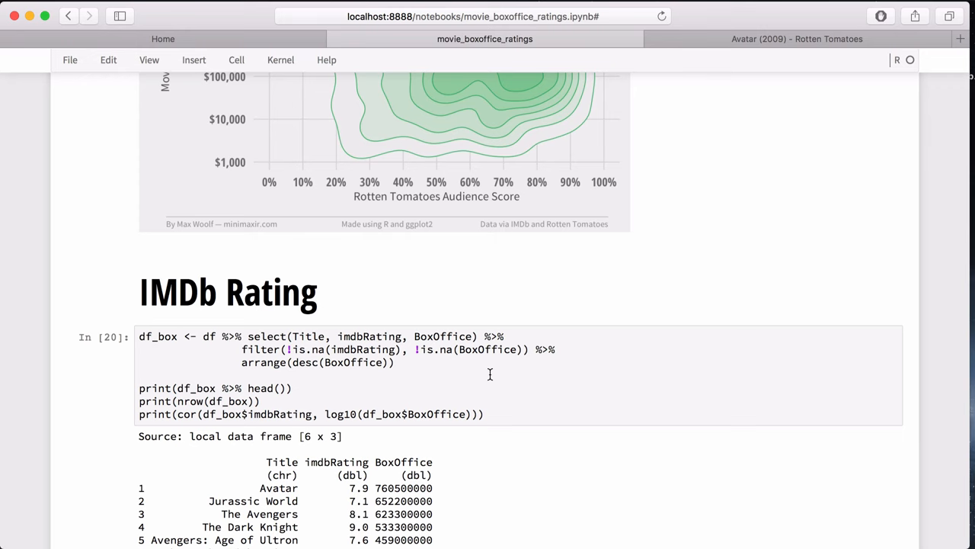
scroll(down, 3)
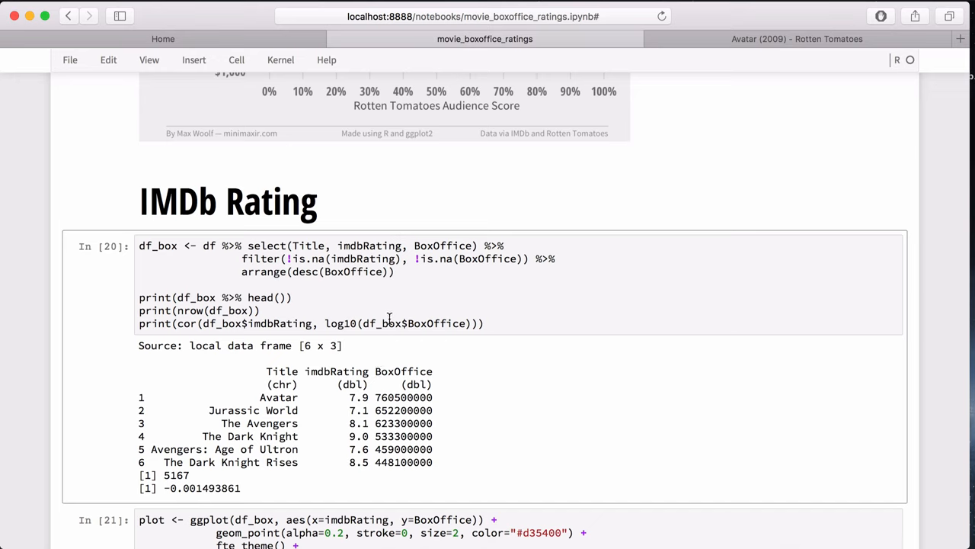
mouse_move(419, 364)
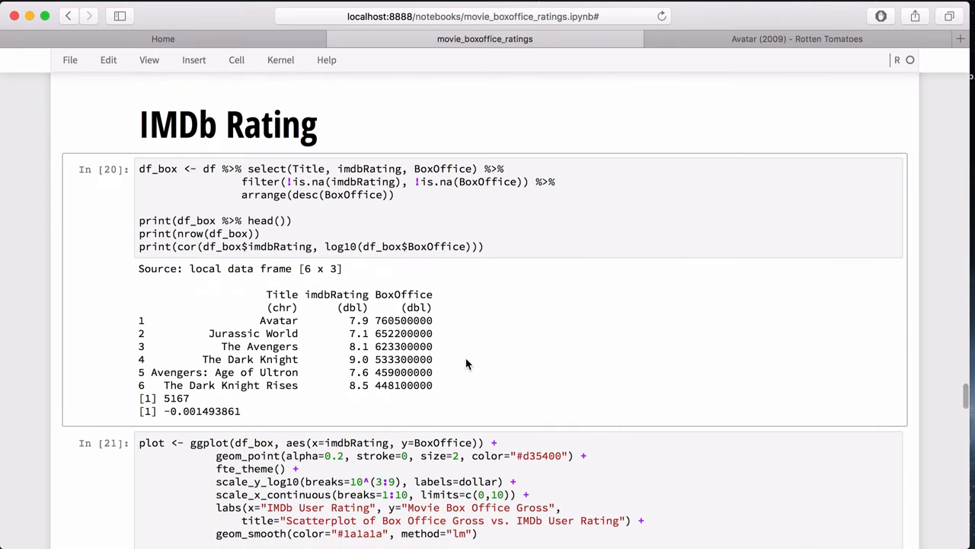
- Bring up the Scatterplot of Box Office Gross vs. IMDb User Rating with its roughly flat fit line
scroll(down, 3)
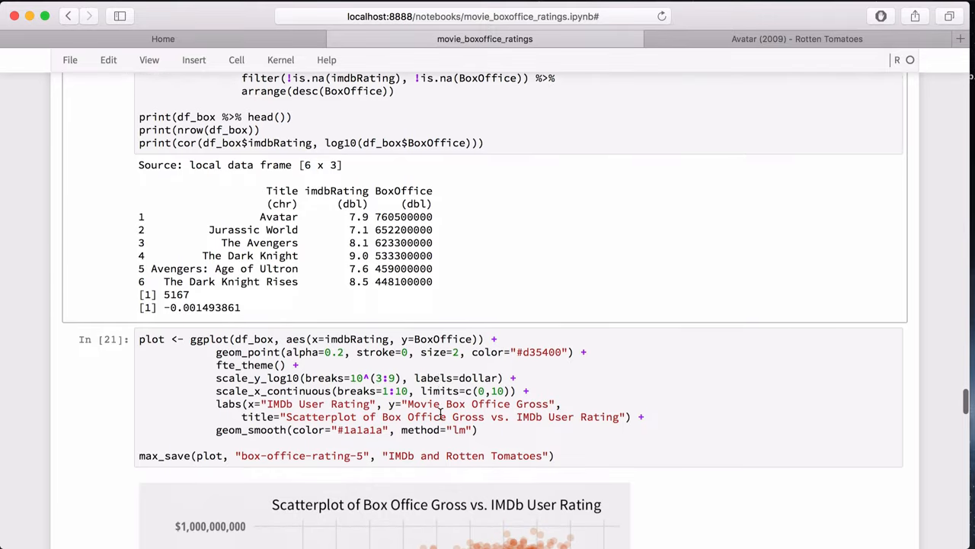
scroll(down, 3)
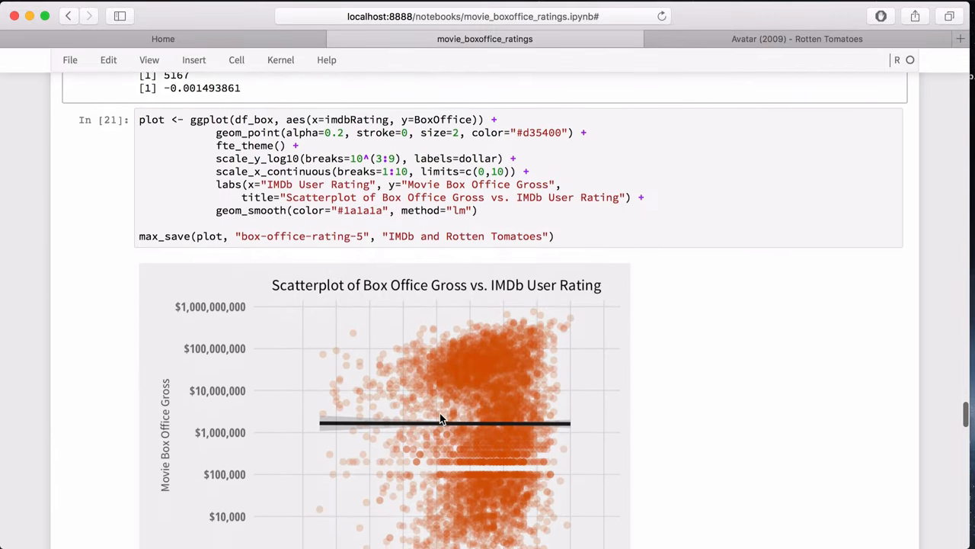
scroll(down, 3)
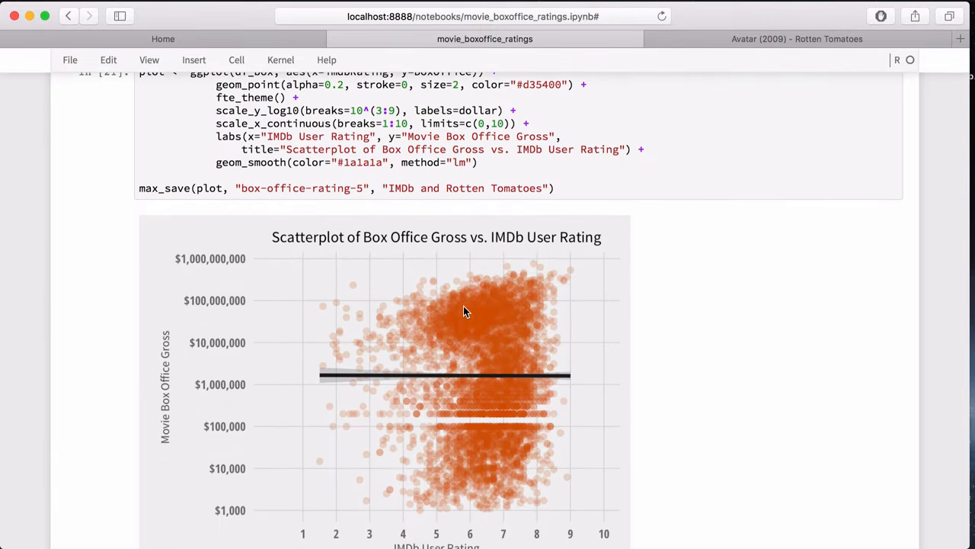
mouse_move(506, 454)
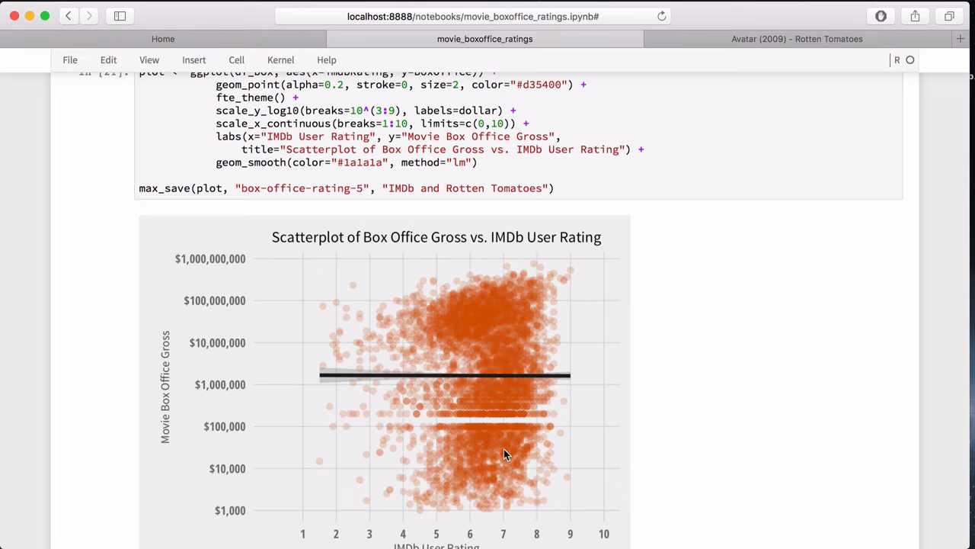
mouse_move(402, 448)
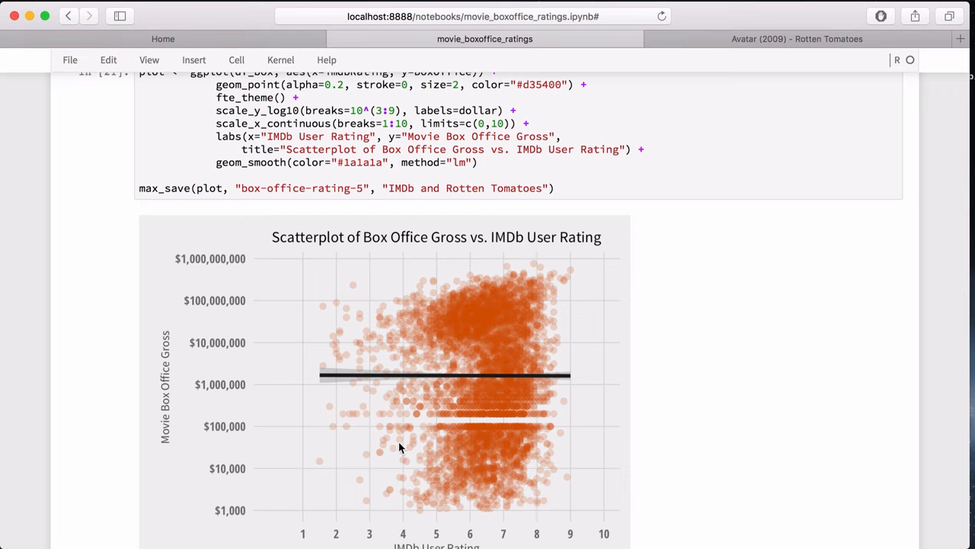
mouse_move(496, 425)
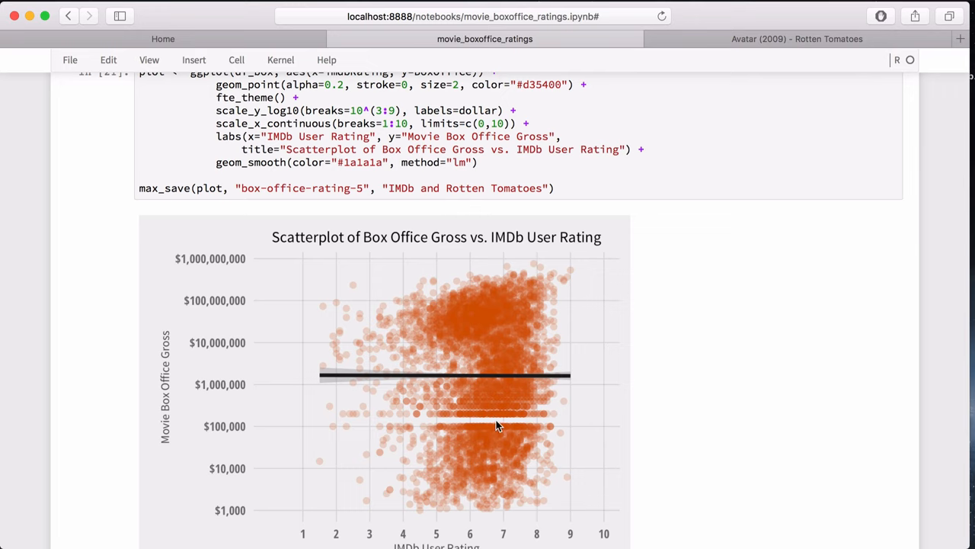
mouse_move(425, 314)
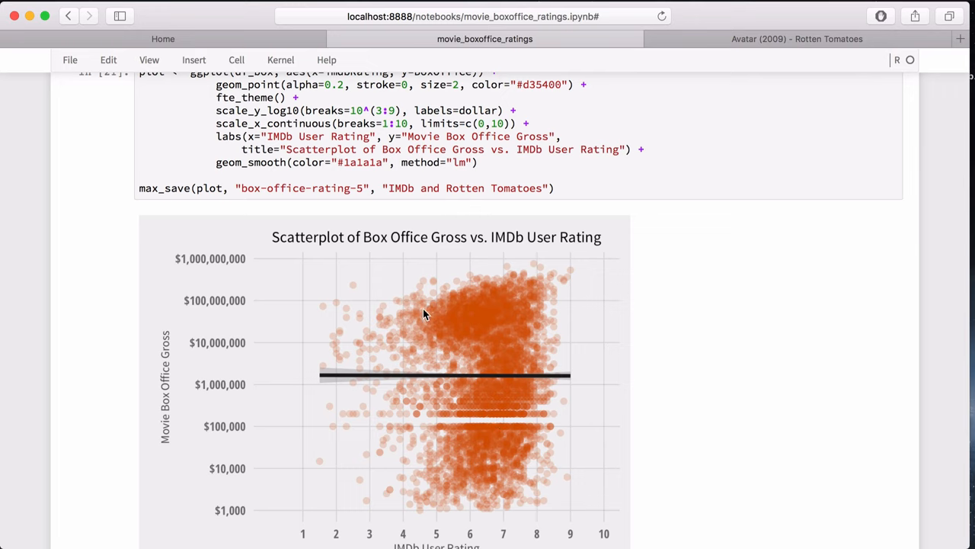
mouse_move(455, 393)
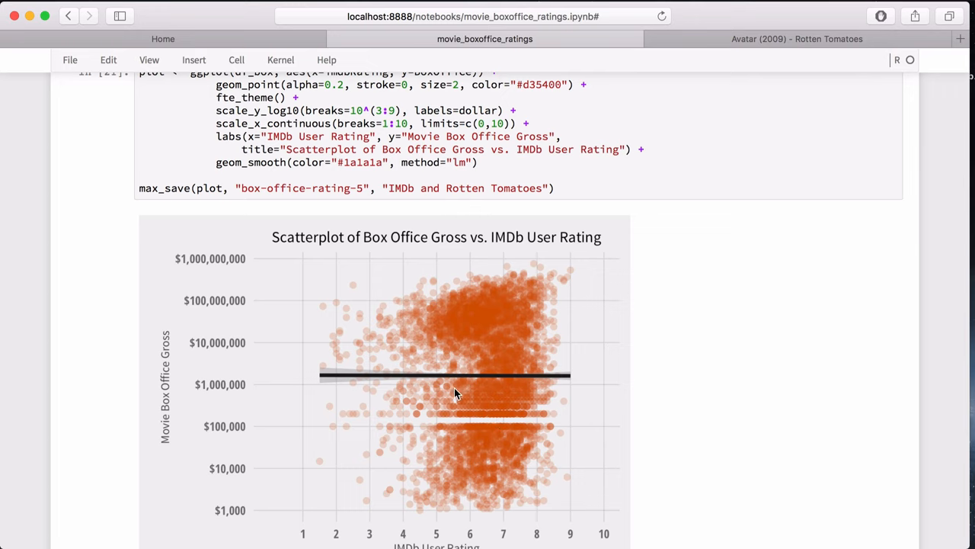
mouse_move(465, 424)
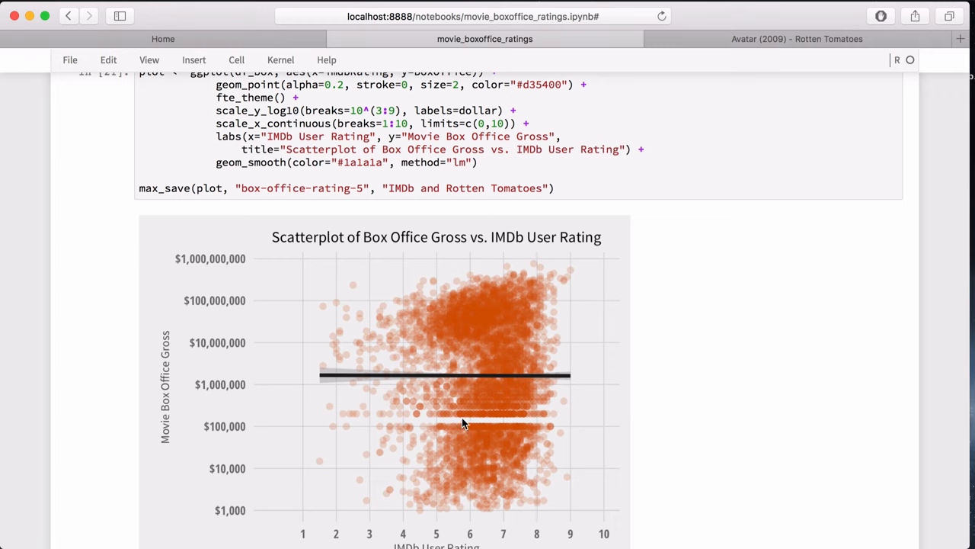
mouse_move(495, 429)
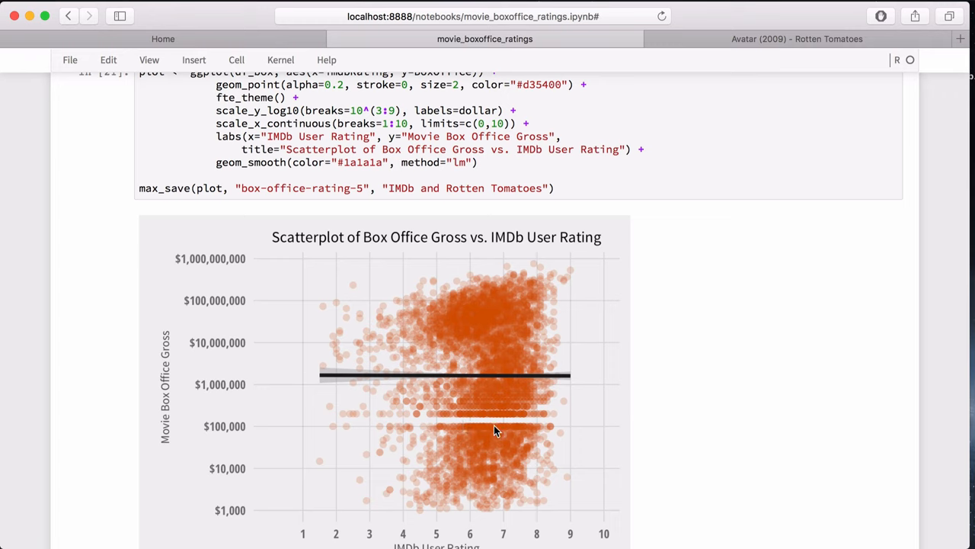
mouse_move(505, 417)
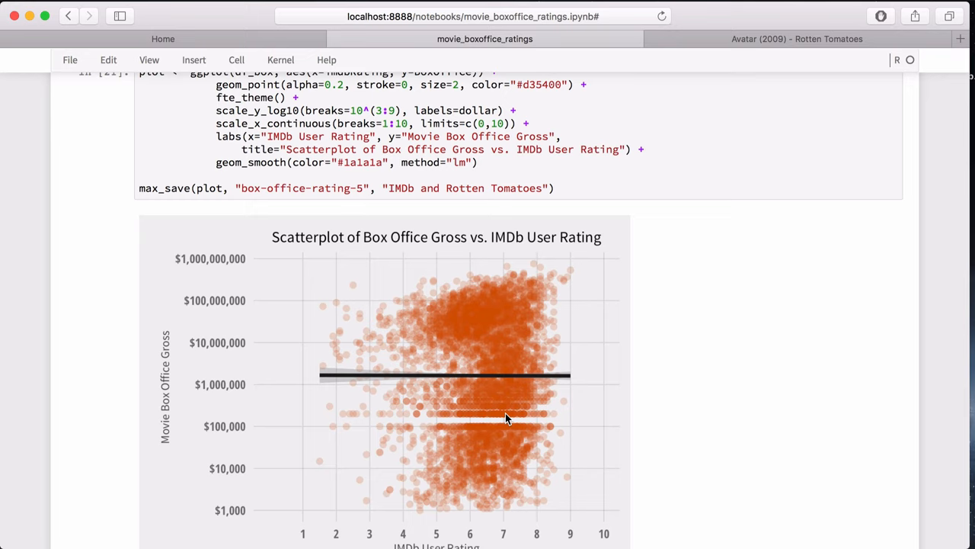
mouse_move(501, 432)
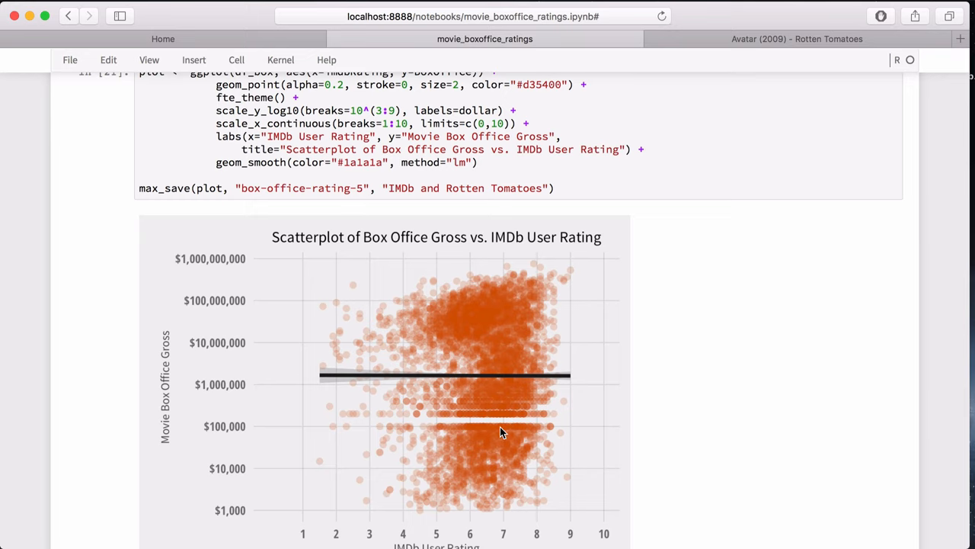
mouse_move(501, 397)
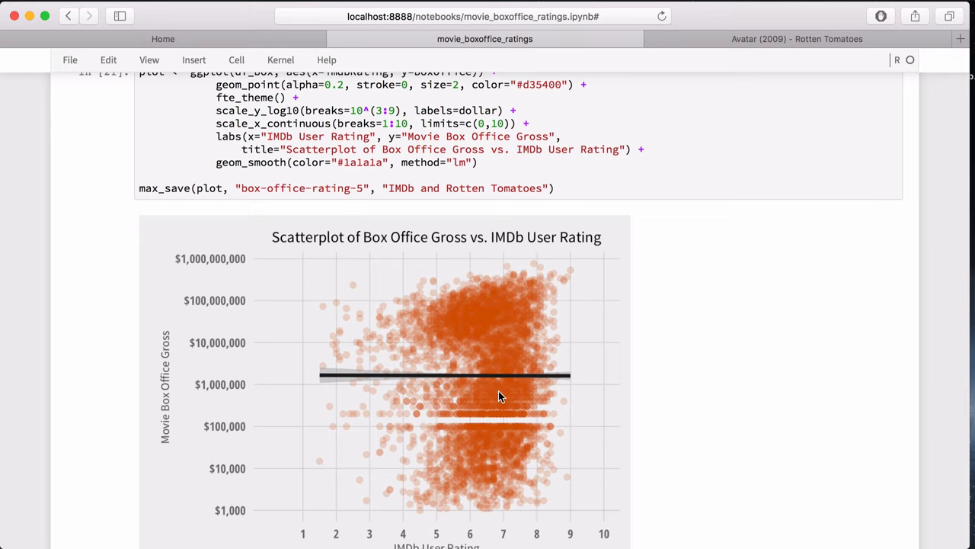
- Review the IMDb contour map and continue down to the Metacritic section heading
scroll(down, 3)
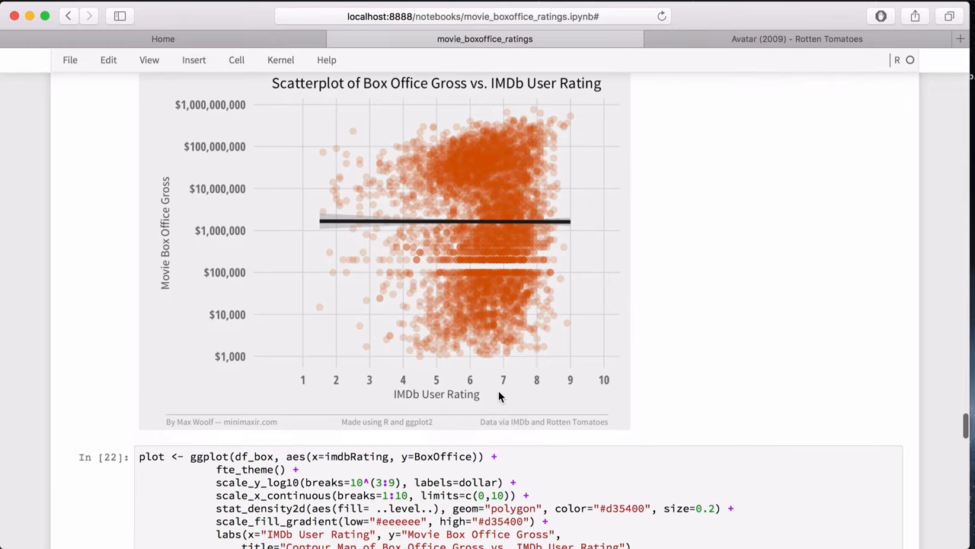
mouse_move(475, 174)
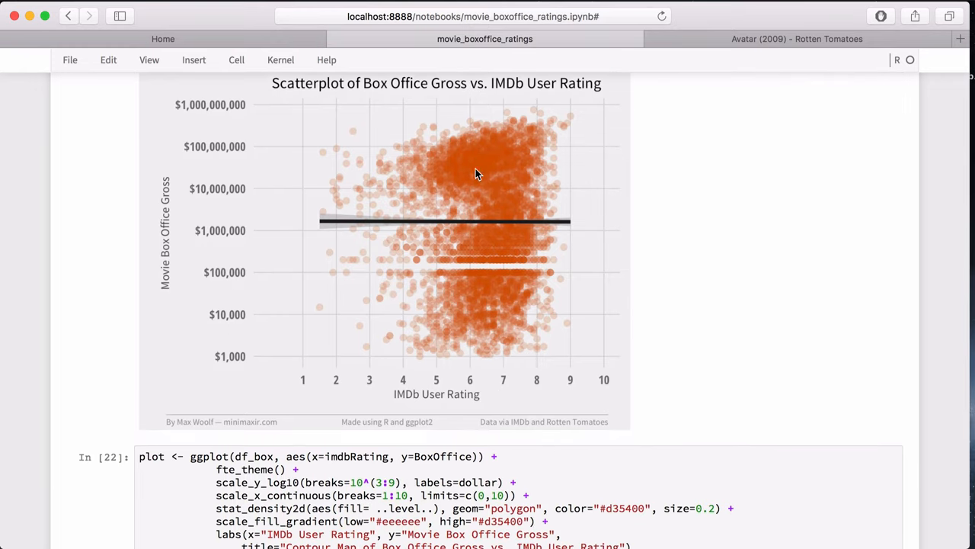
mouse_move(493, 184)
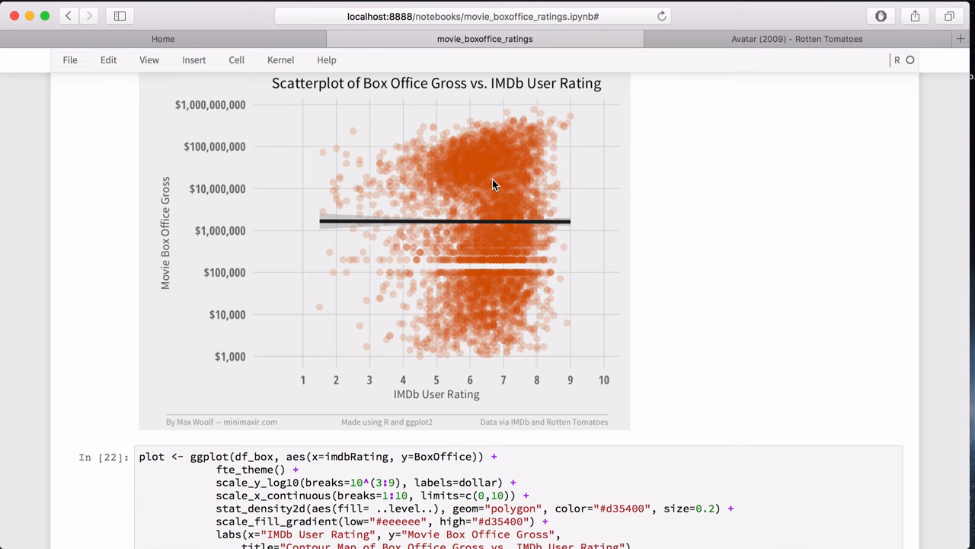
scroll(down, 3)
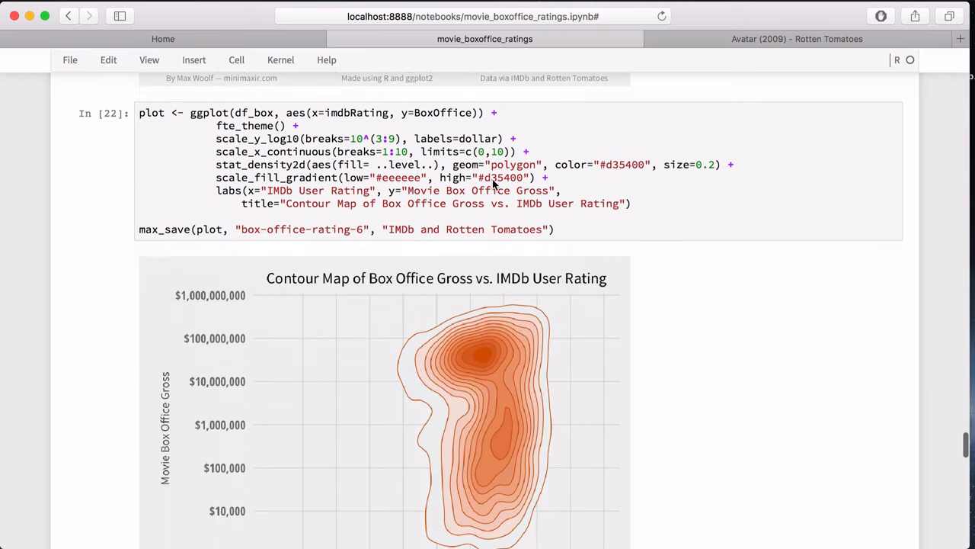
scroll(down, 3)
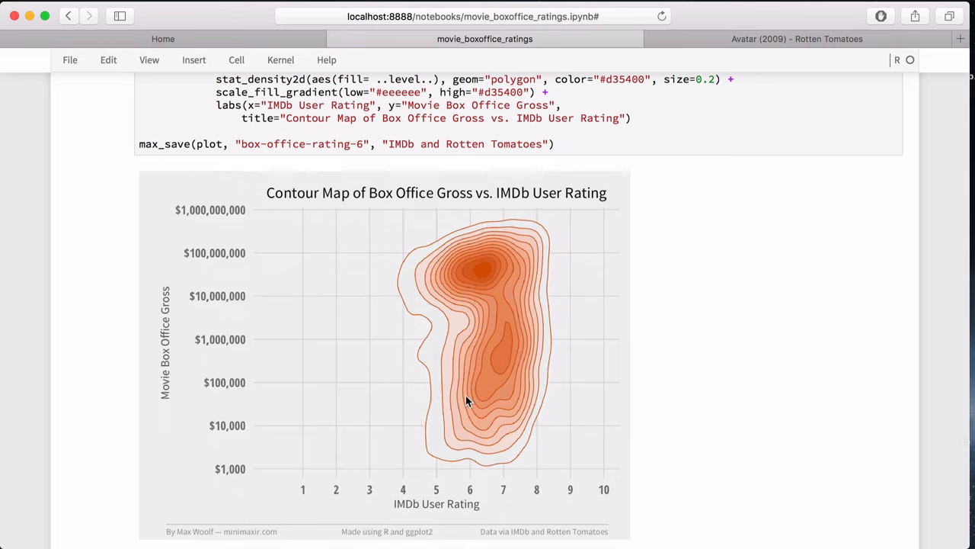
mouse_move(434, 466)
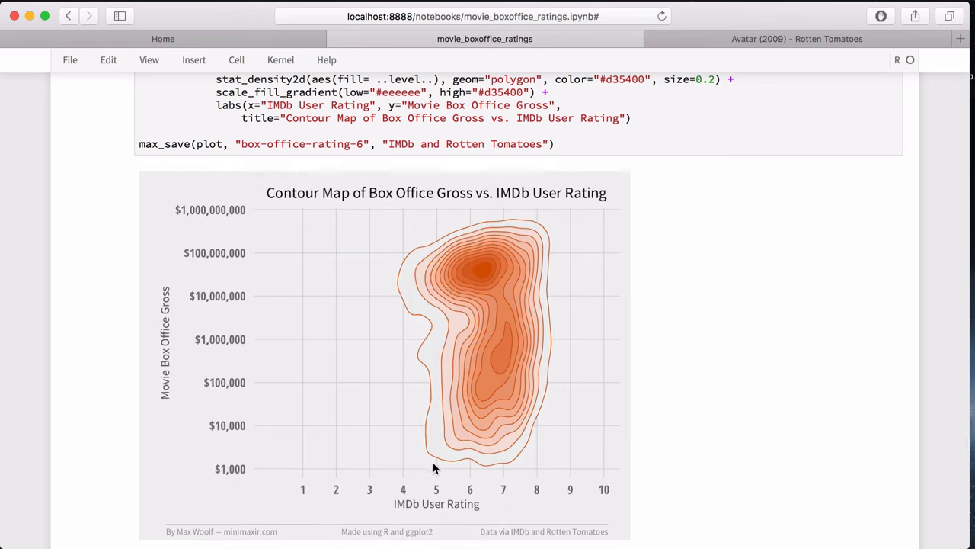
mouse_move(521, 465)
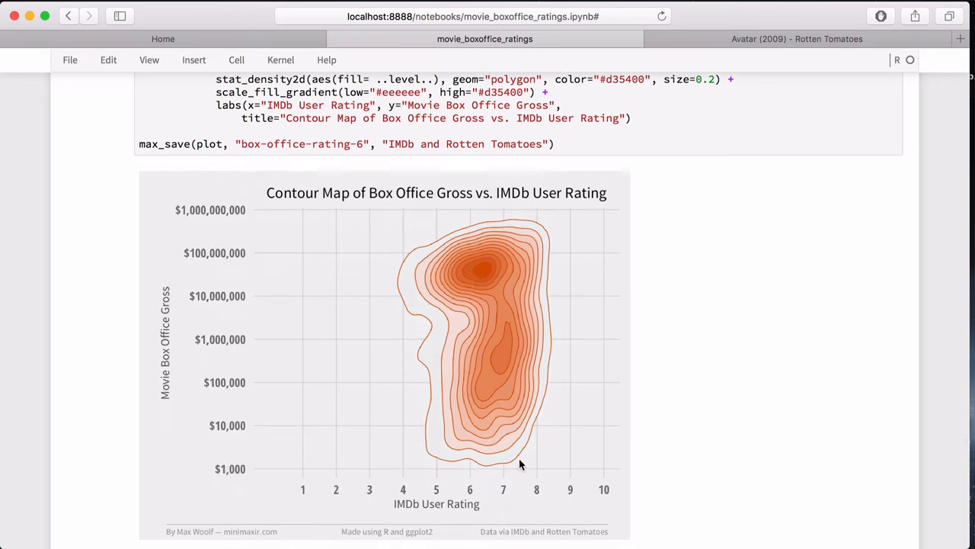
mouse_move(534, 463)
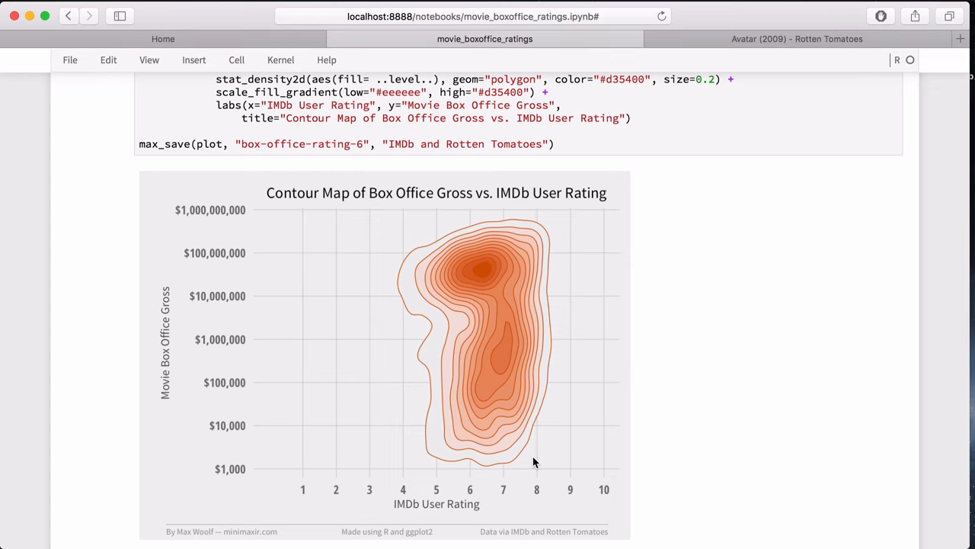
scroll(down, 3)
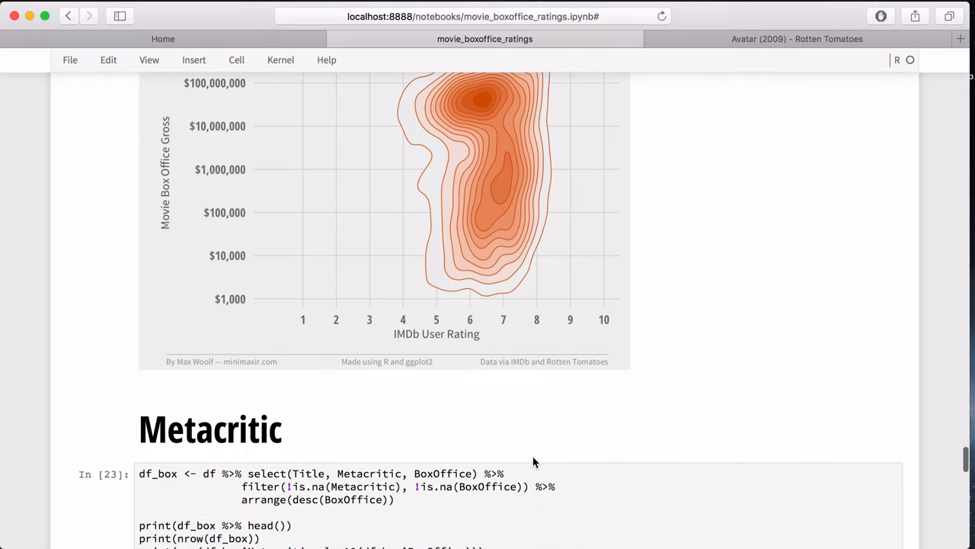
- Review the Metacritic summary of 4479 films with a -0.1312911 correlation, then reach its scatterplot
scroll(down, 3)
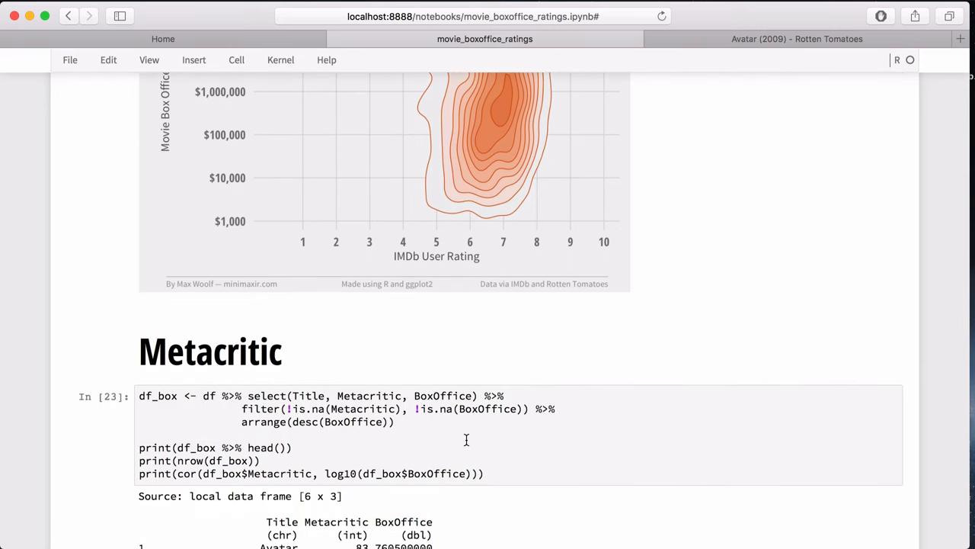
scroll(down, 3)
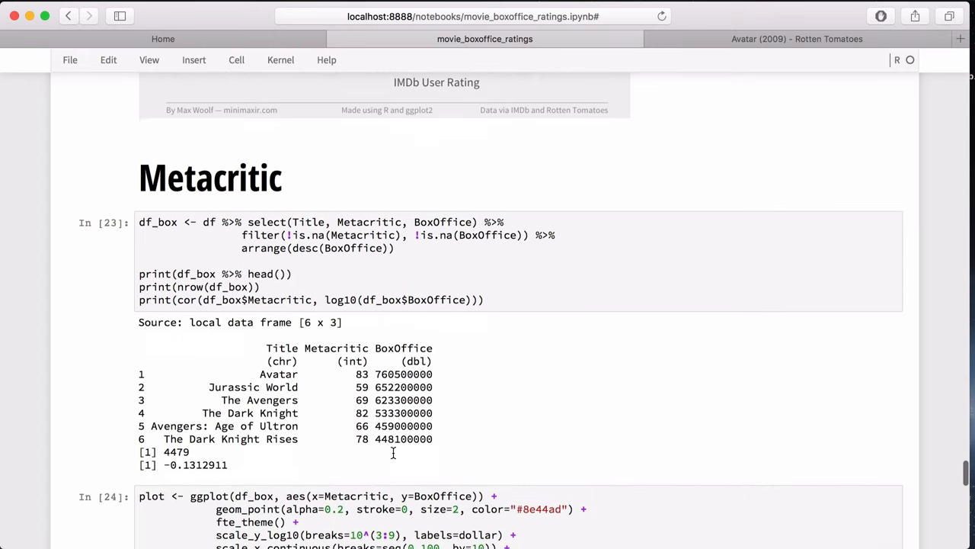
scroll(up, 3)
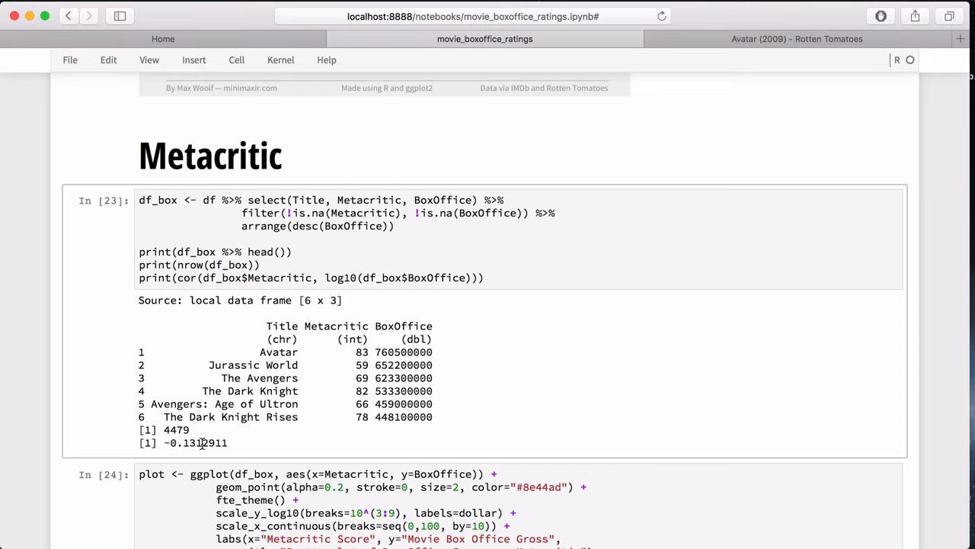
mouse_move(231, 445)
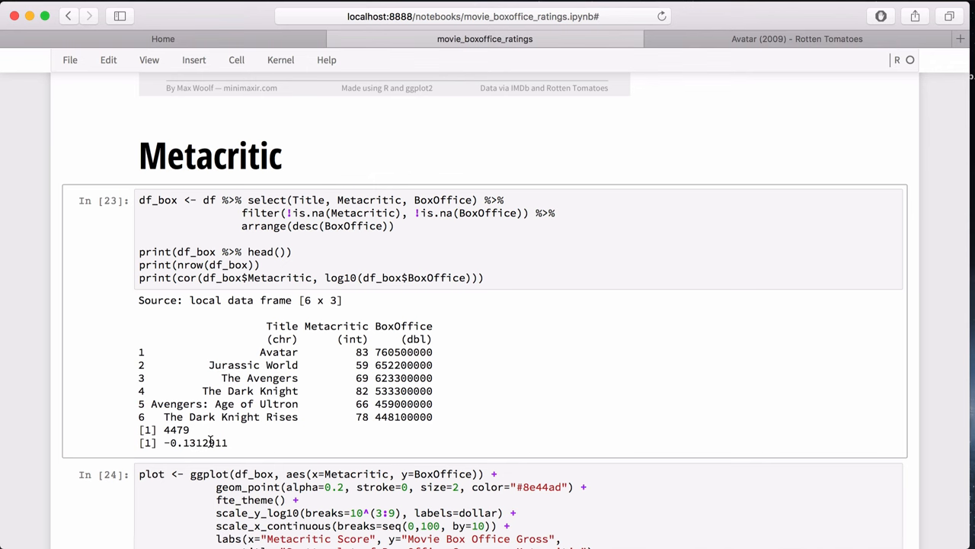
scroll(down, 3)
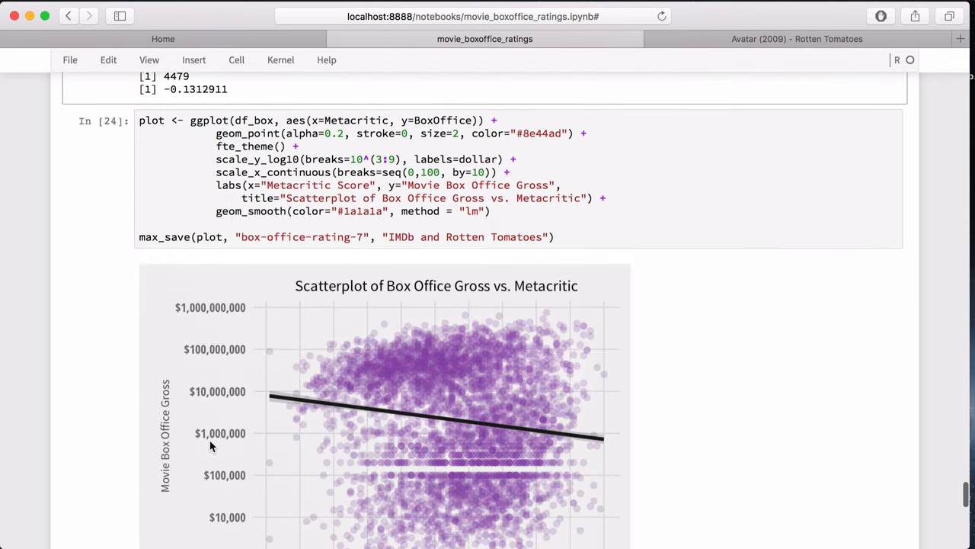
- Examine the Metacritic scatterplot with its downward fit line, select its cell, and move toward cell In [25]
scroll(down, 3)
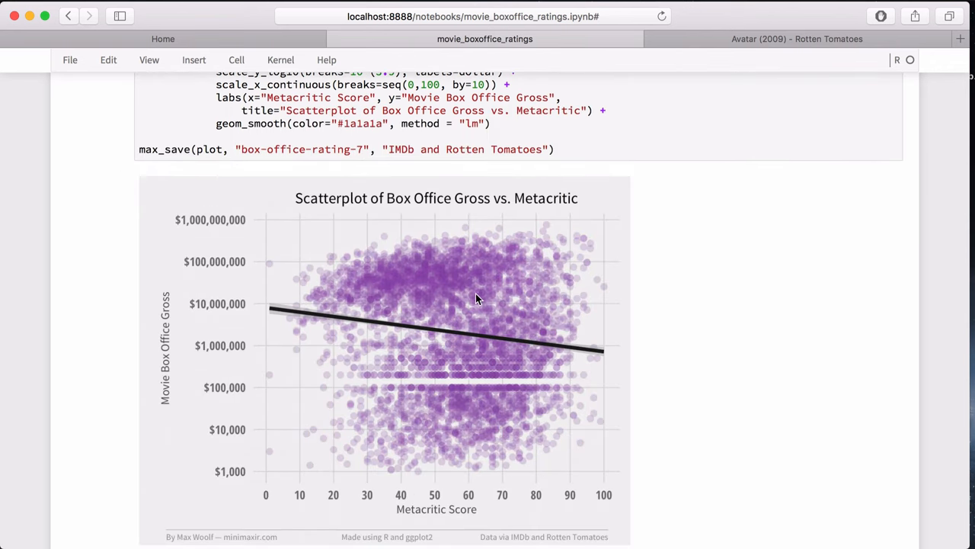
mouse_move(418, 278)
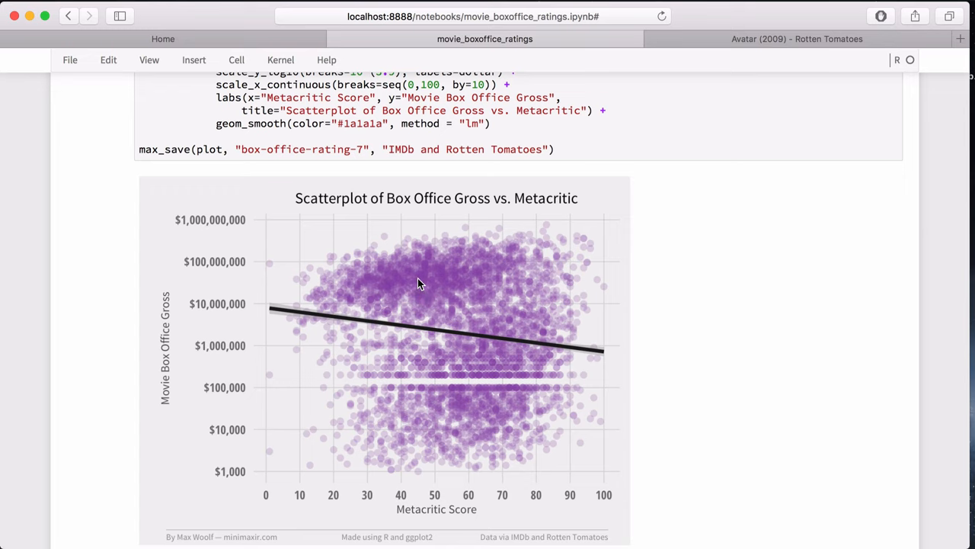
mouse_move(466, 302)
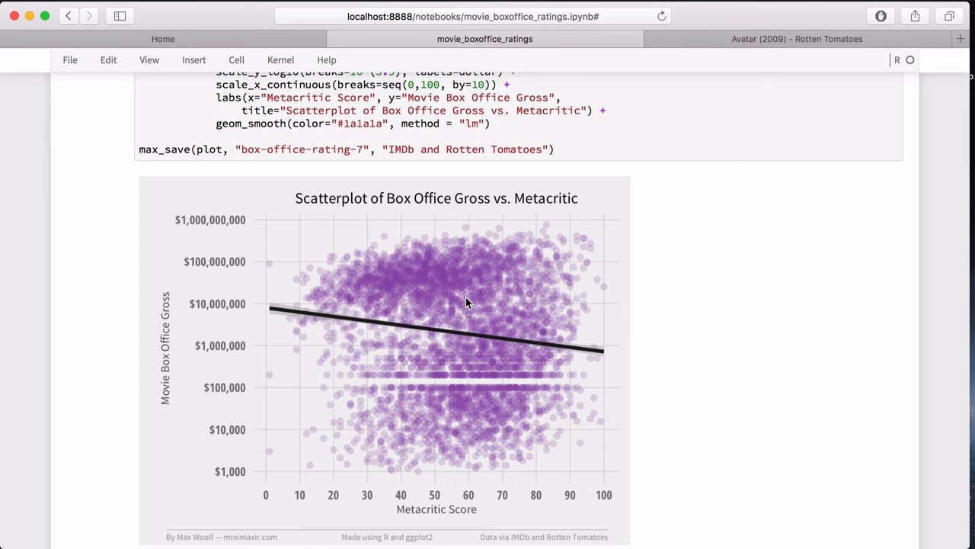
mouse_move(381, 288)
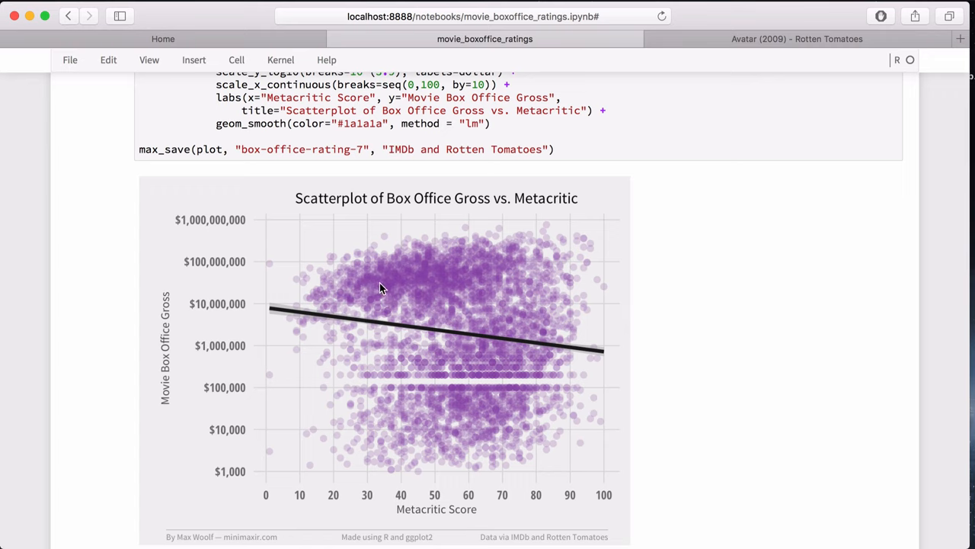
mouse_move(512, 384)
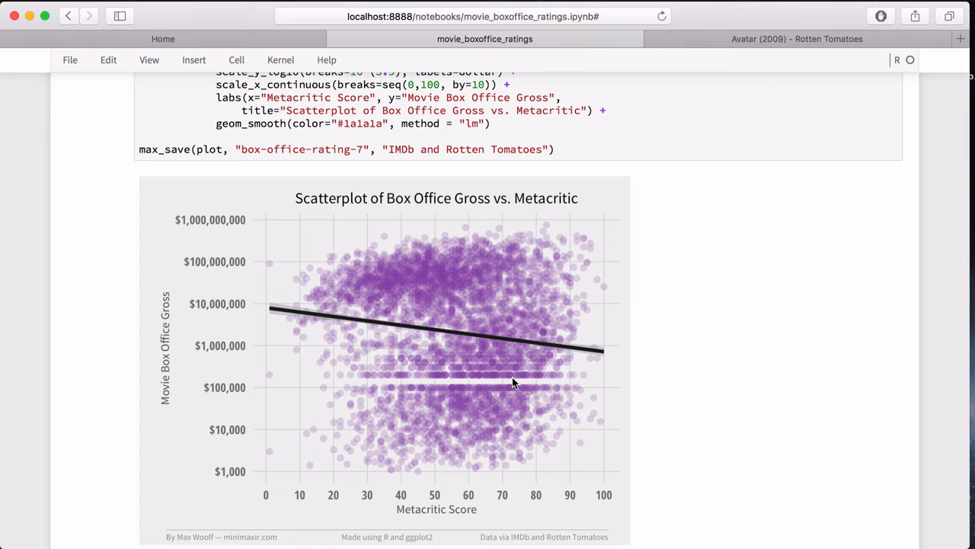
mouse_move(481, 390)
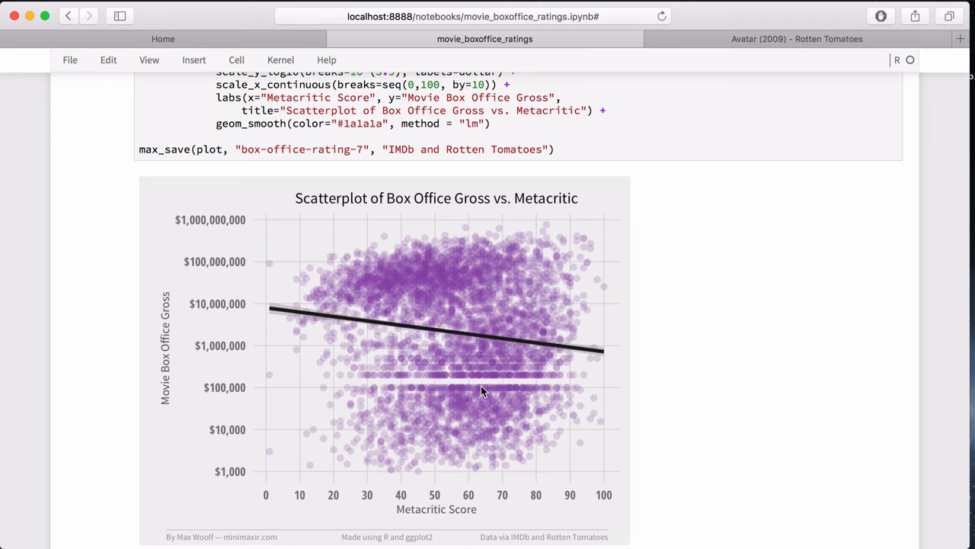
click(480, 390)
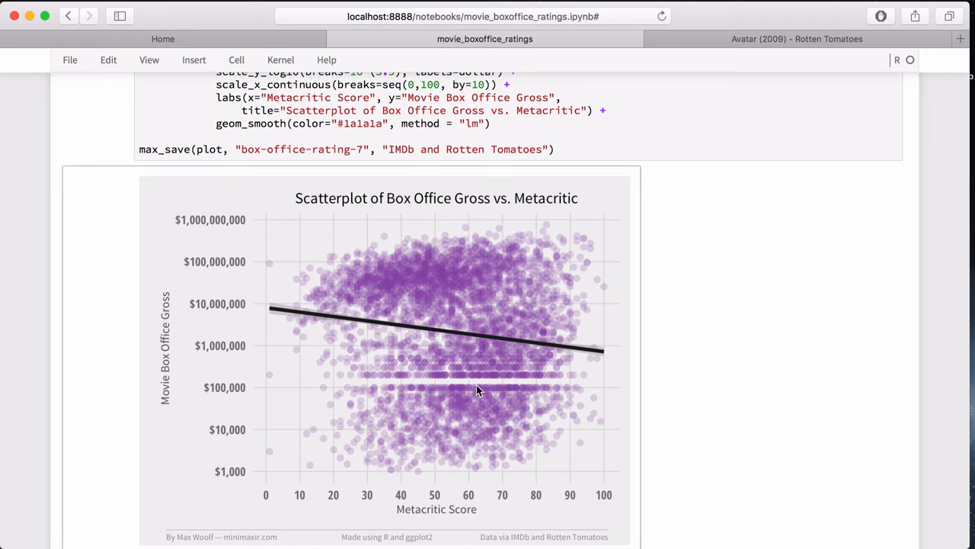
mouse_move(448, 384)
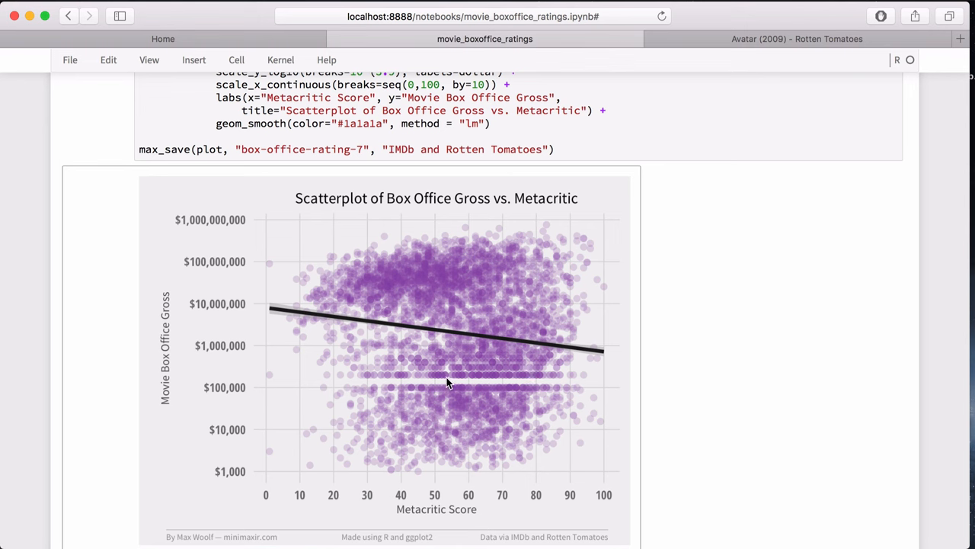
scroll(down, 3)
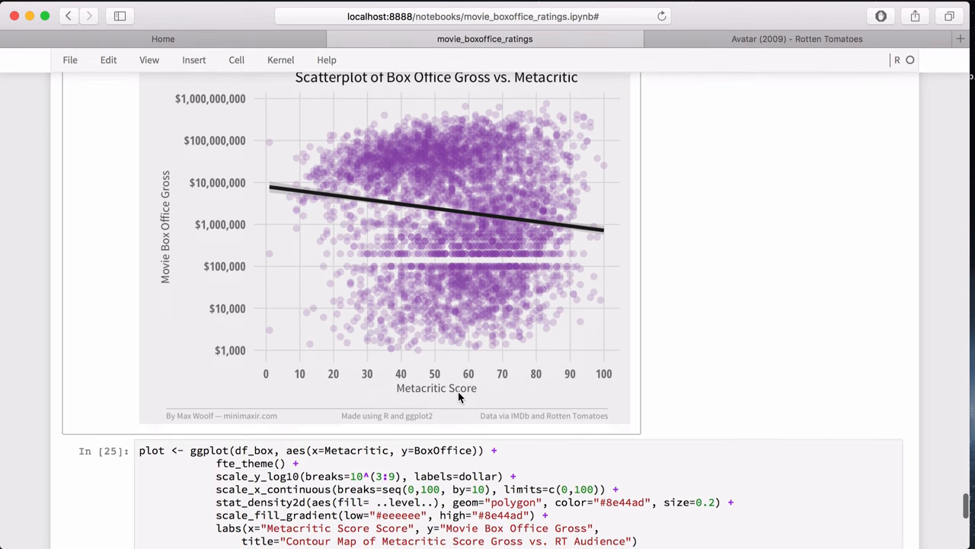
- Bring the purple Contour Map of Metacritic Score Gross vs. RT Audience onto the screen
scroll(down, 3)
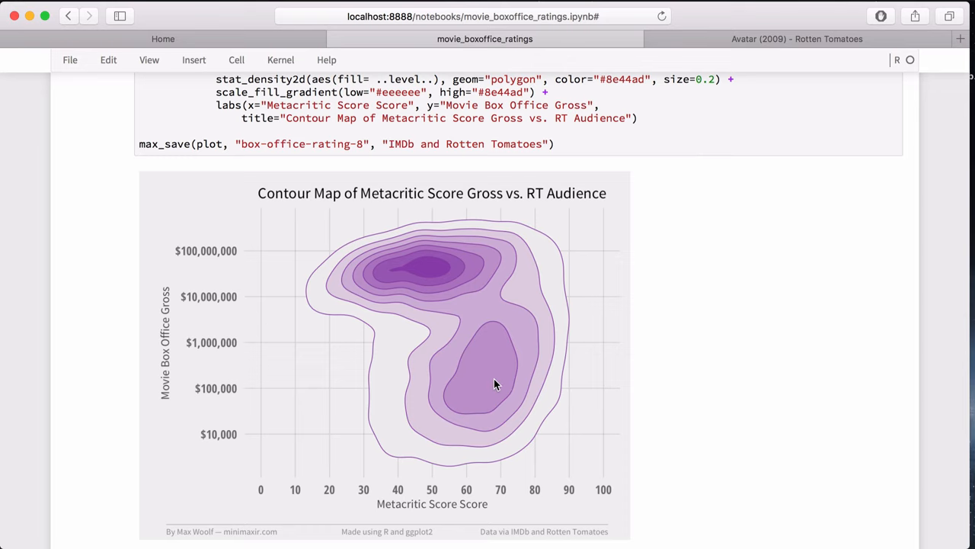
mouse_move(482, 396)
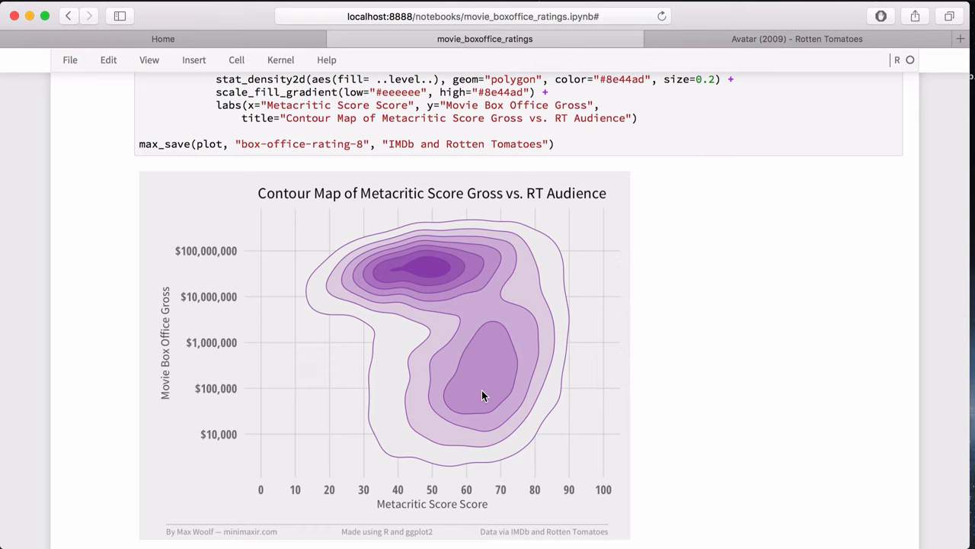
mouse_move(491, 363)
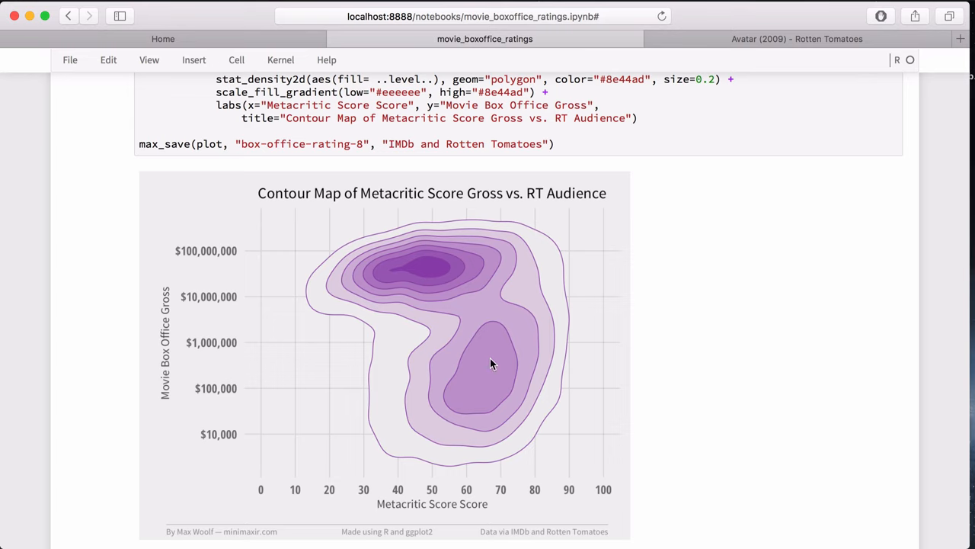
mouse_move(434, 273)
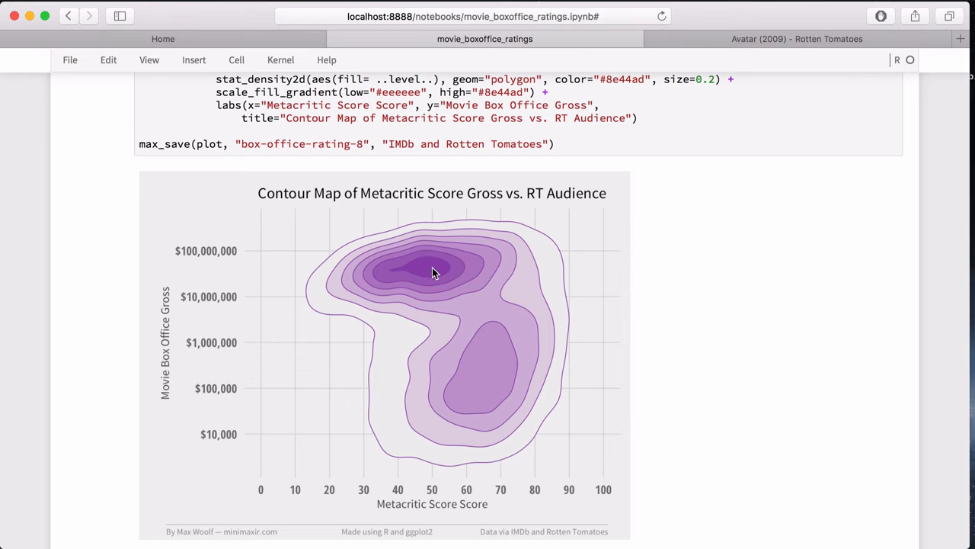